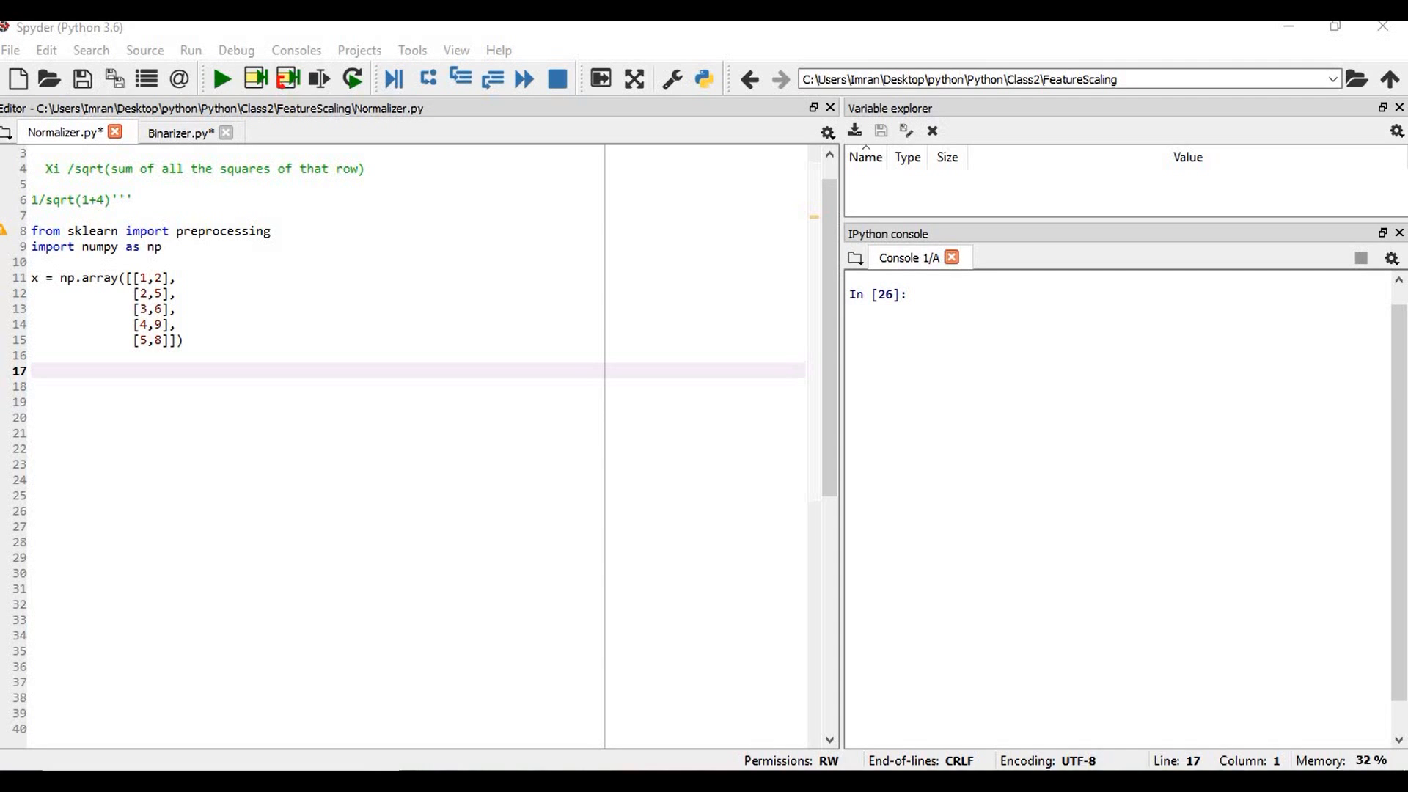
mouse_move(655, 431)
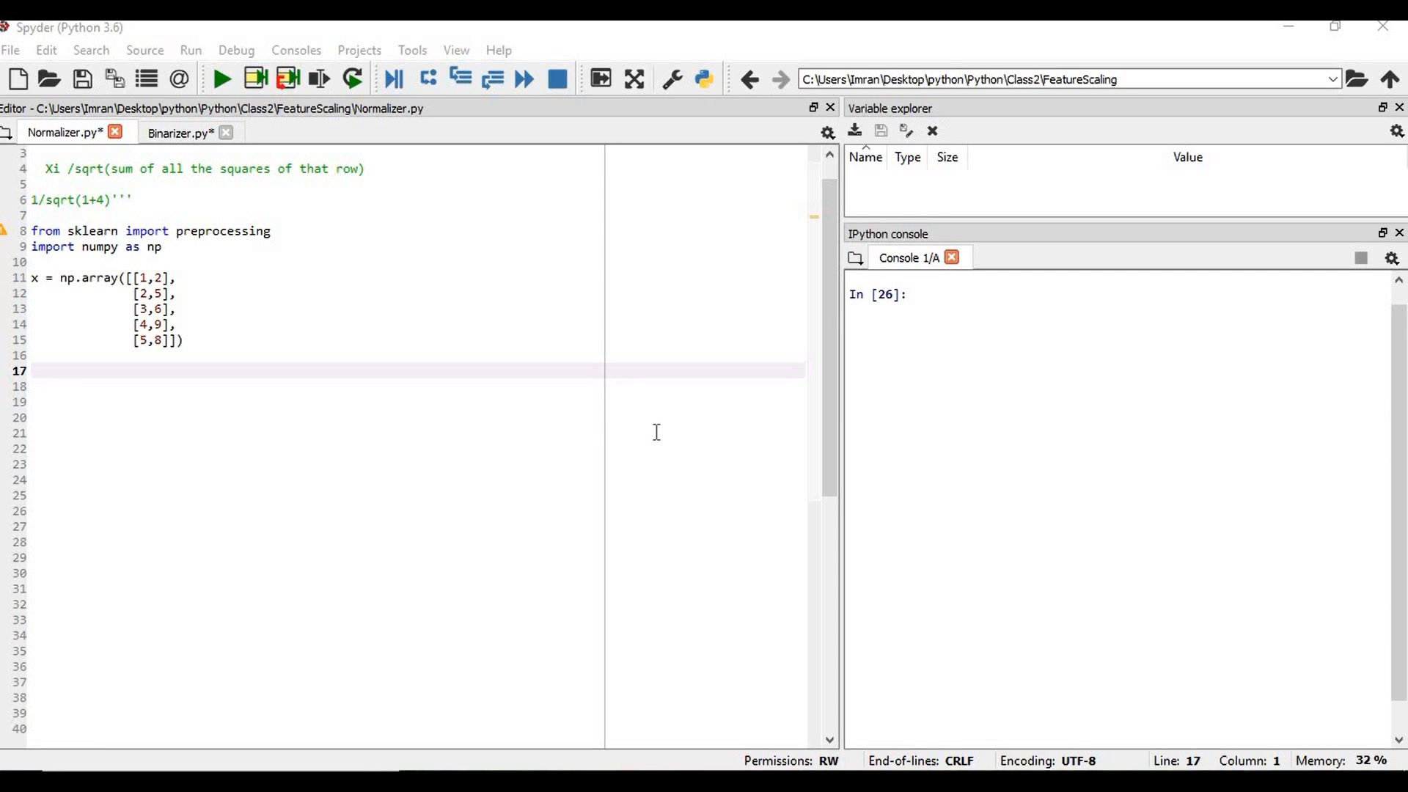
mouse_move(106, 232)
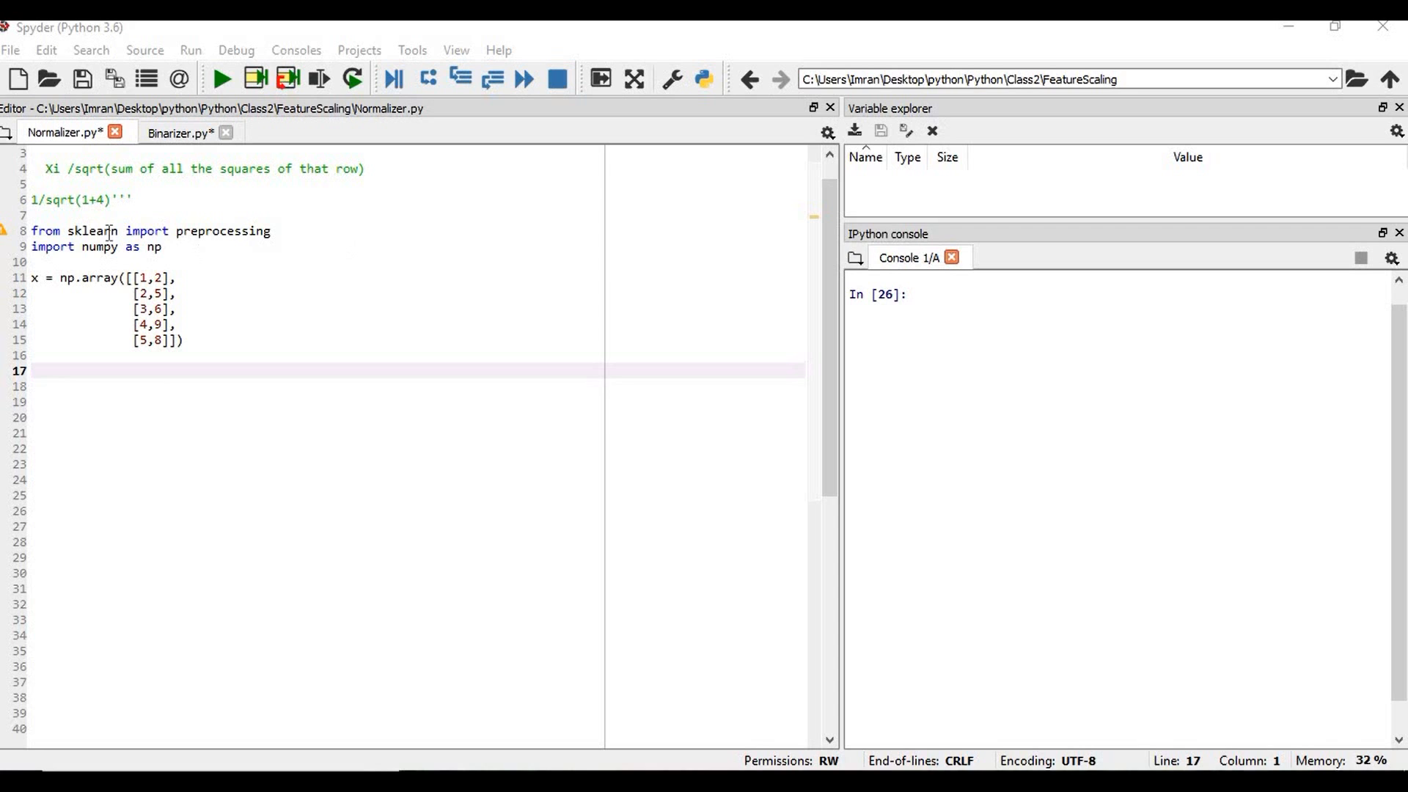
- Run the sklearn/NumPy imports and the 5×2 array x definition in the console
drag(29, 231, 141, 246)
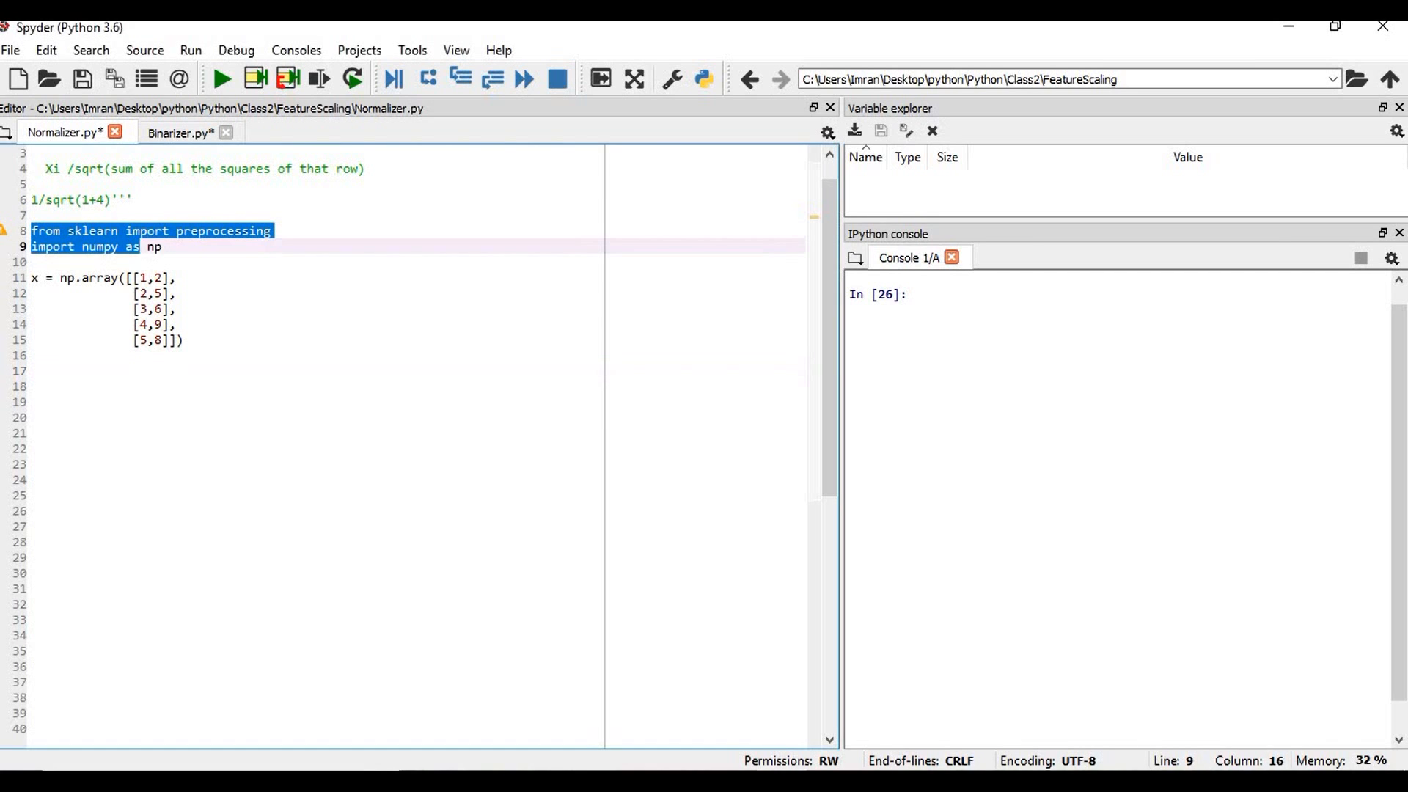
key(F9)
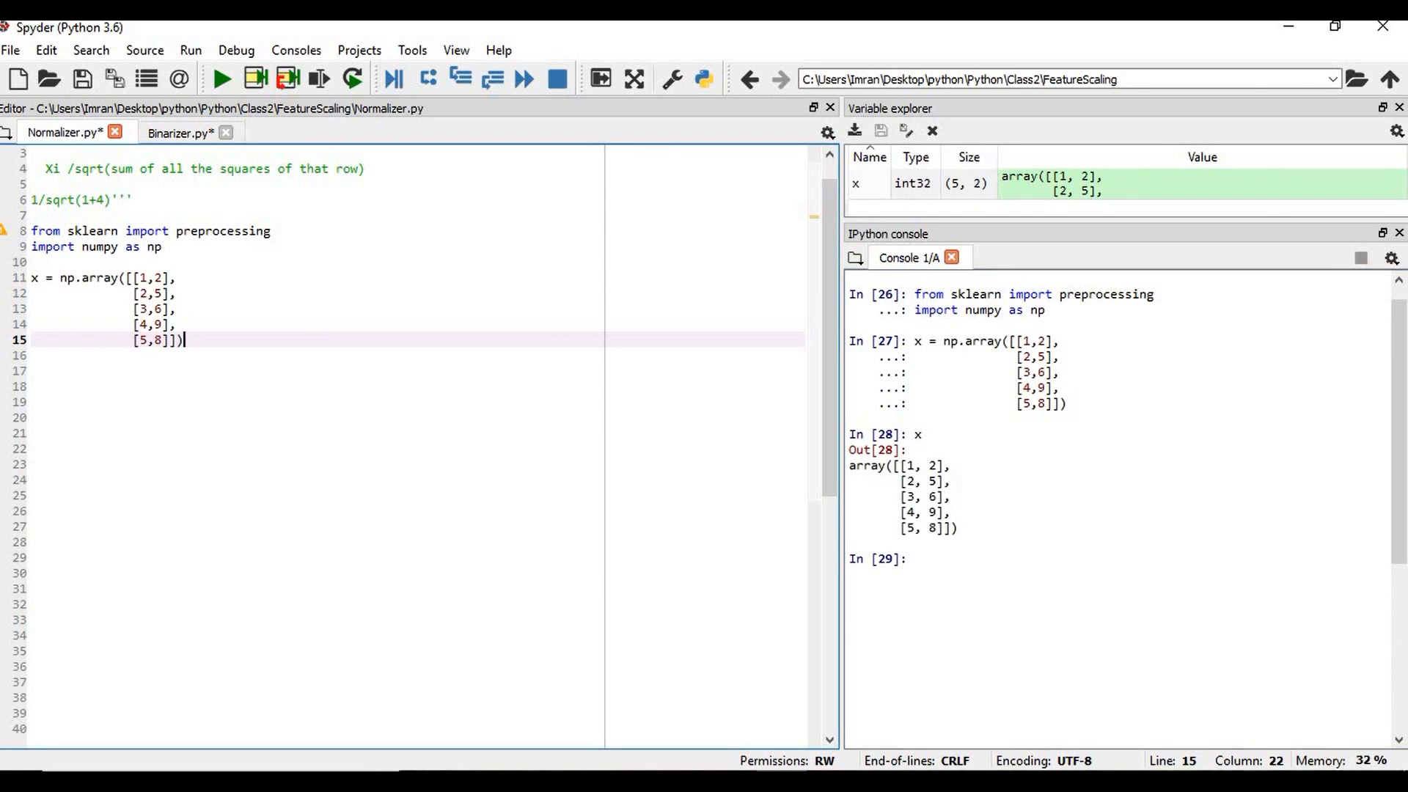
key(enter)
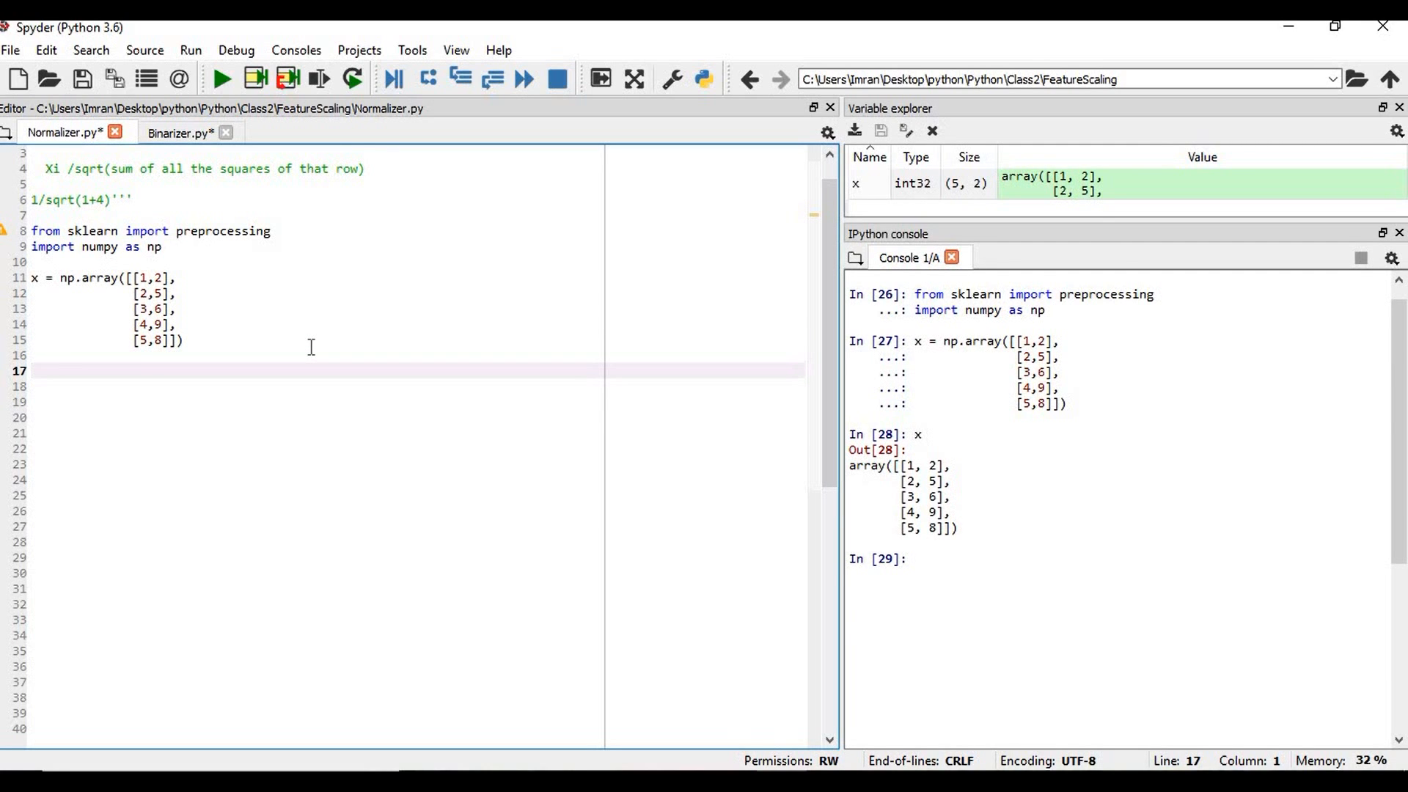
- Add normalizer = preprocessing.Normalizer(), normal = normalizer.fit_transform(x), print(normal) and run them
text(normalizer = preprocessing)
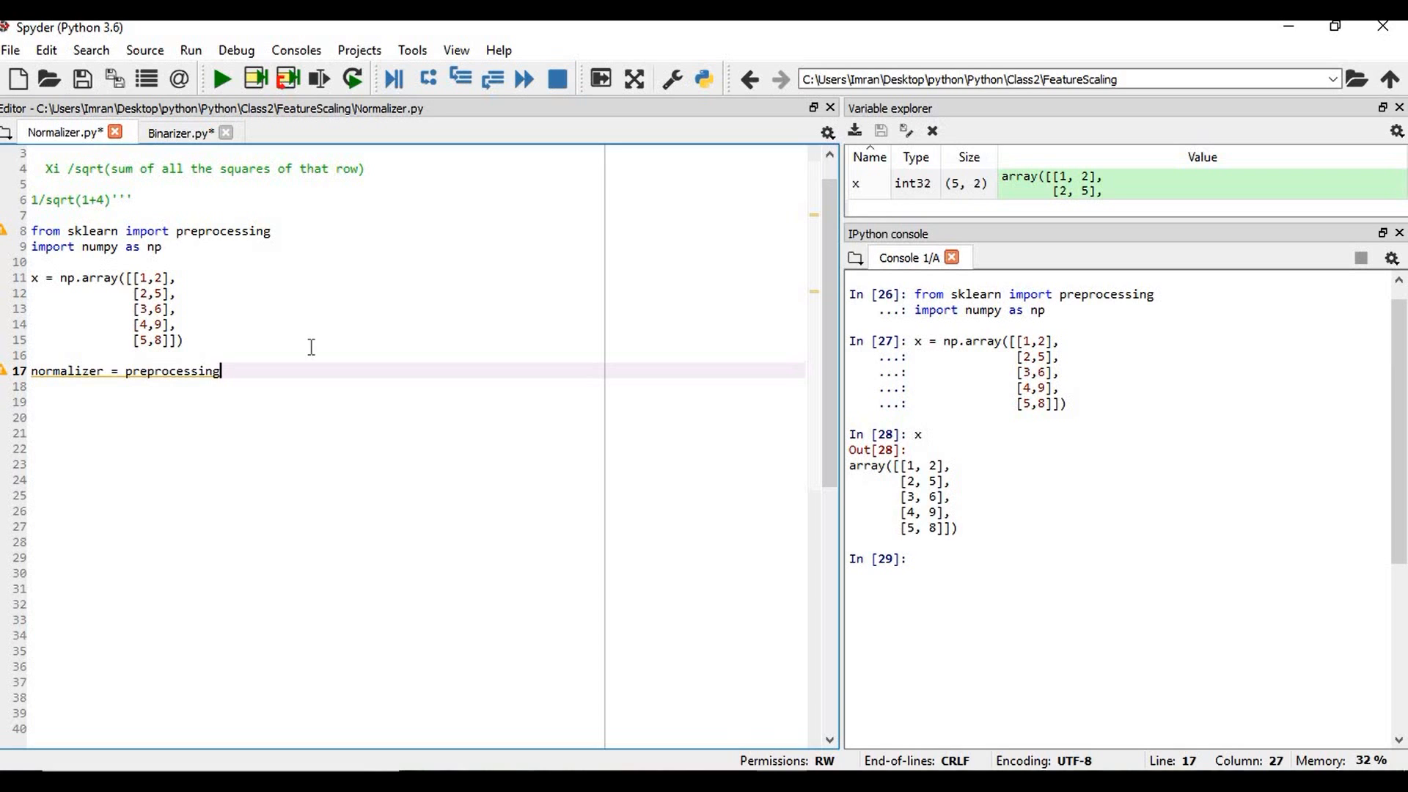
text(.Normalizer())
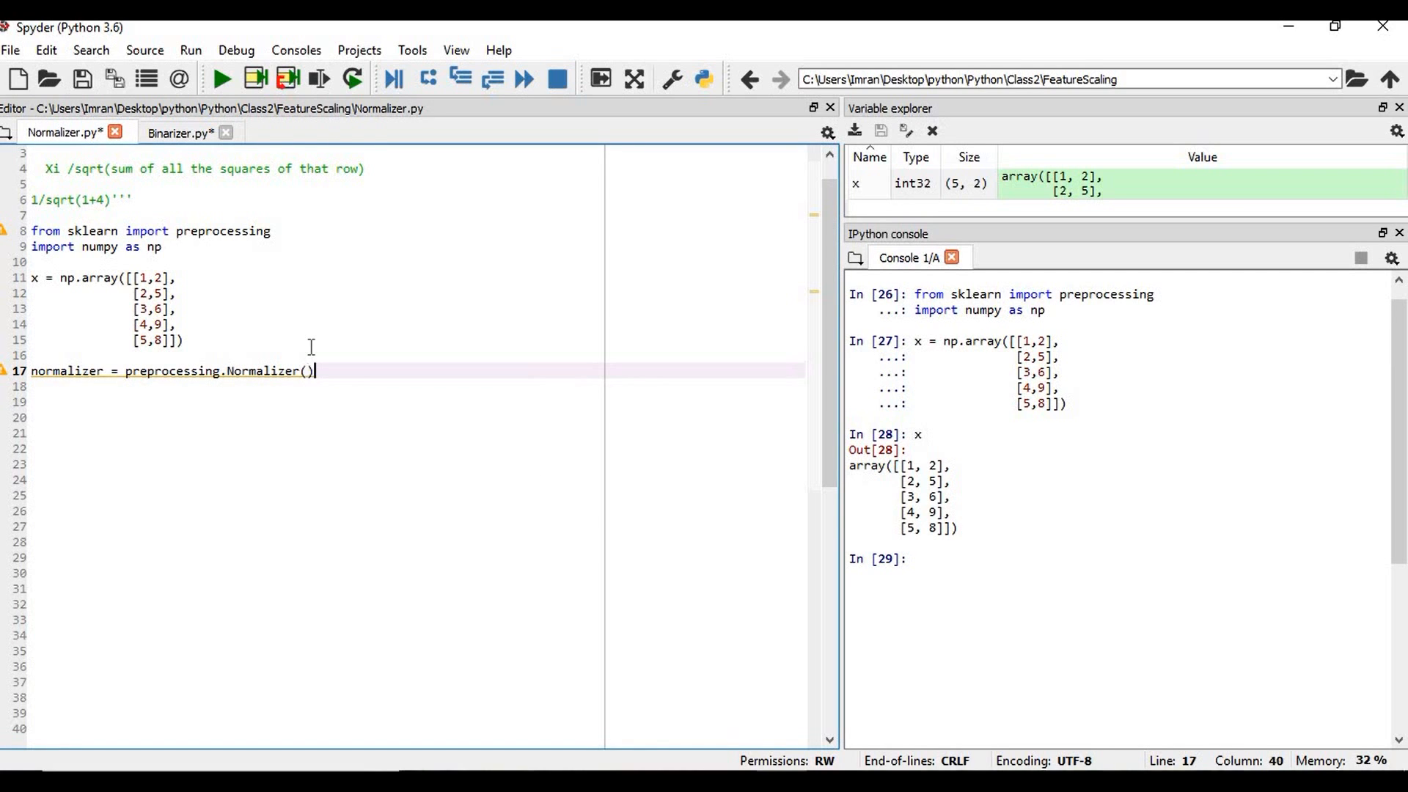
text(n)
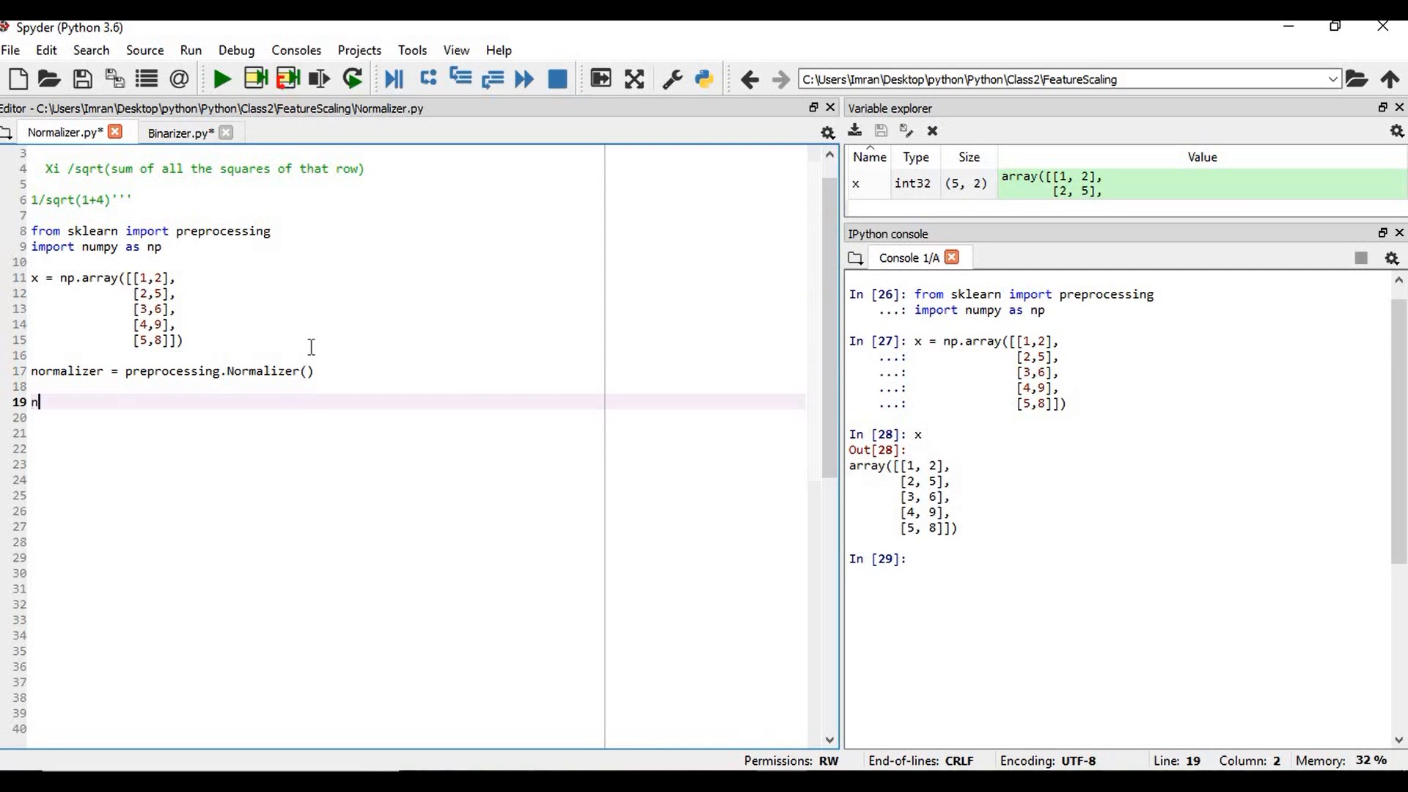
text(ormal =)
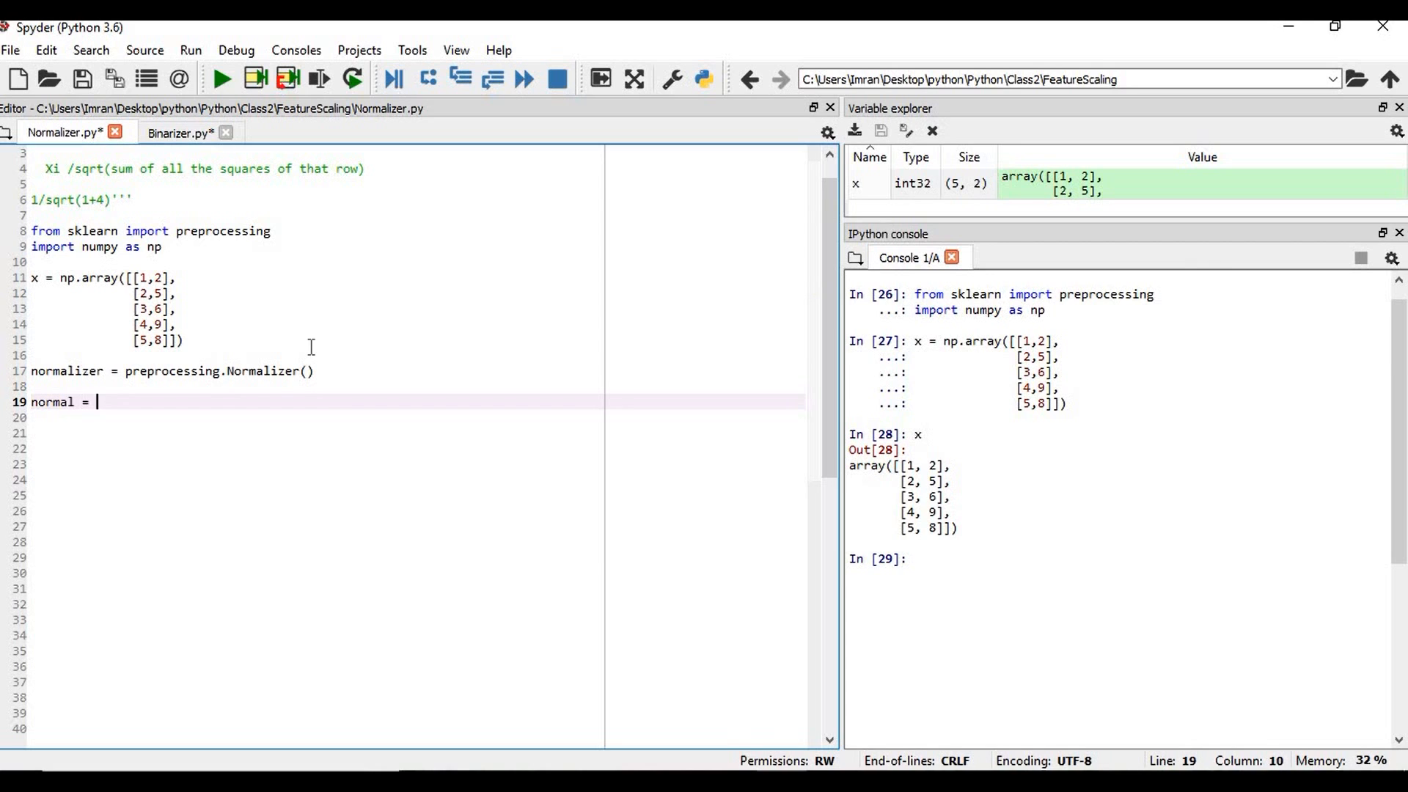
text(normalizer)
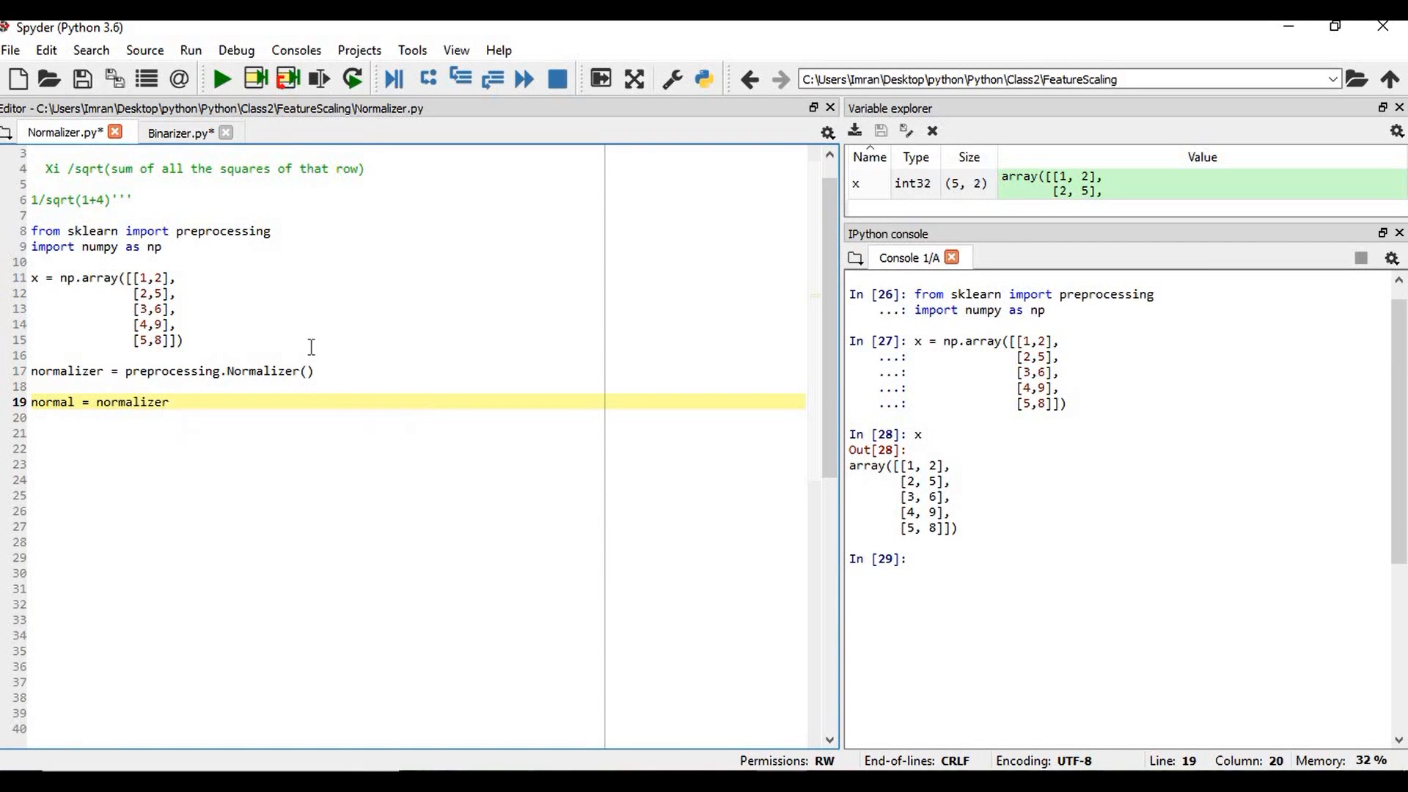
text(.fit_t)
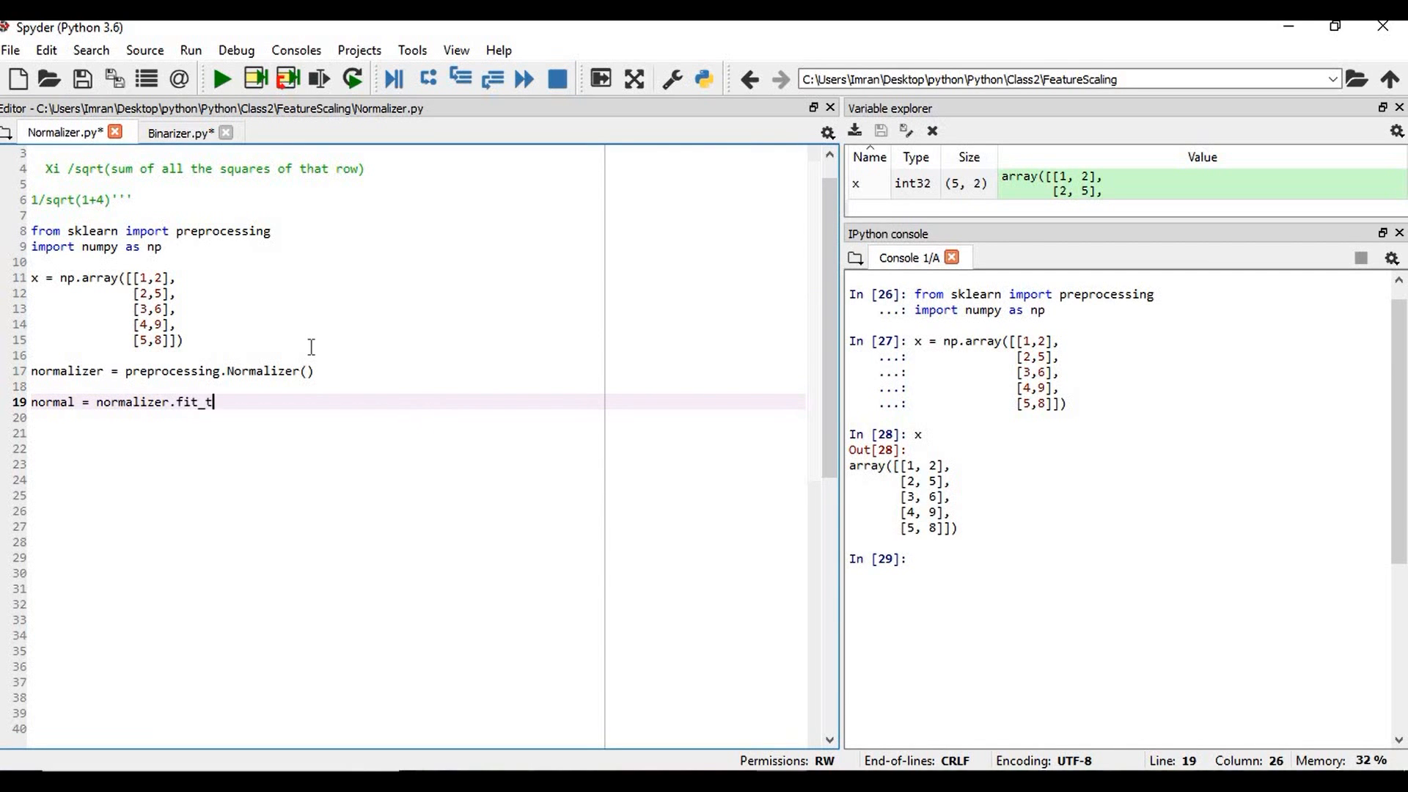
text(ransform())
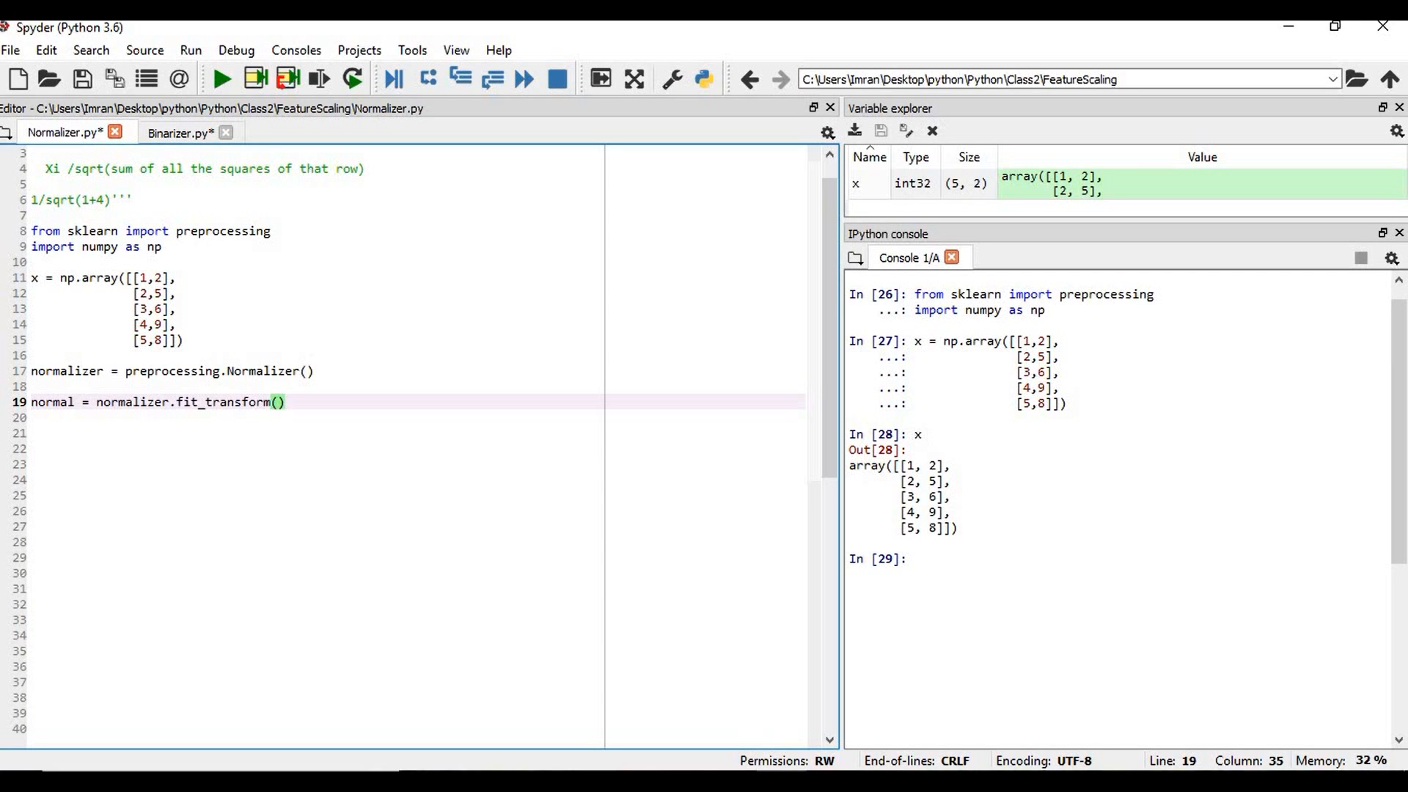
text(x)
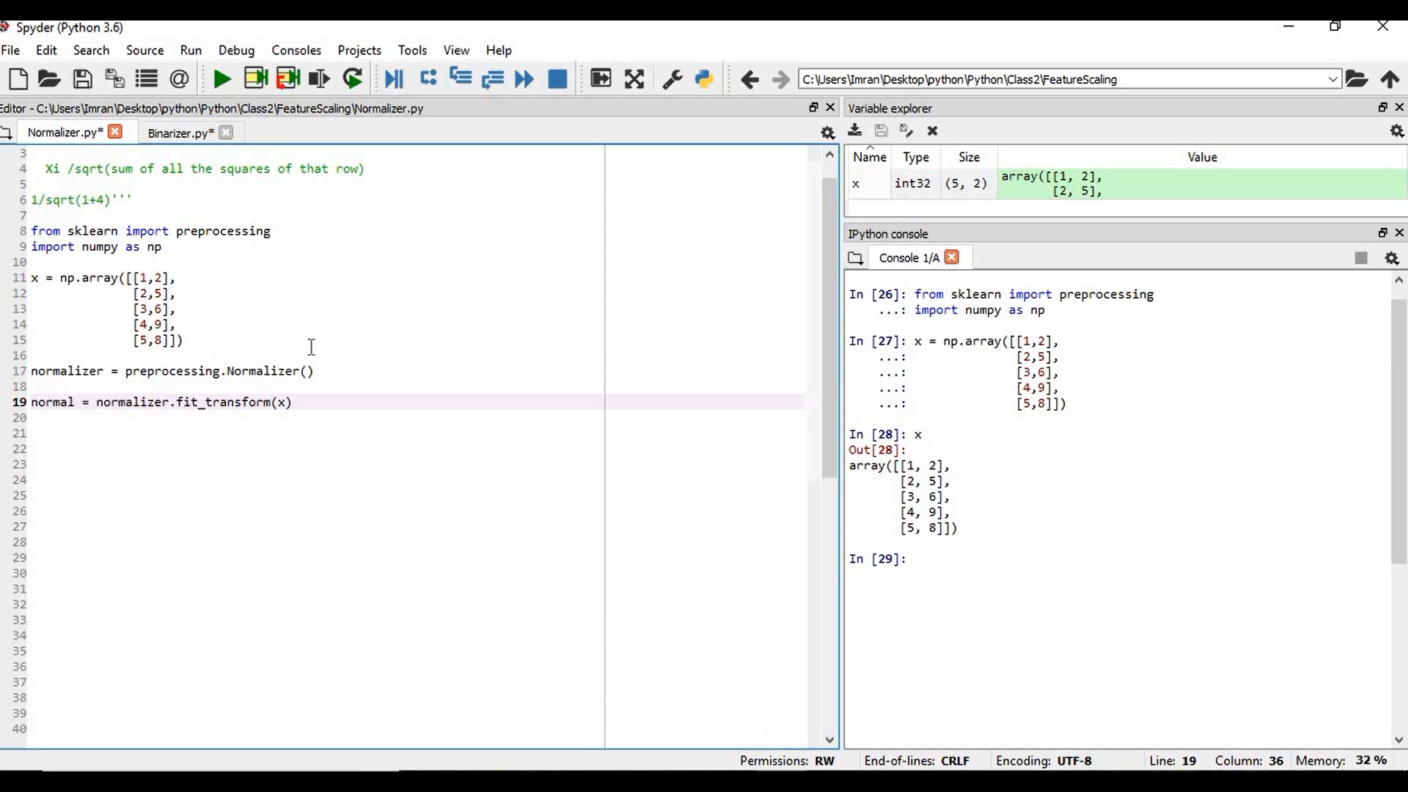
text(print)
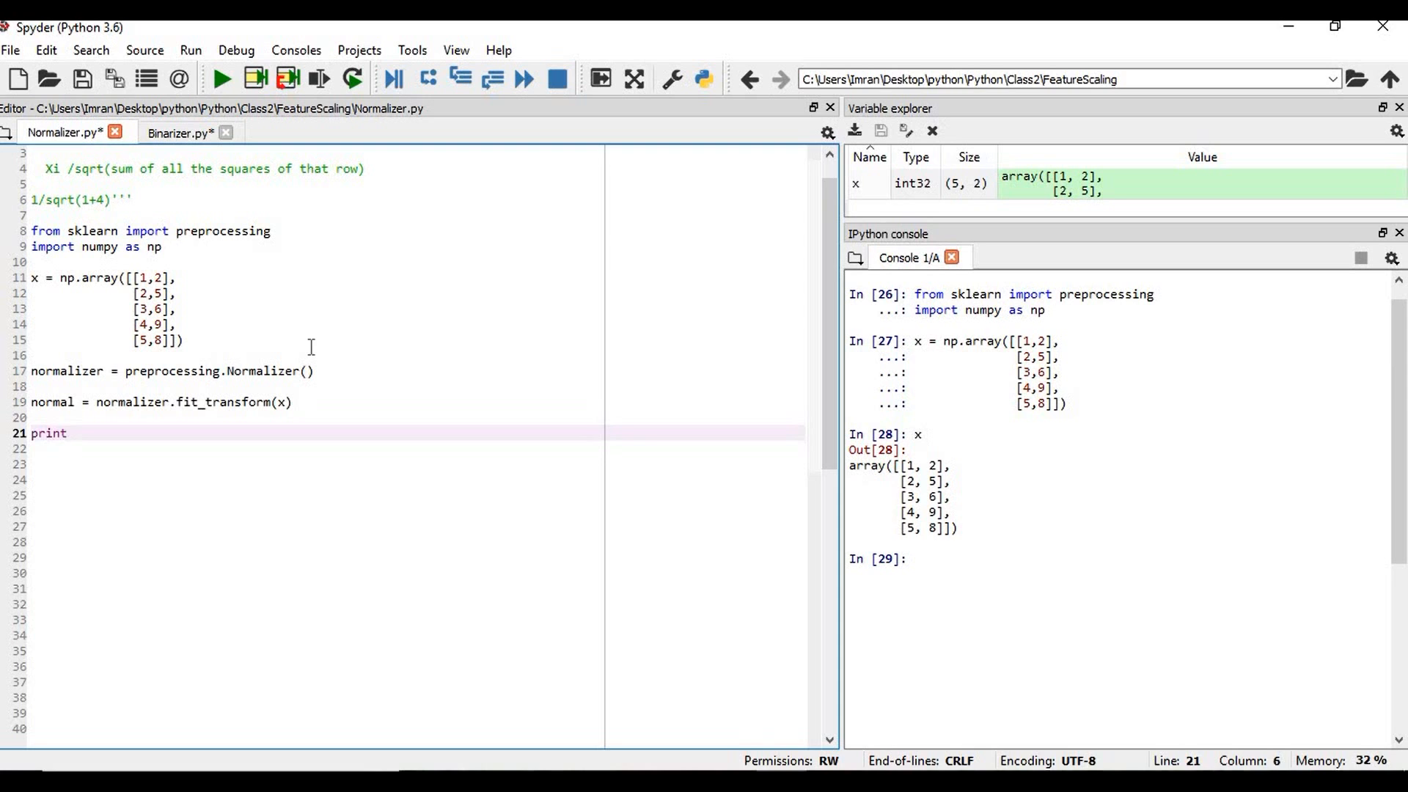
text((normal))
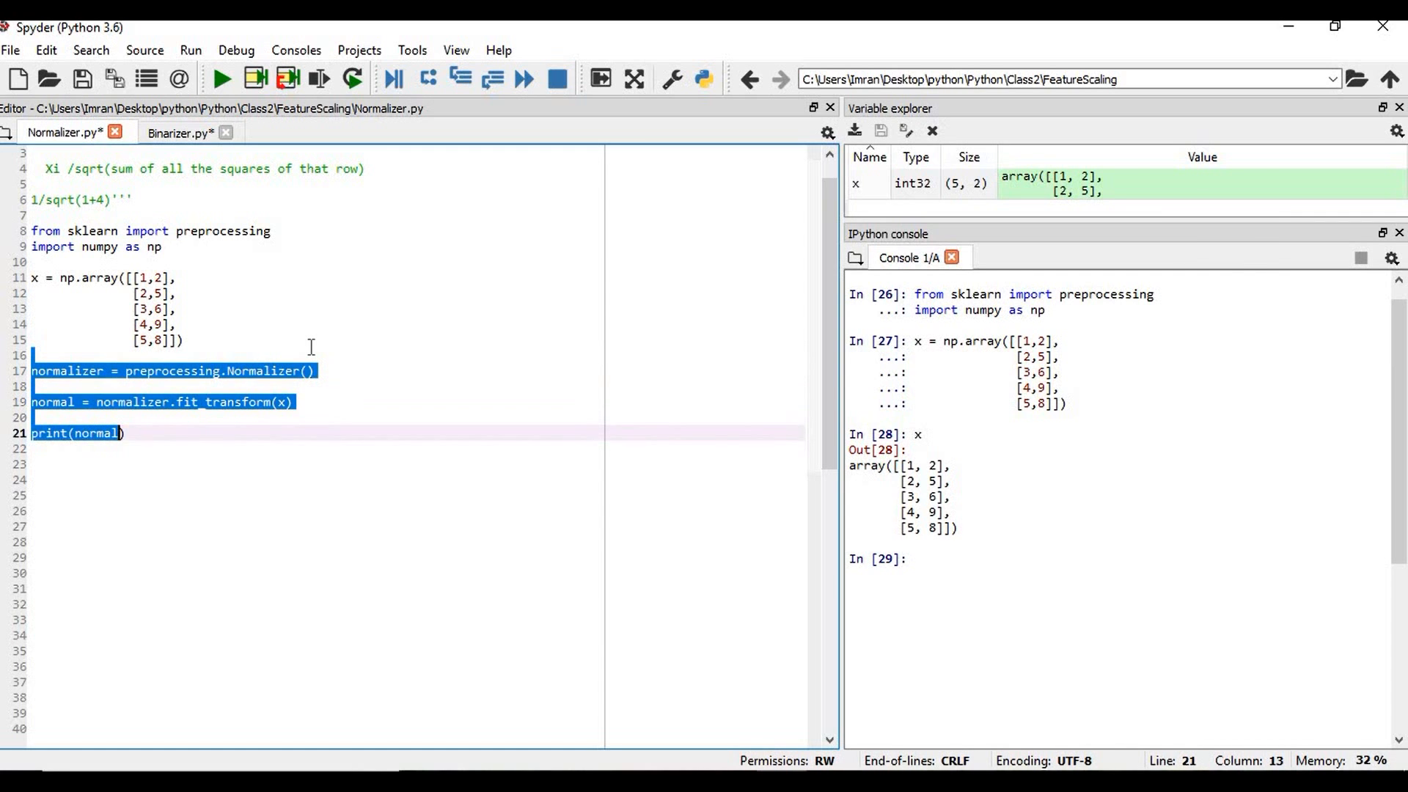
key(f9)
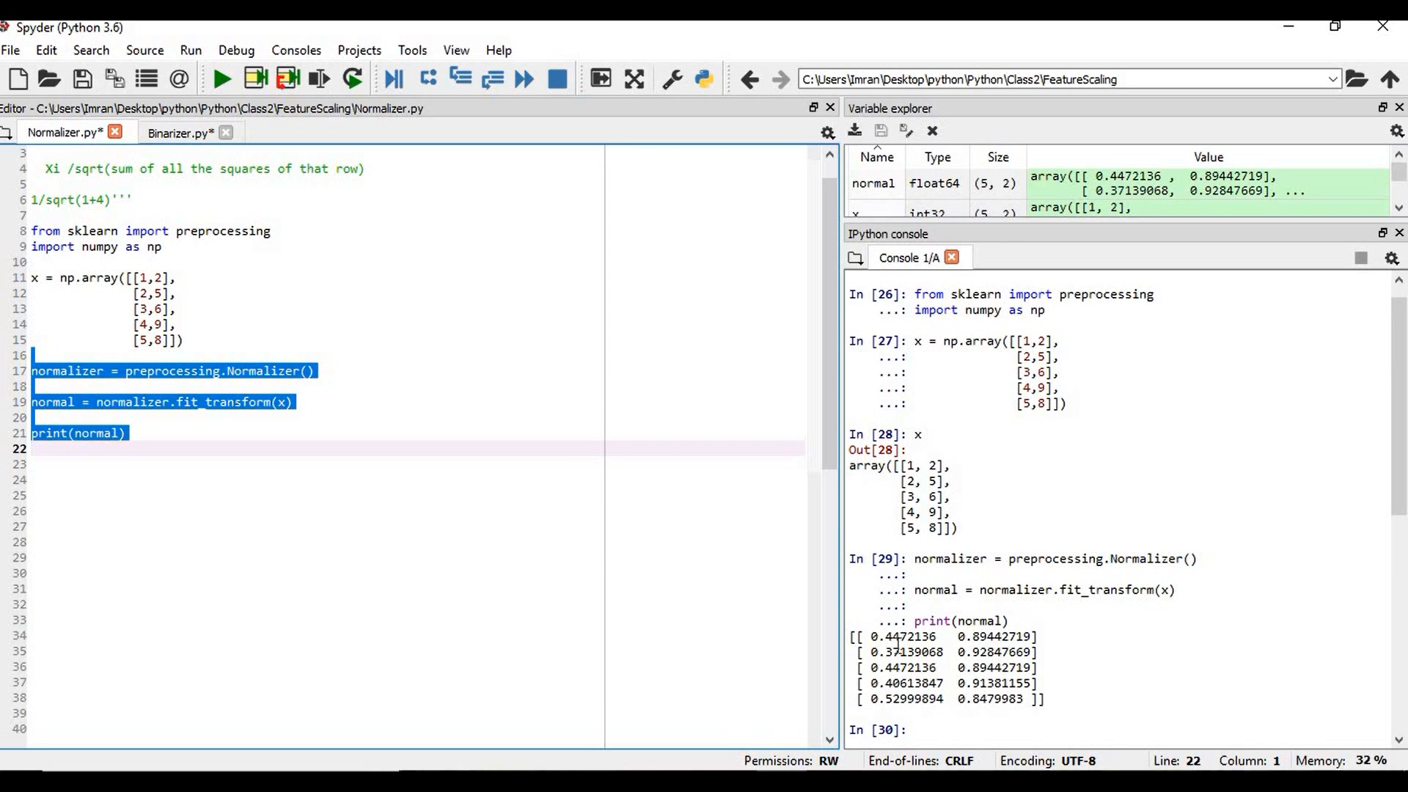
- Evaluate 1/(np.sqrt(1+4)) in the console to get 0.4472
click(961, 729)
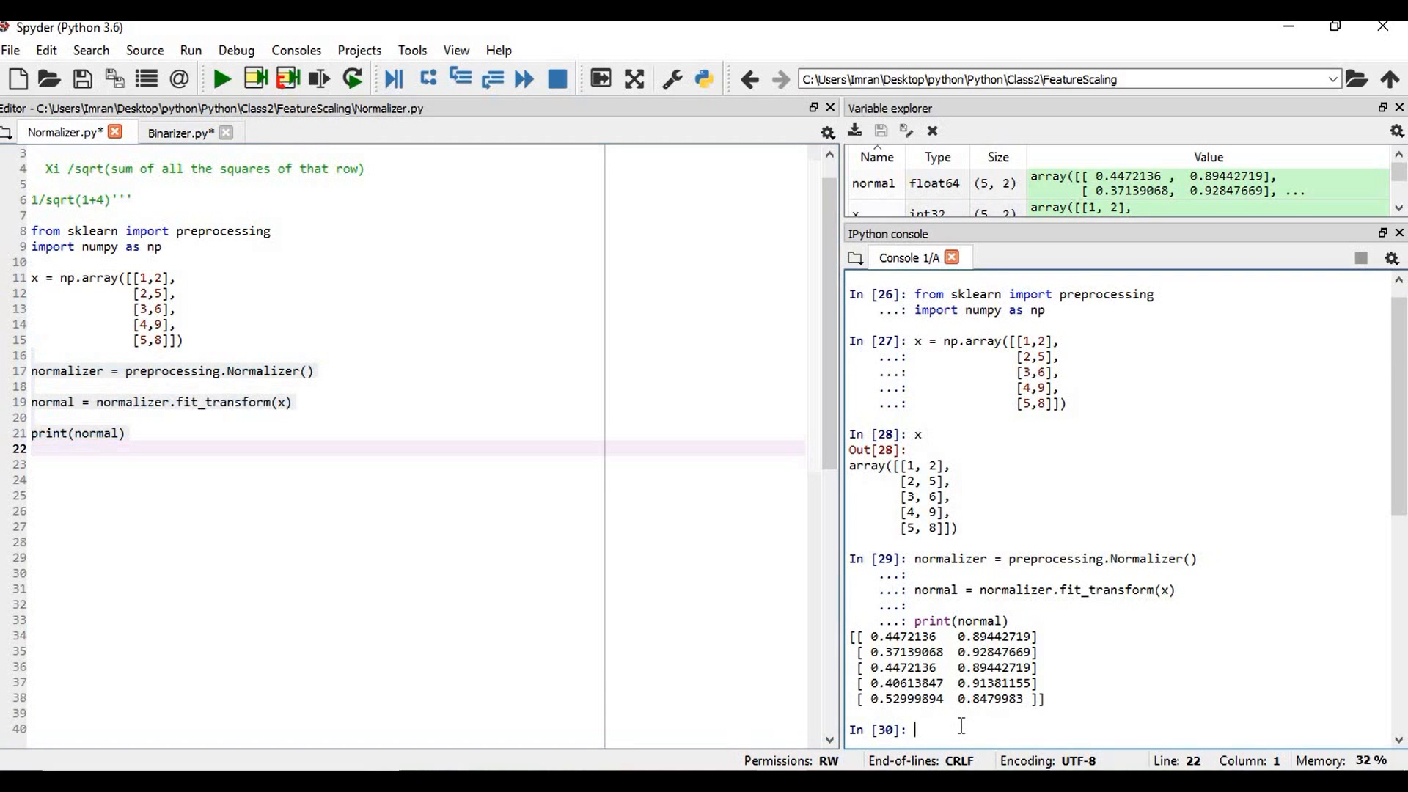
mouse_move(558, 498)
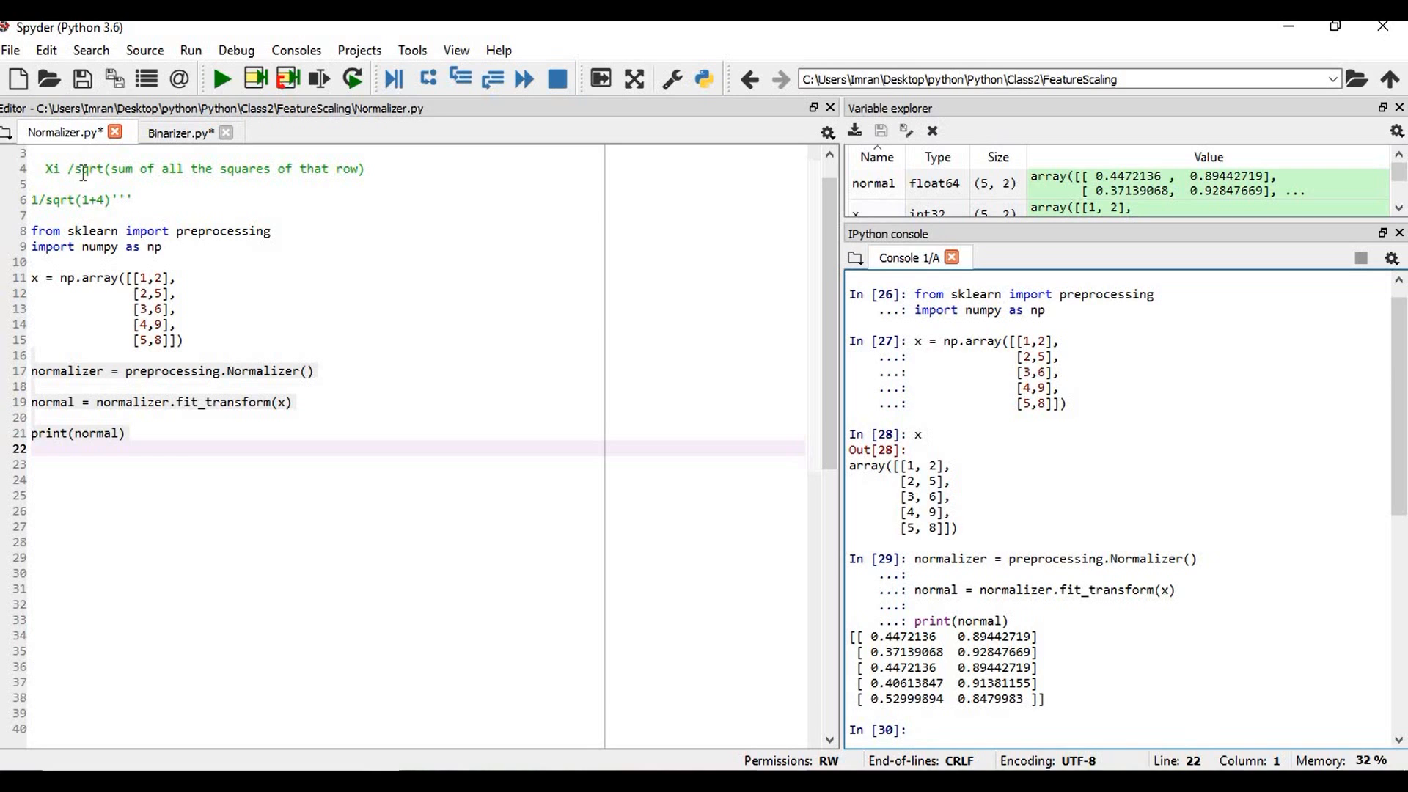
mouse_move(223, 176)
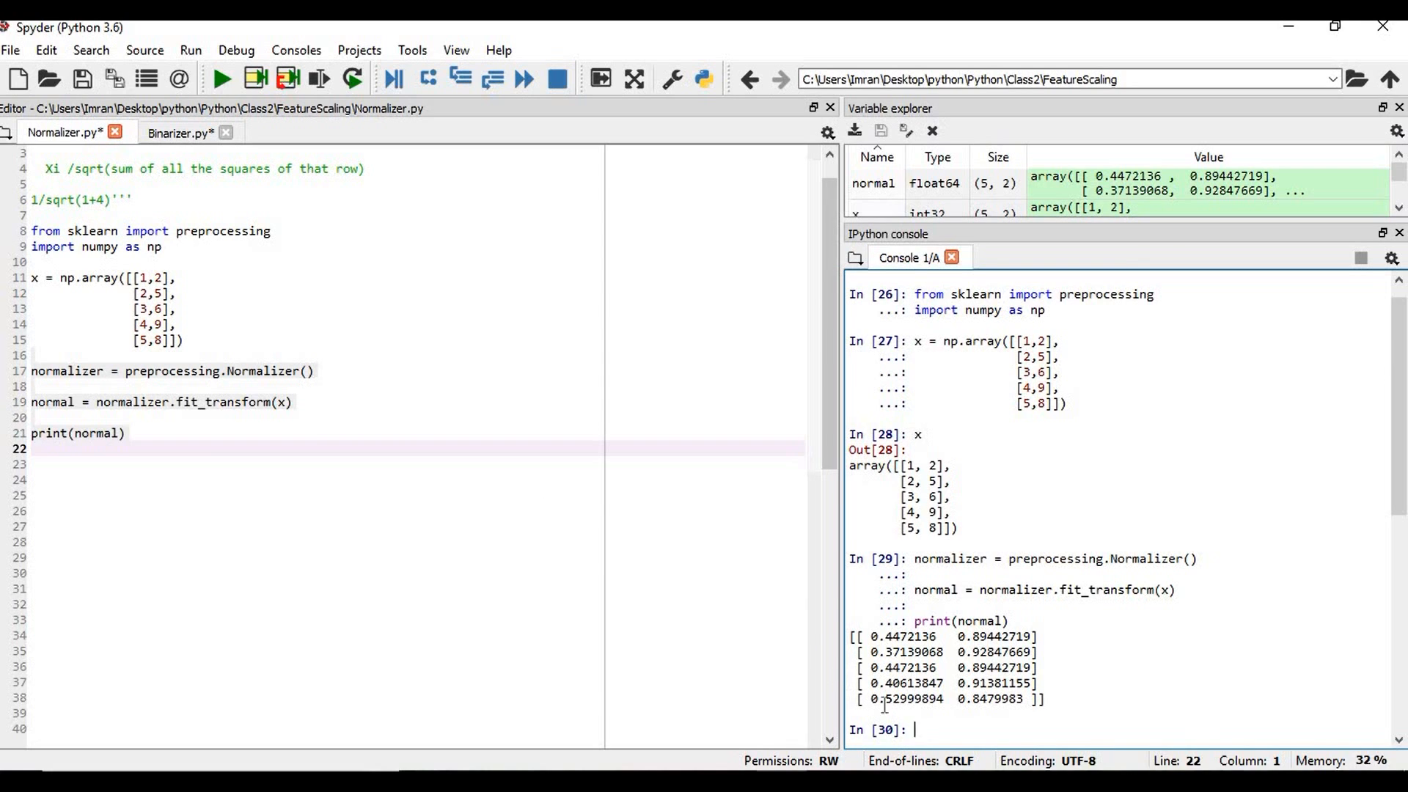
text(1)
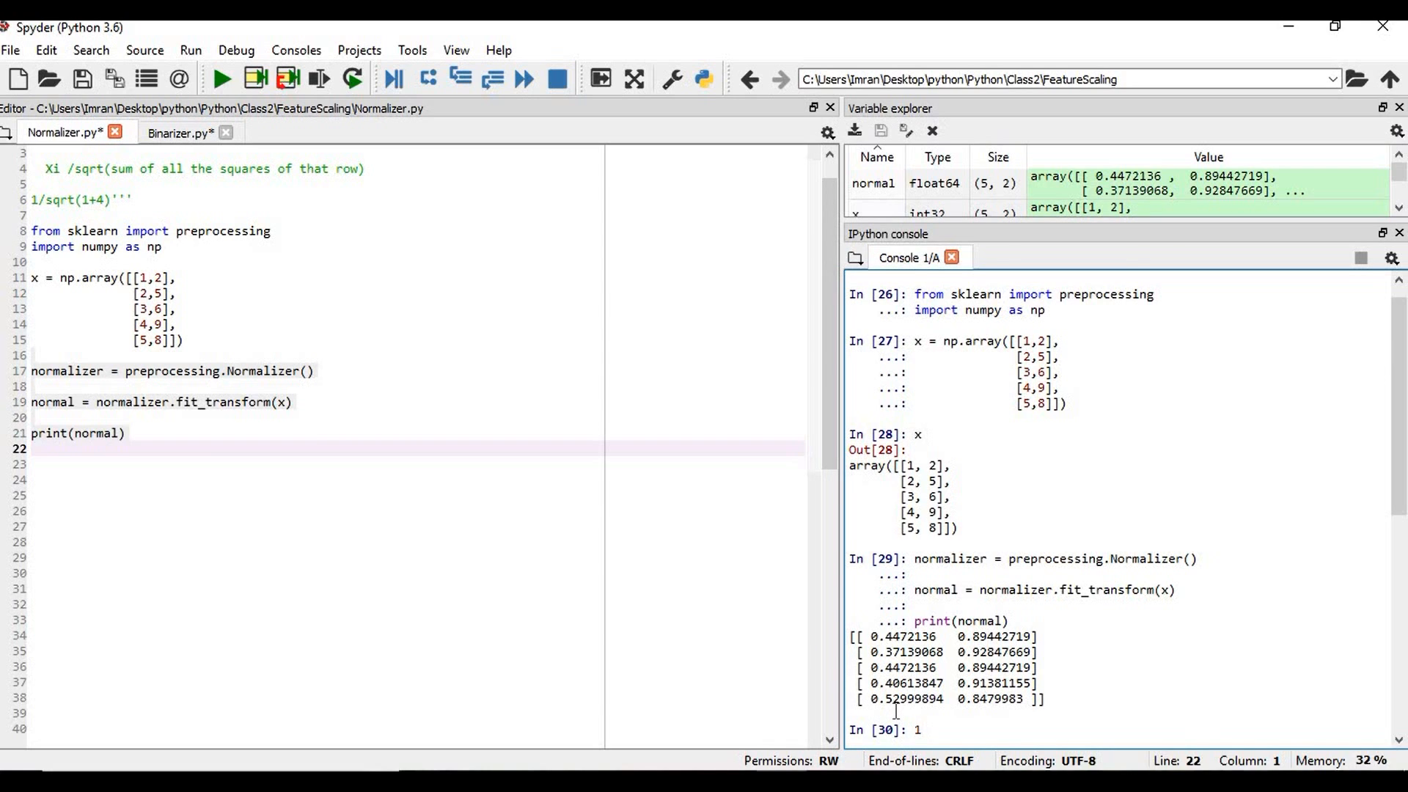
text(/()
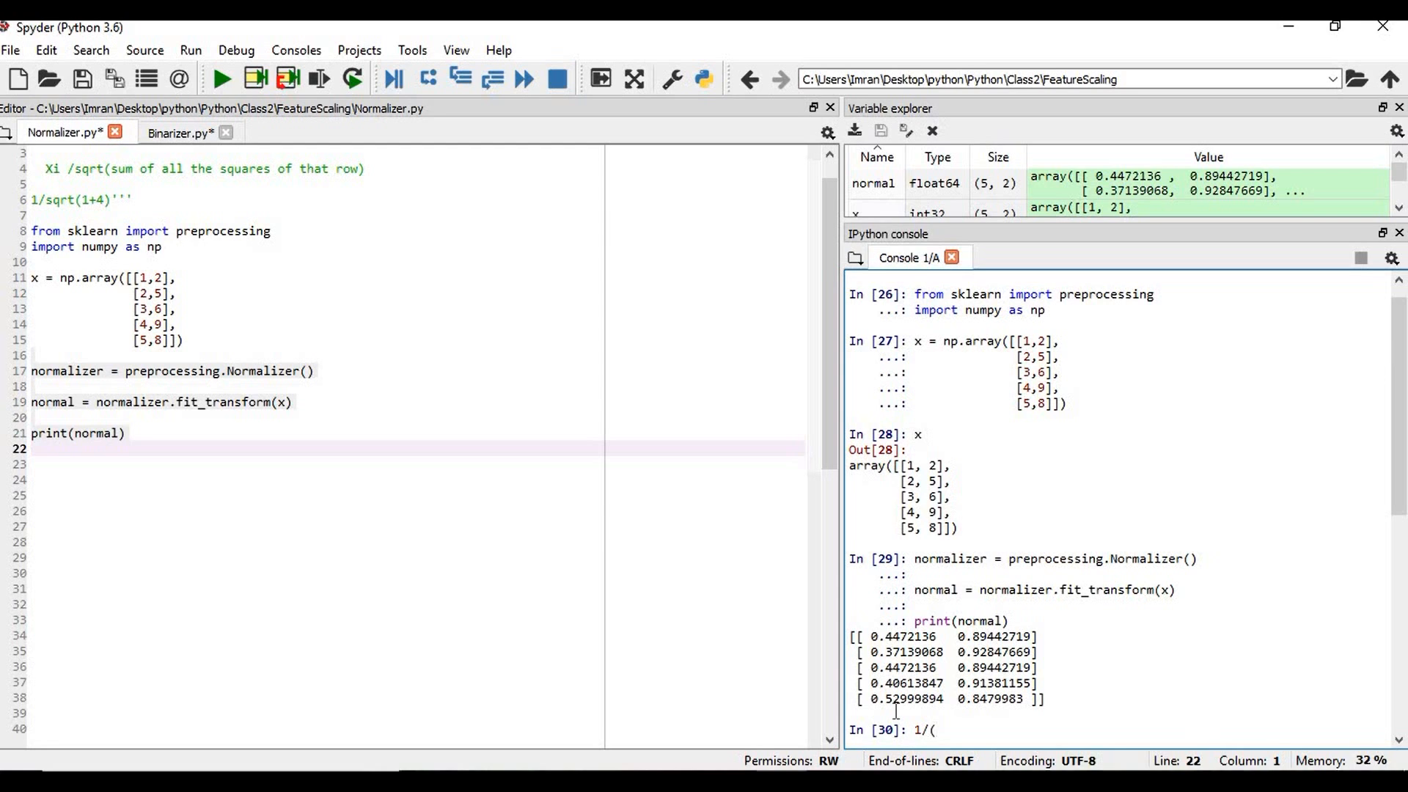
text(np.sqrt)
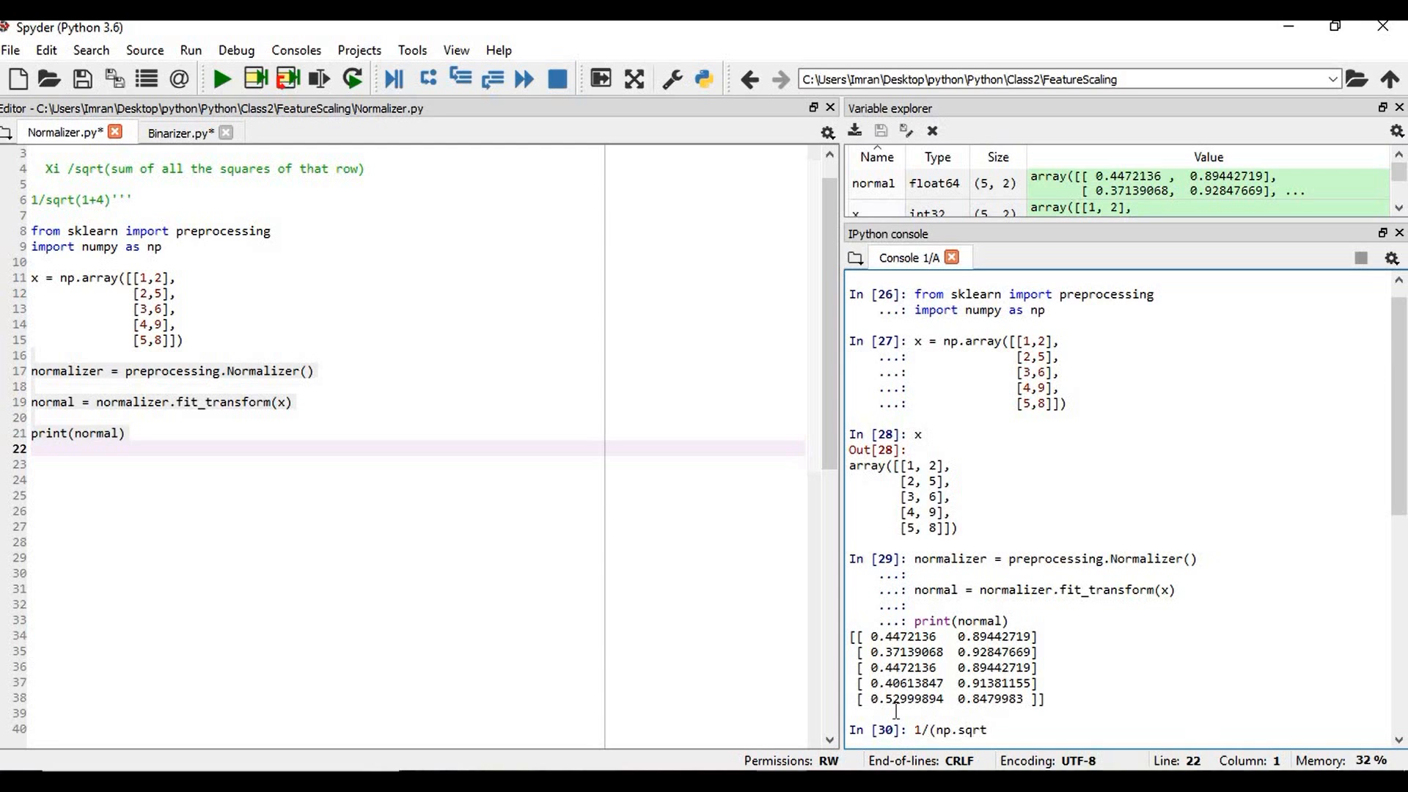
text((1+)
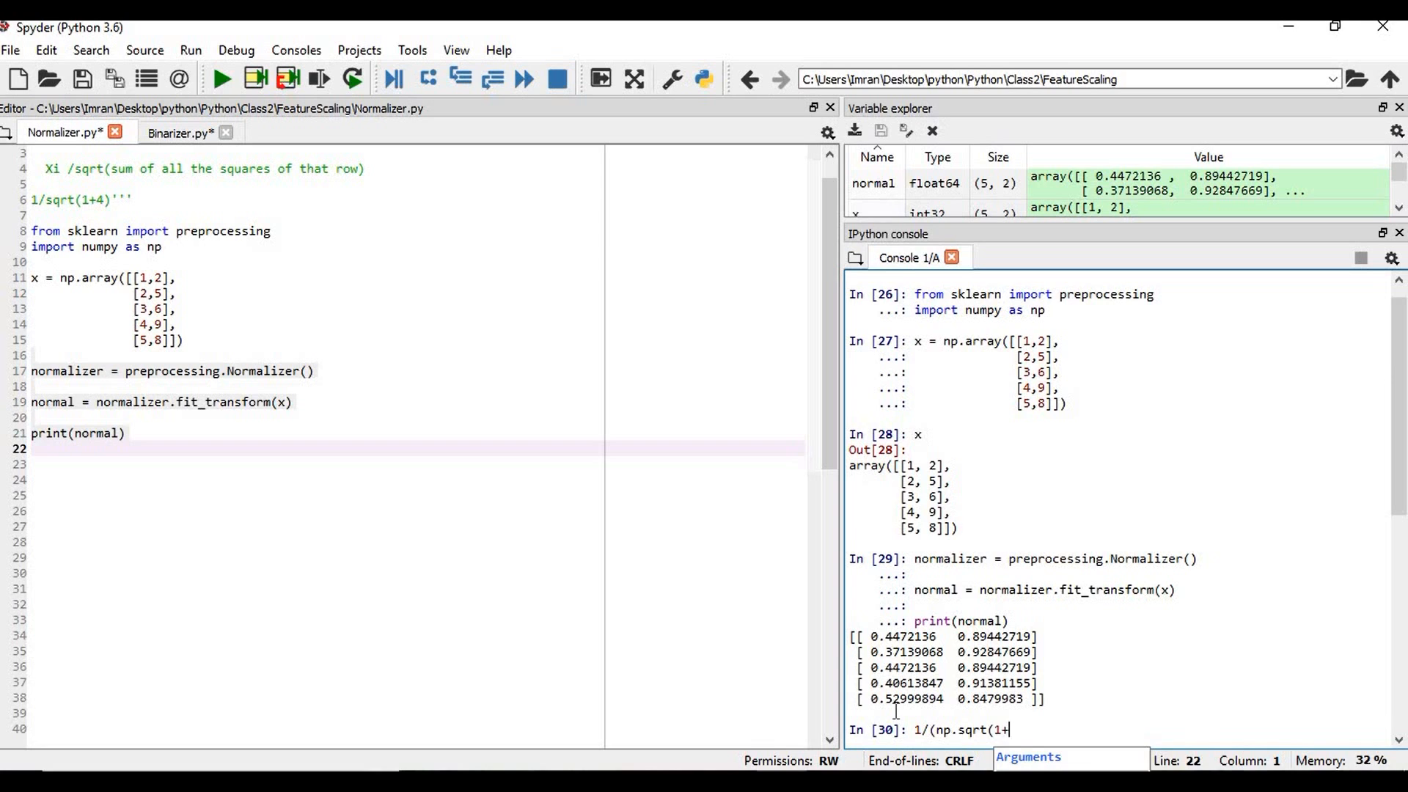
key(enter)
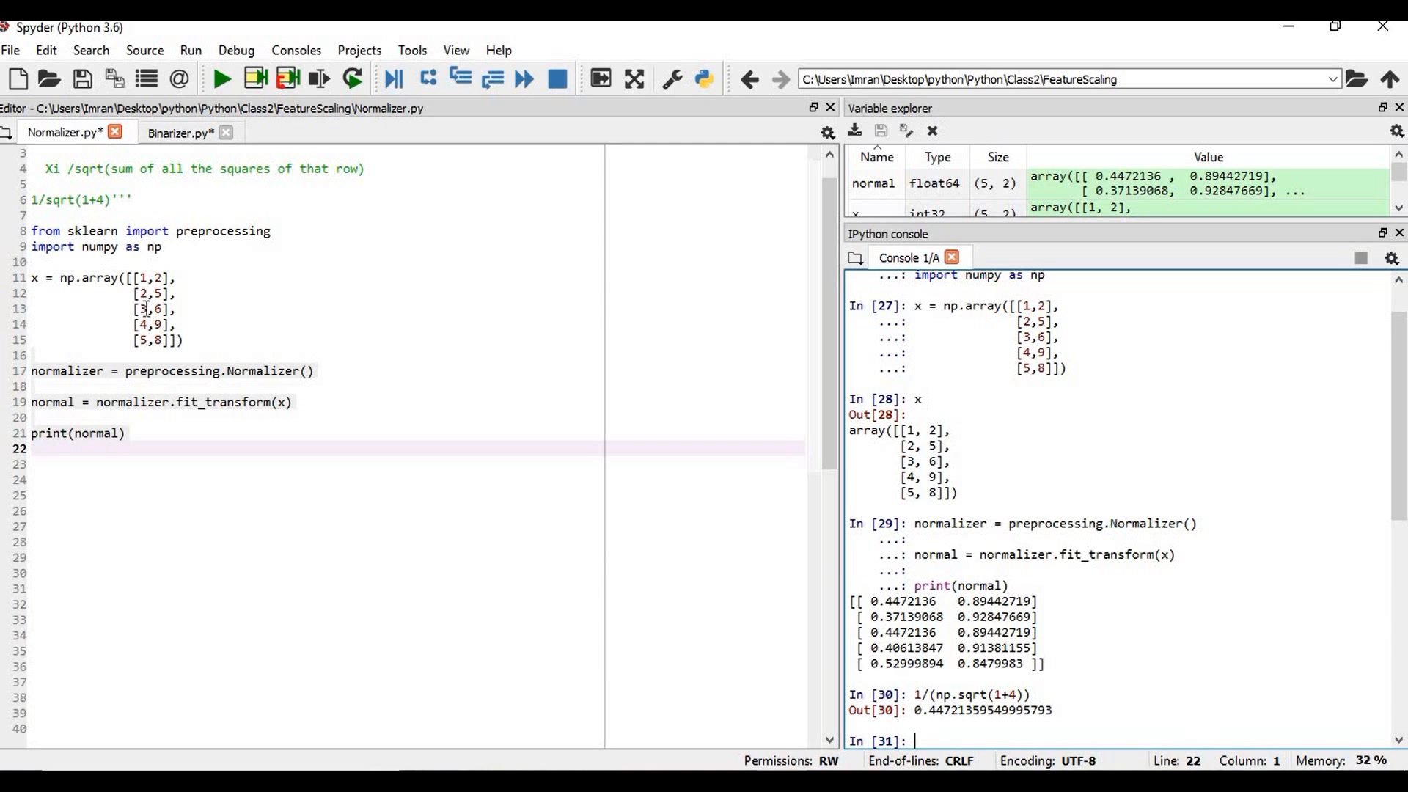
- Evaluate 3/(np.sqrt(9+36)) in the console, also giving 0.4472
text(3)
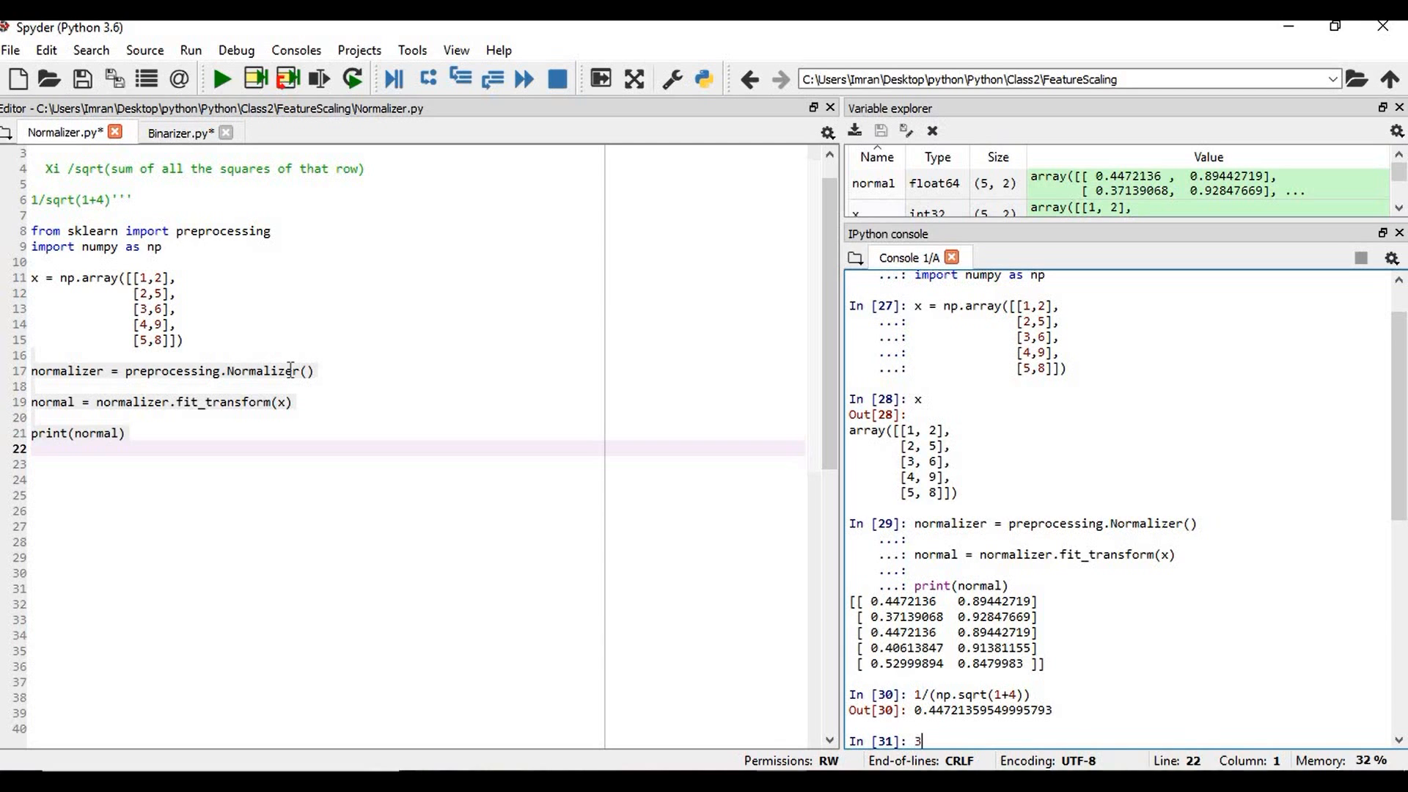
text(/(n)
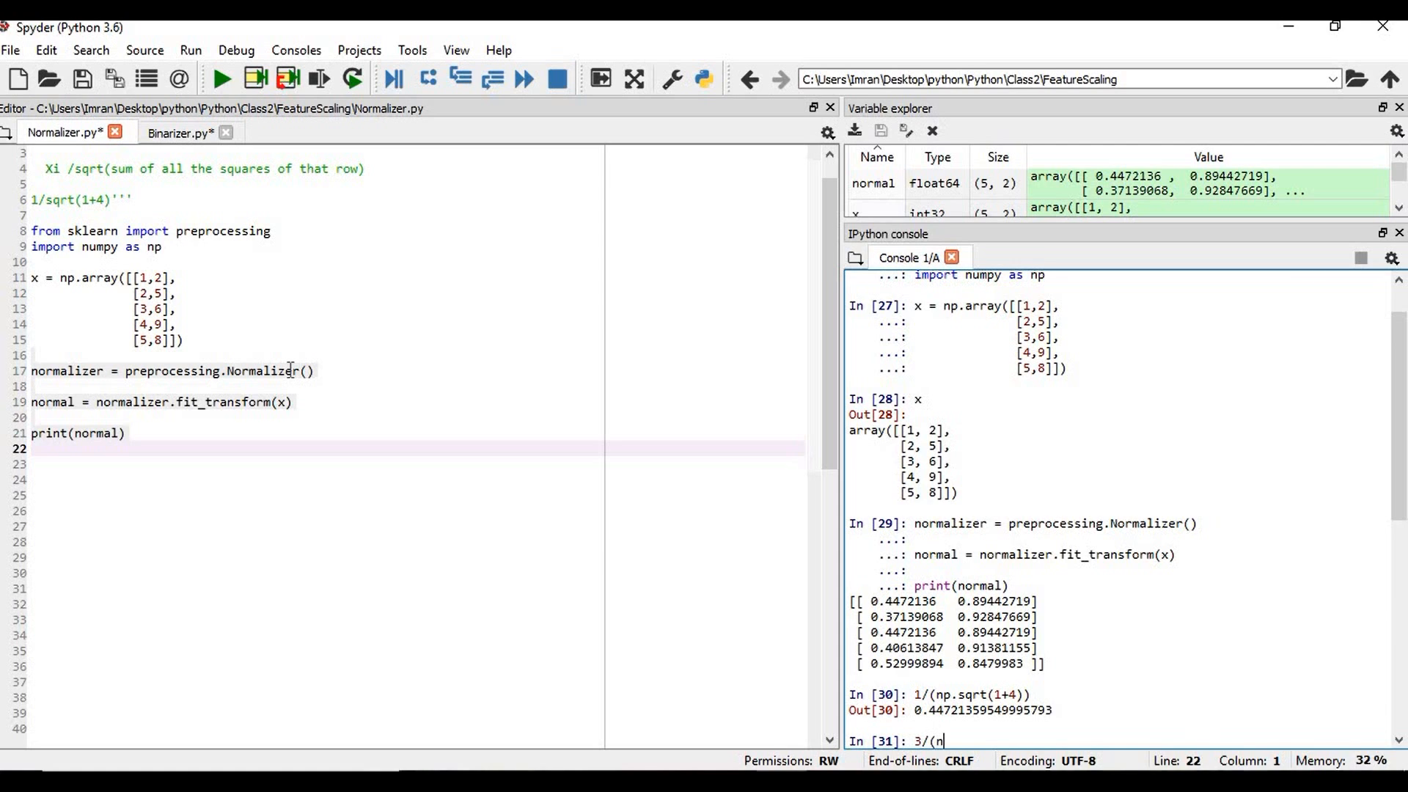
text(p.sq)
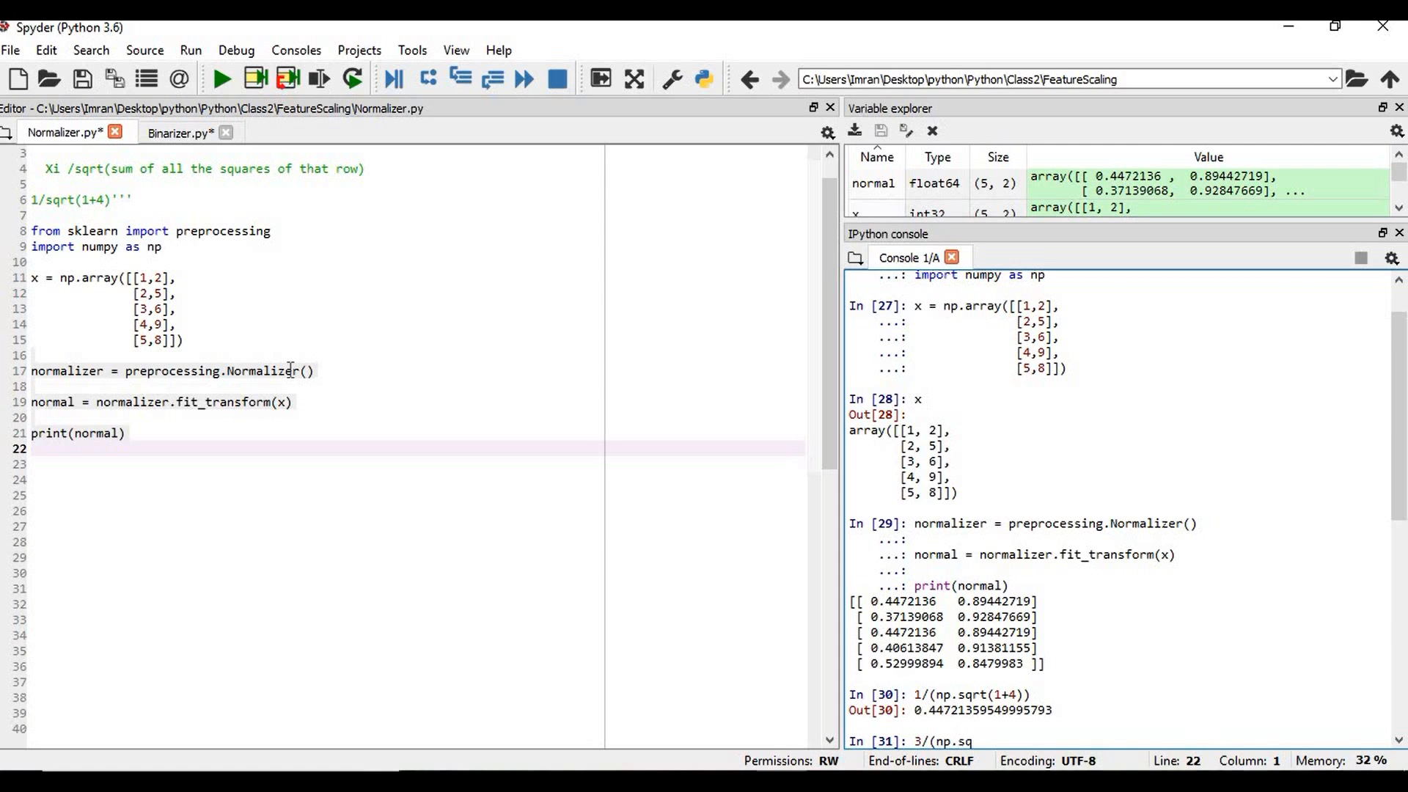
text(9)
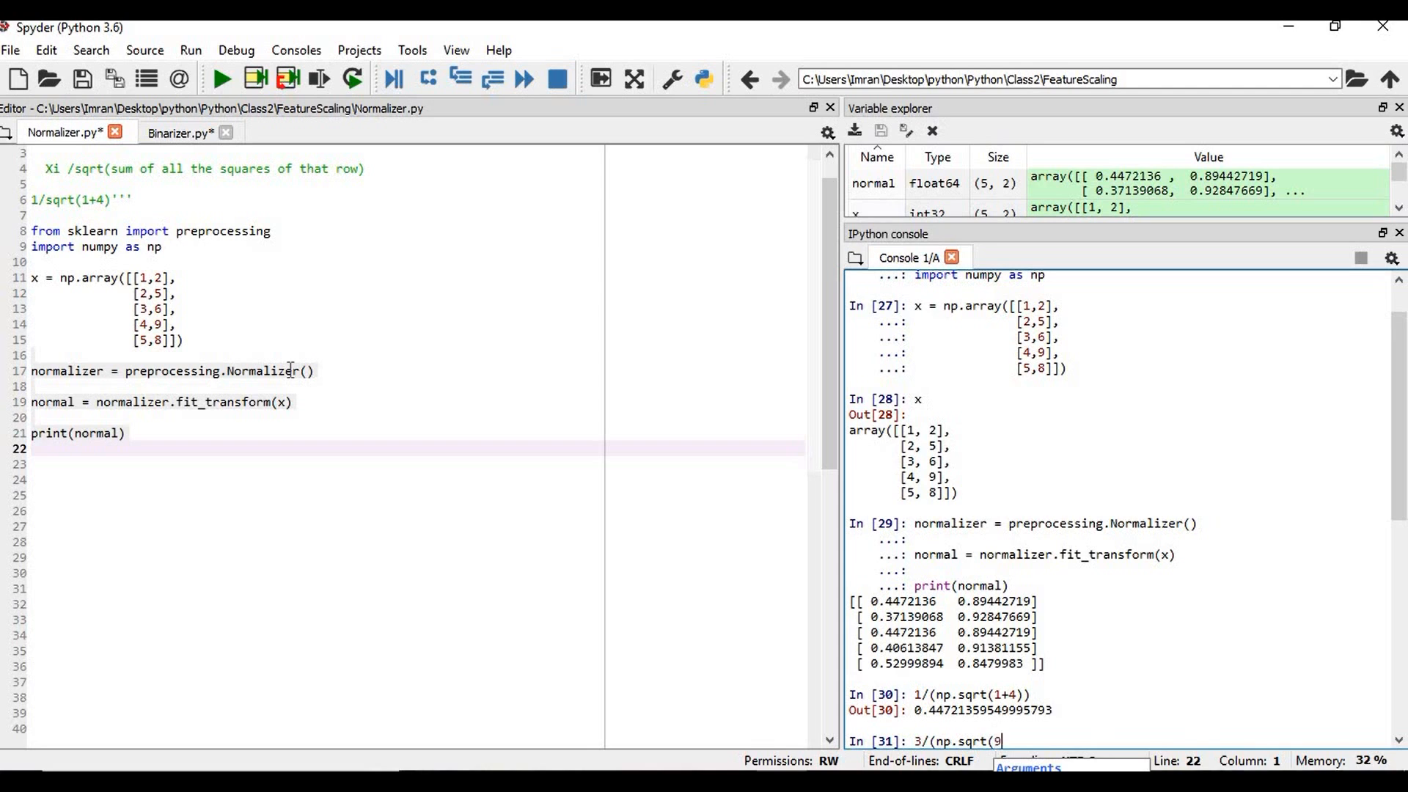
text(+36)))
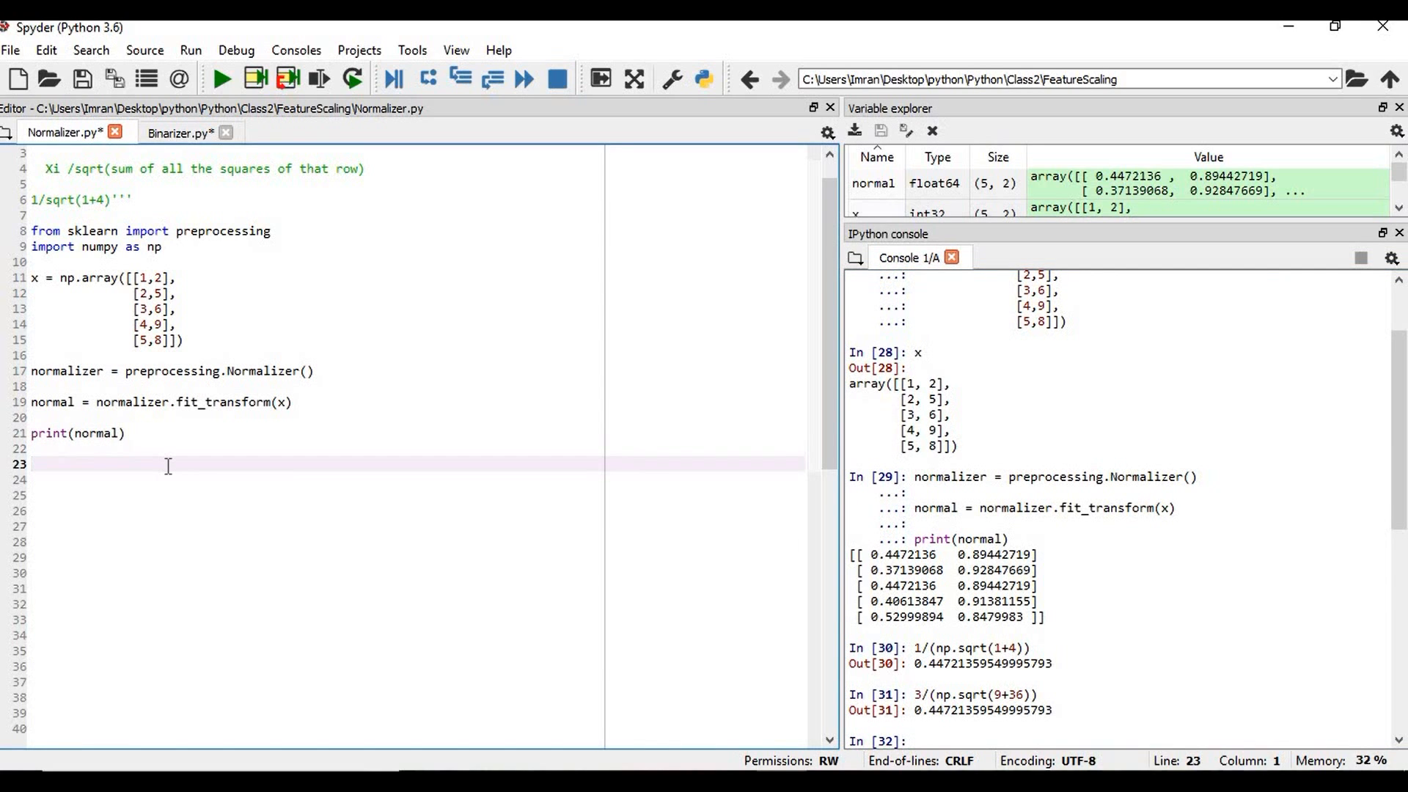
- Add a #---- separator comment and the normalizer1 = preprocessing.Normalizer() line for the 3×3 x1 example
text(#-)
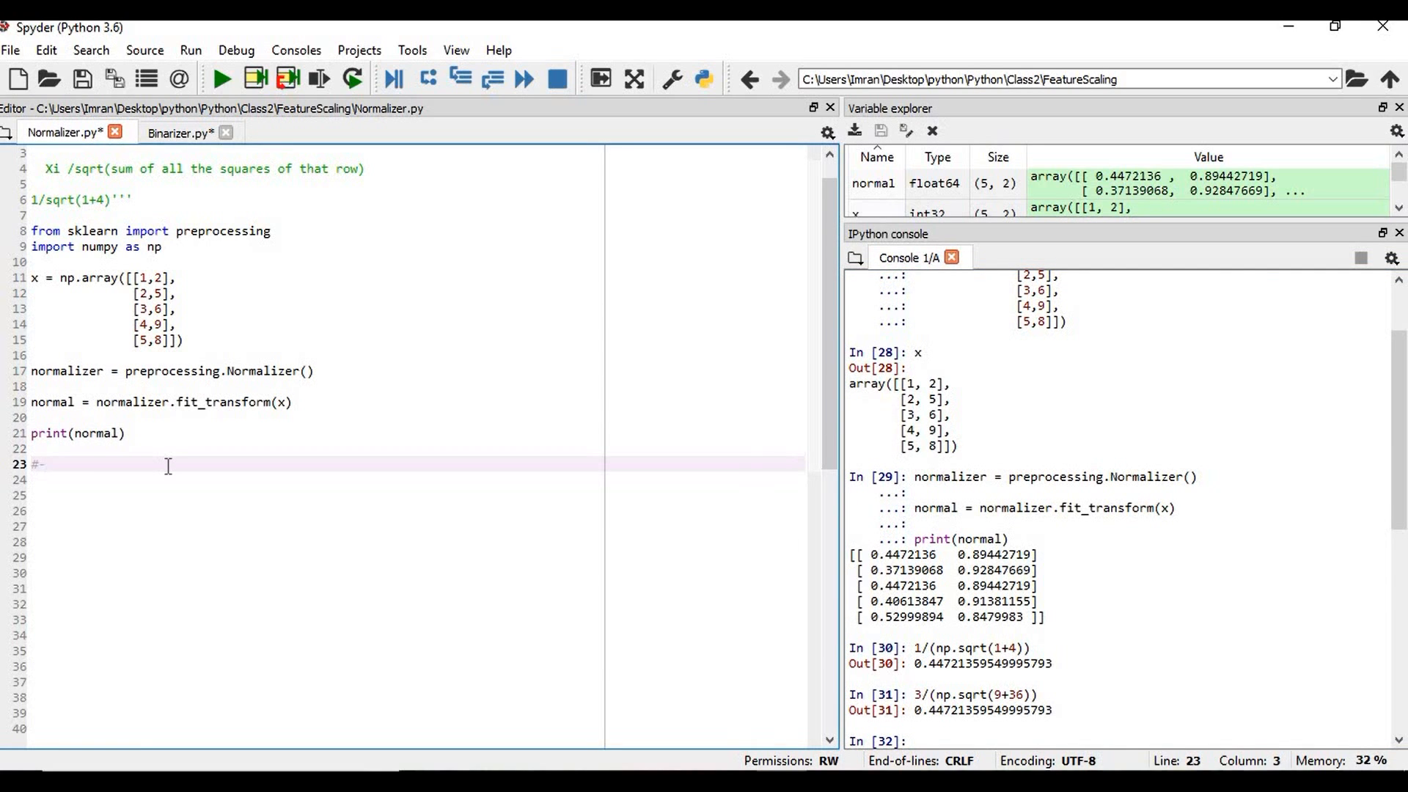
text(--------------------------------------------)
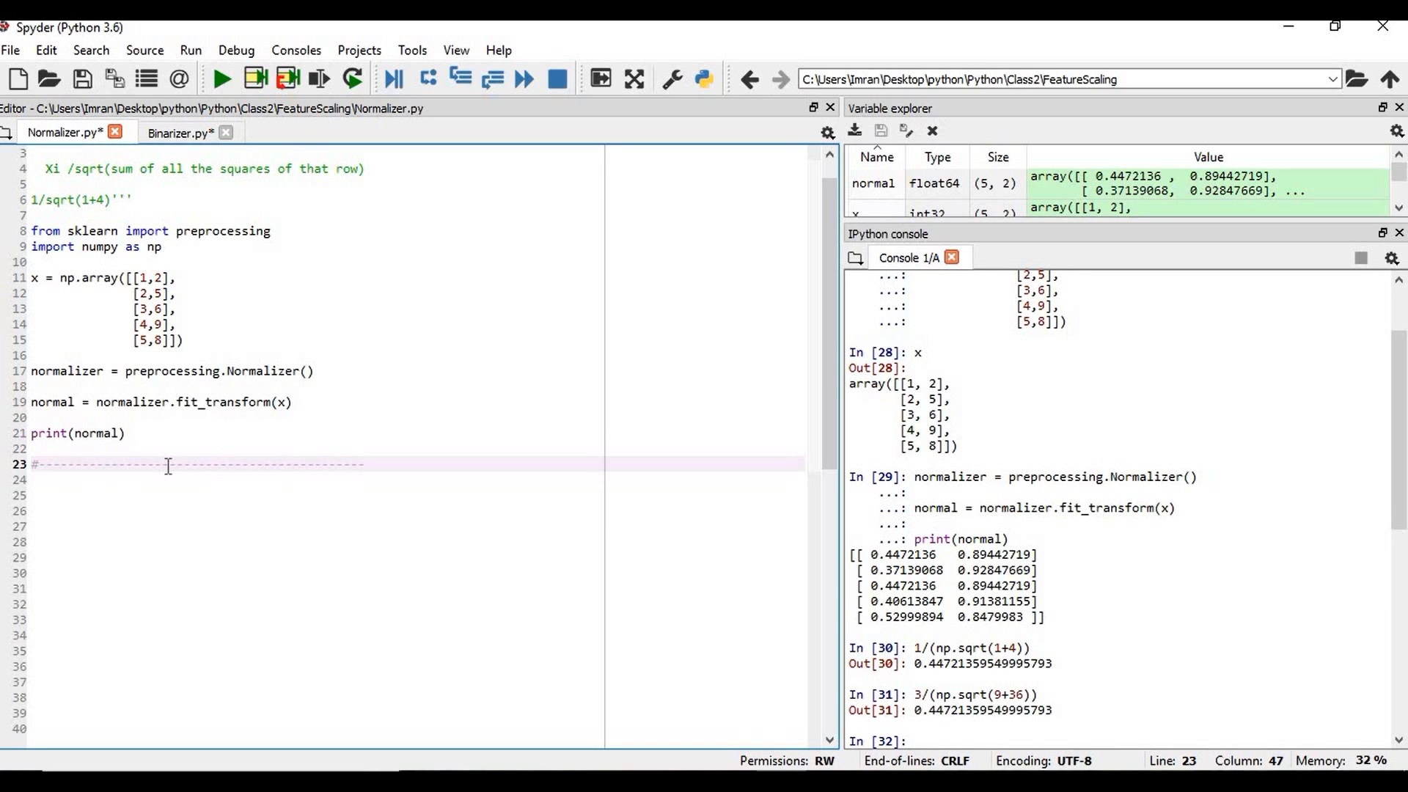
key(enter)
text(x1 = np.array([[1,2,3],)
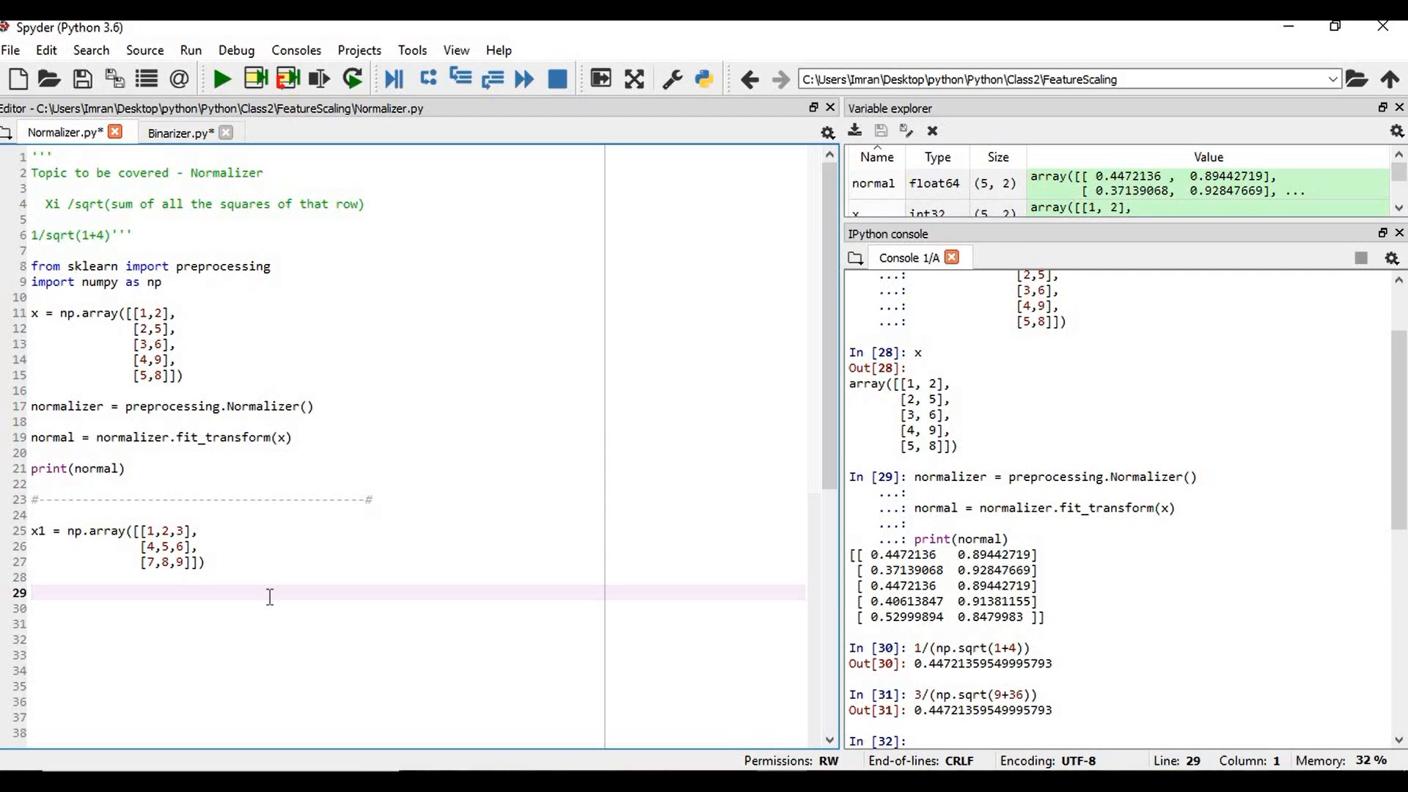
mouse_move(75, 468)
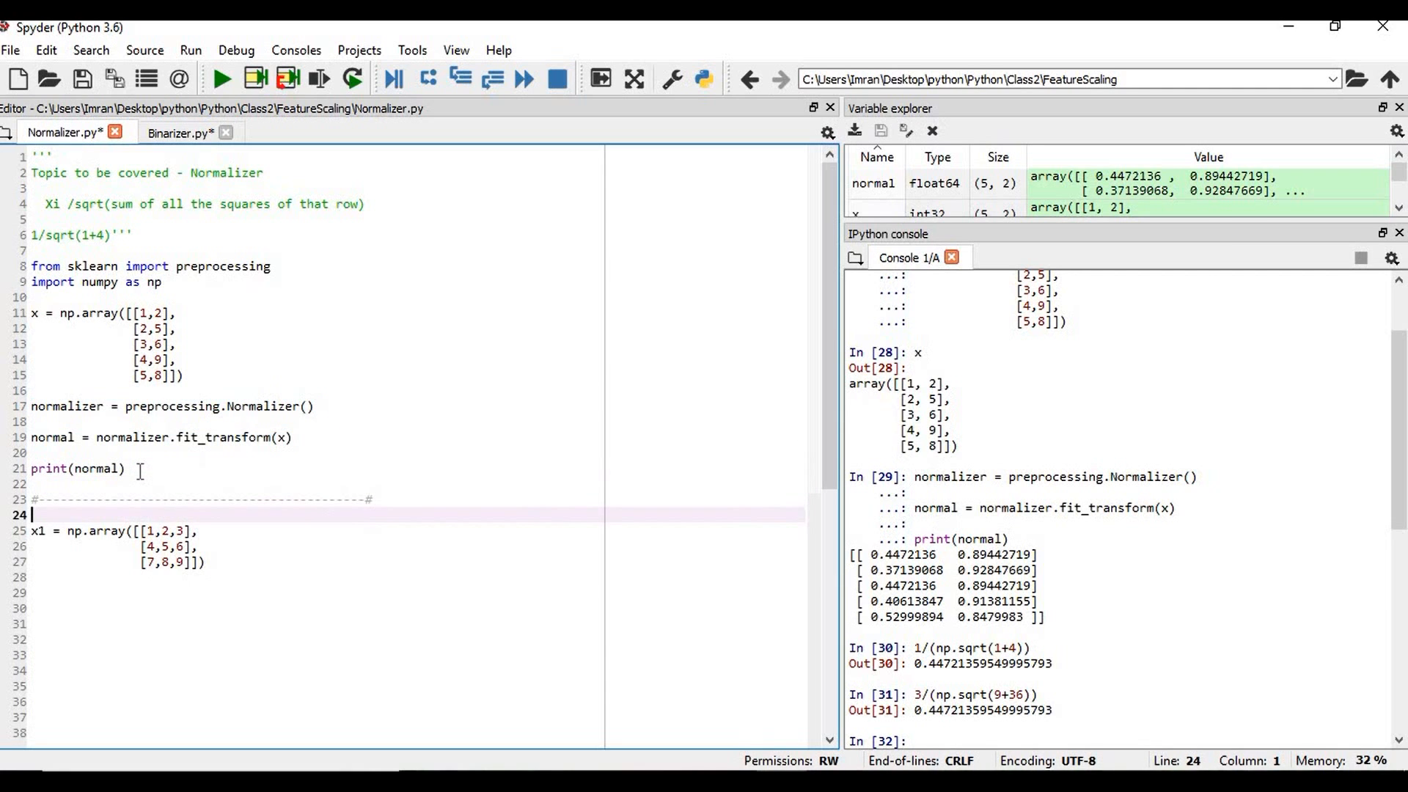
text(normalizer = preprocessing.Normalizer())
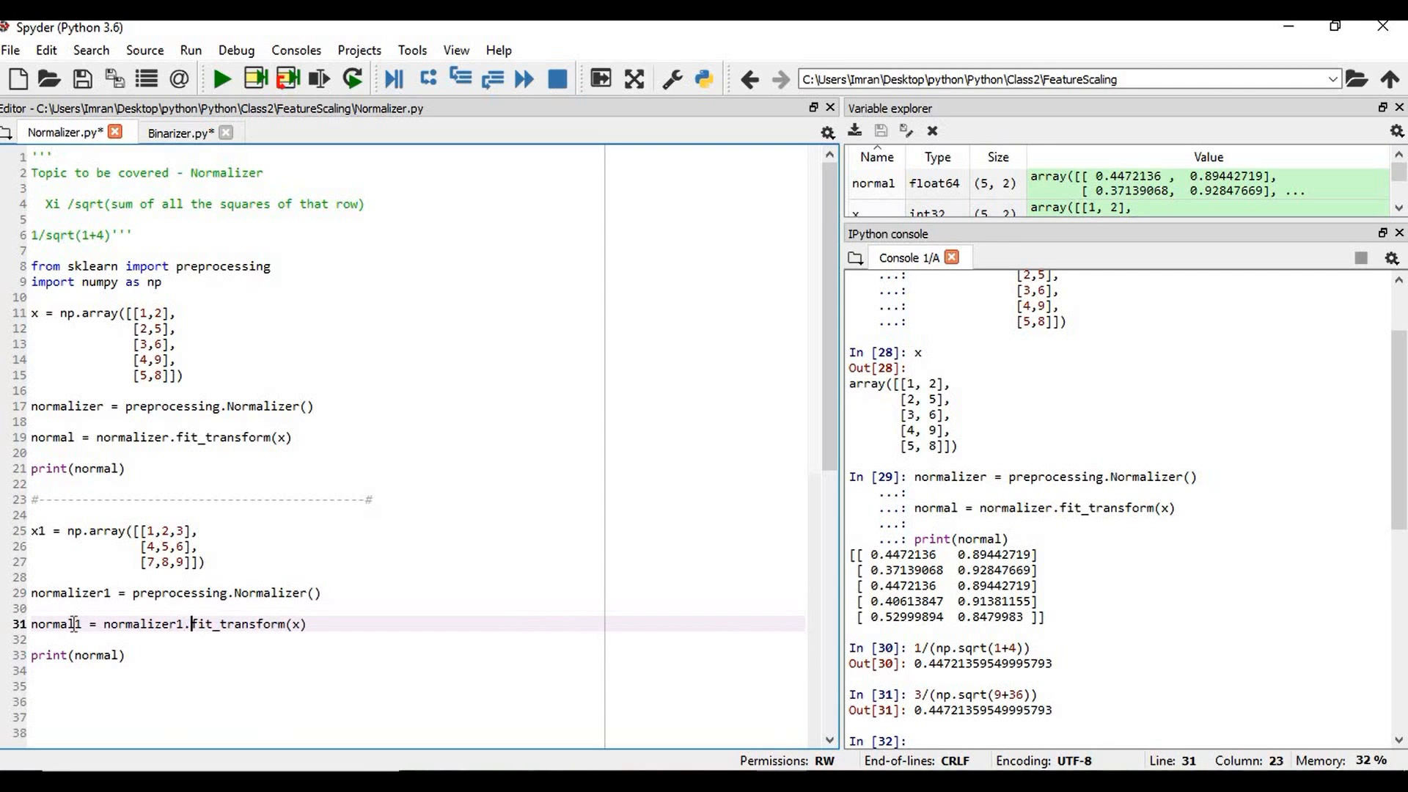
text(1)
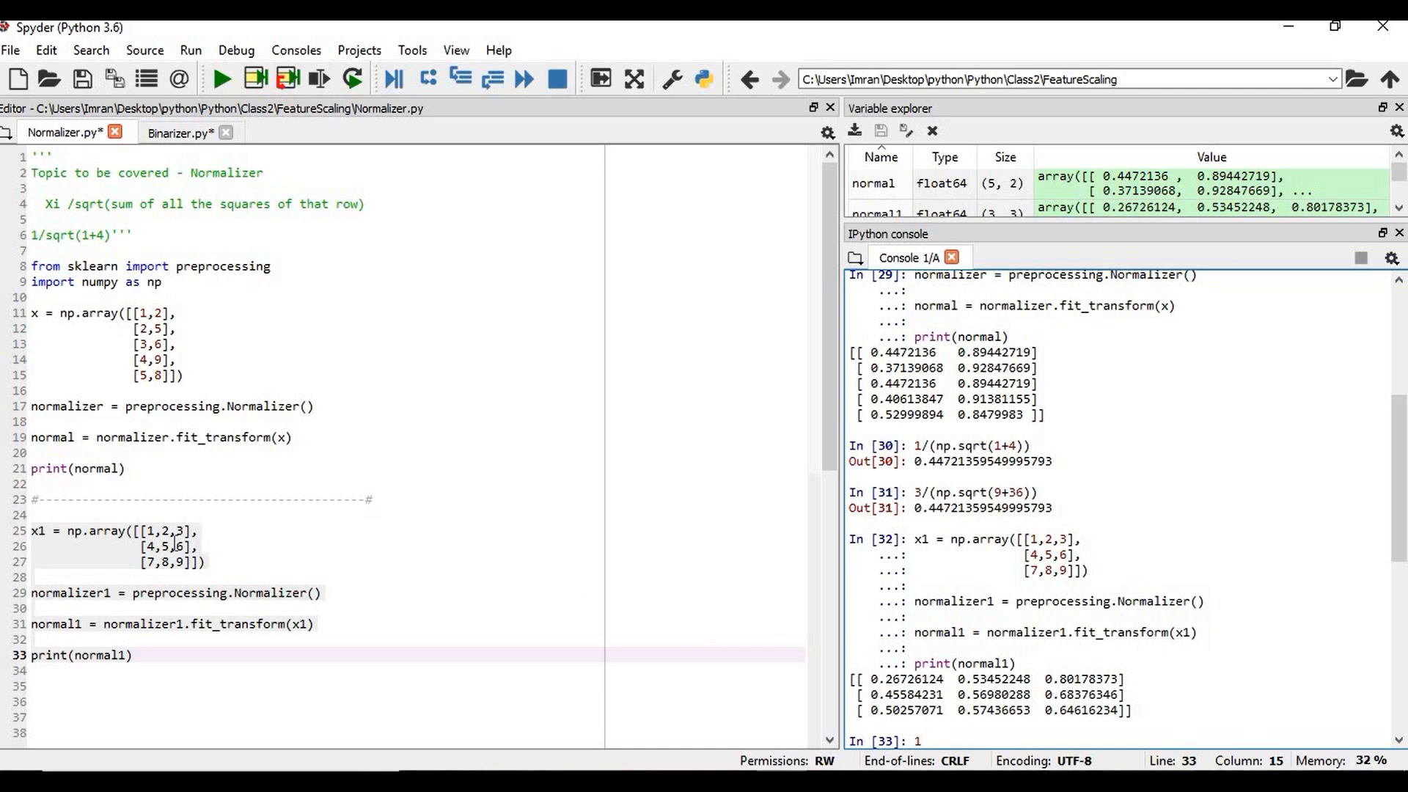
- Compute 1/(np.sqrt(1+4+9)) in the console, giving 0.2673
text(/)
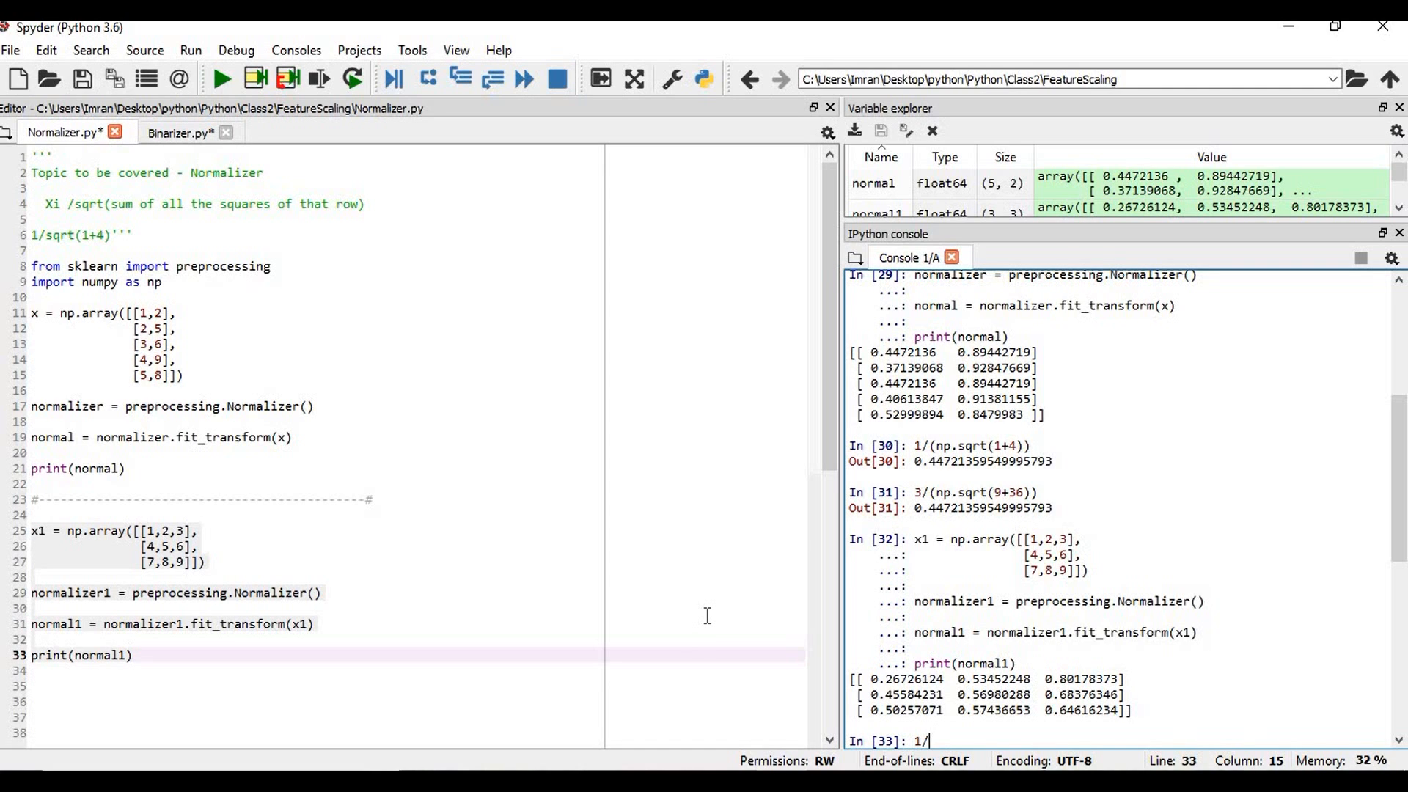
text(np.sqrt(1+4+9)))
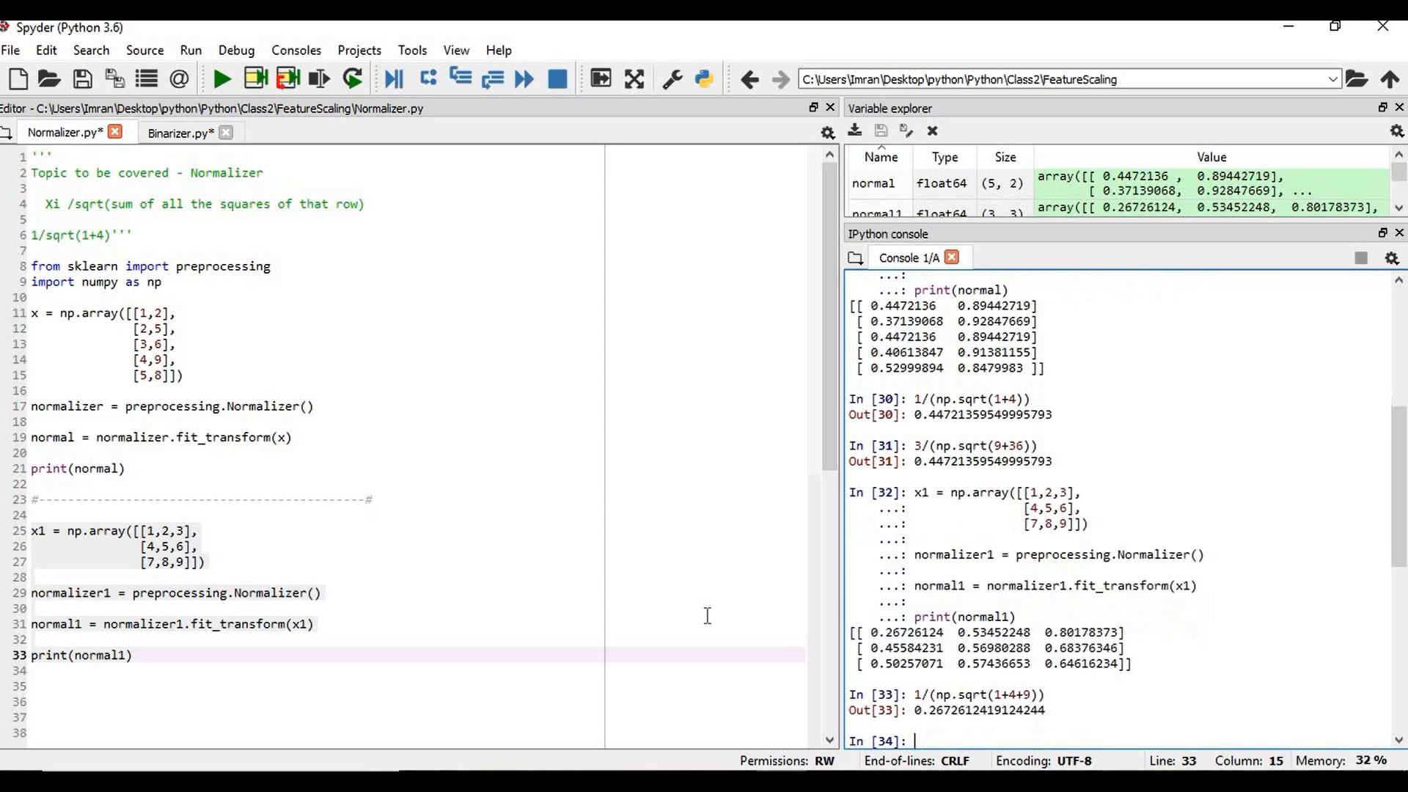
mouse_move(510, 566)
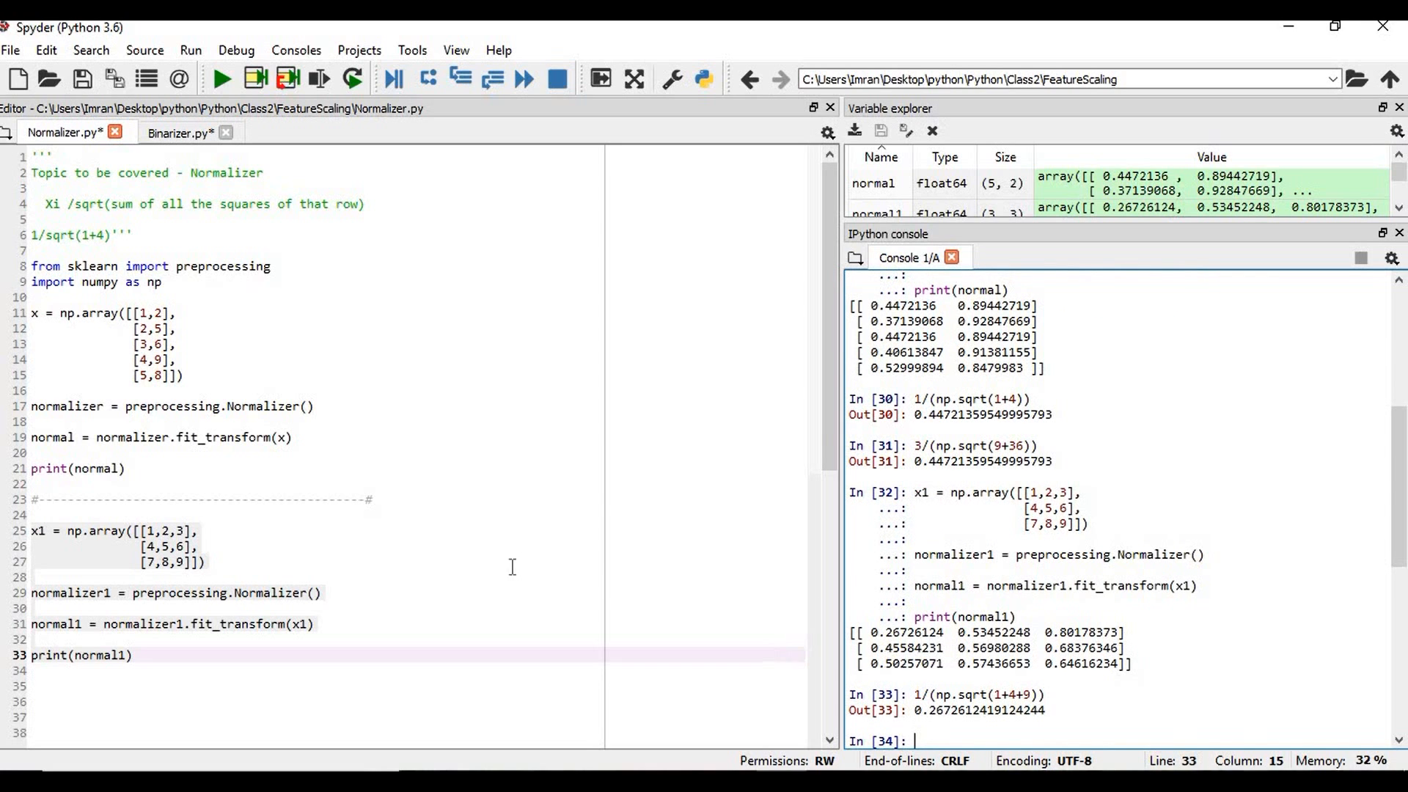
mouse_move(440, 498)
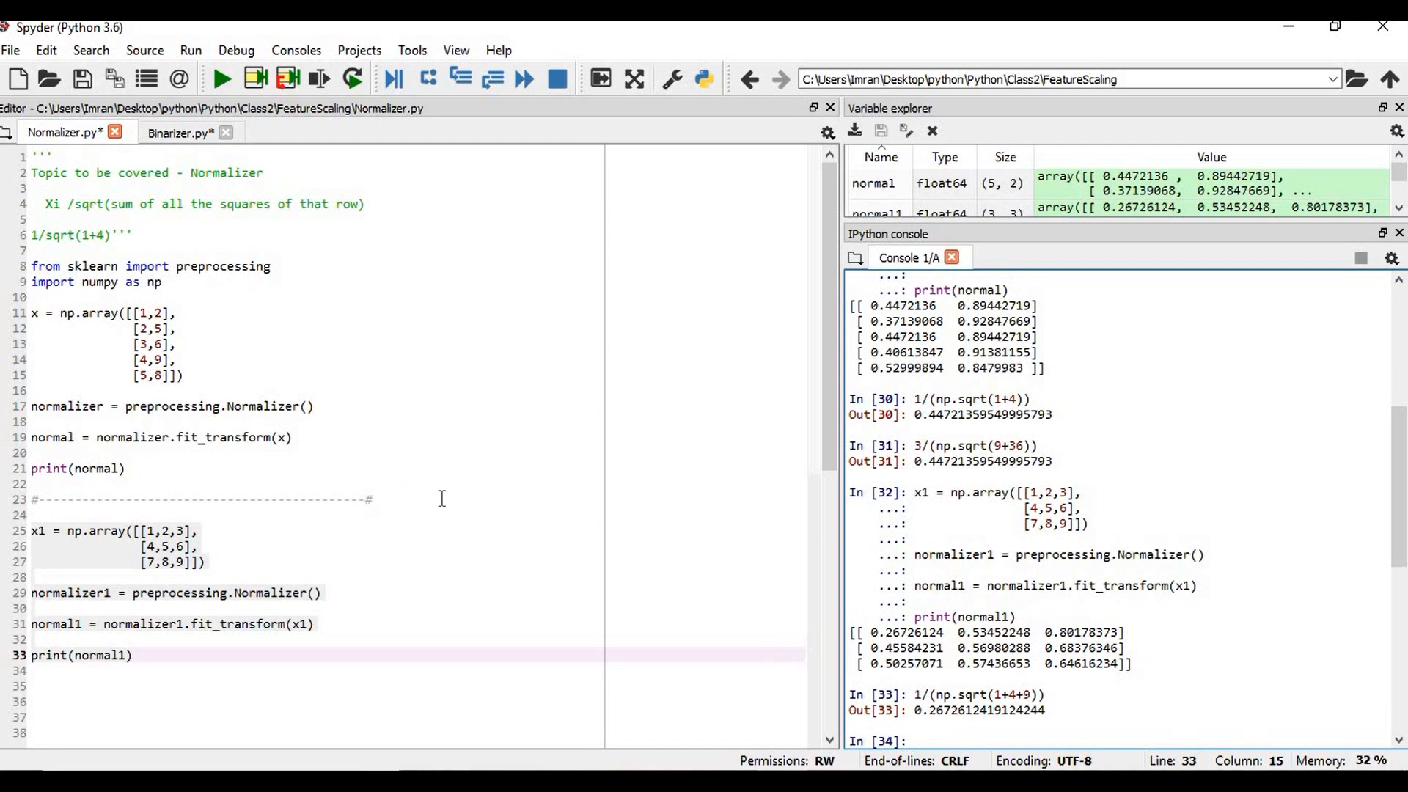
text(8()
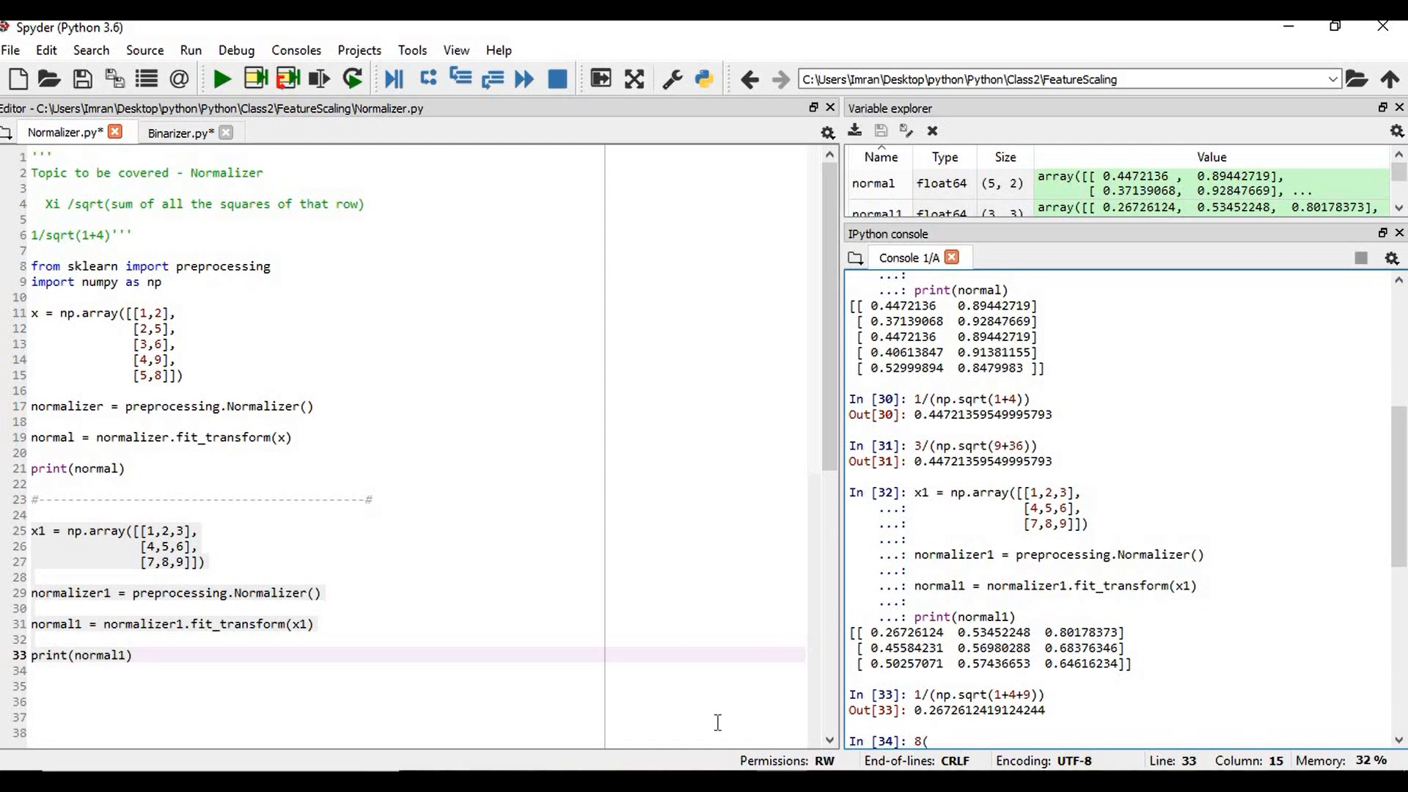
text(np.sqrt()
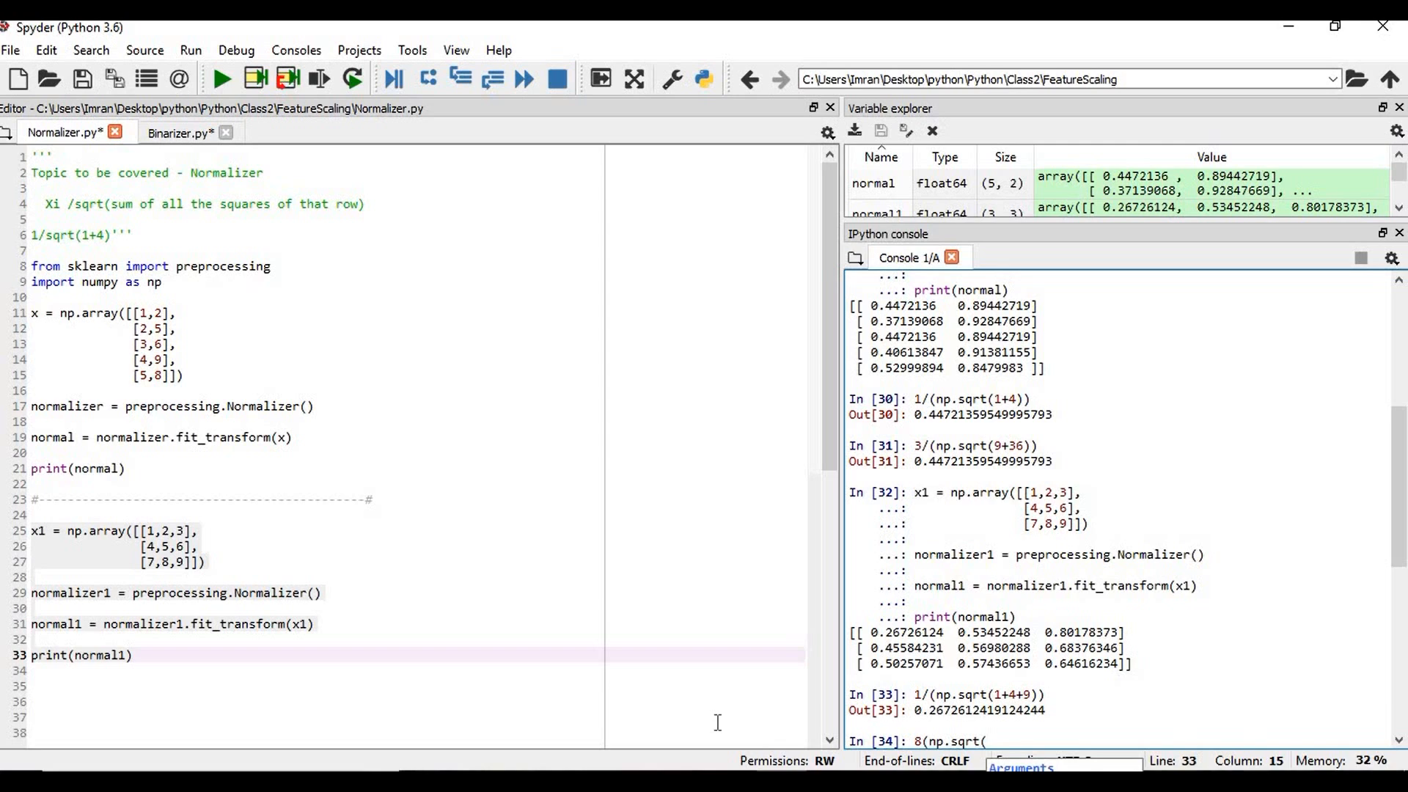
text(2)
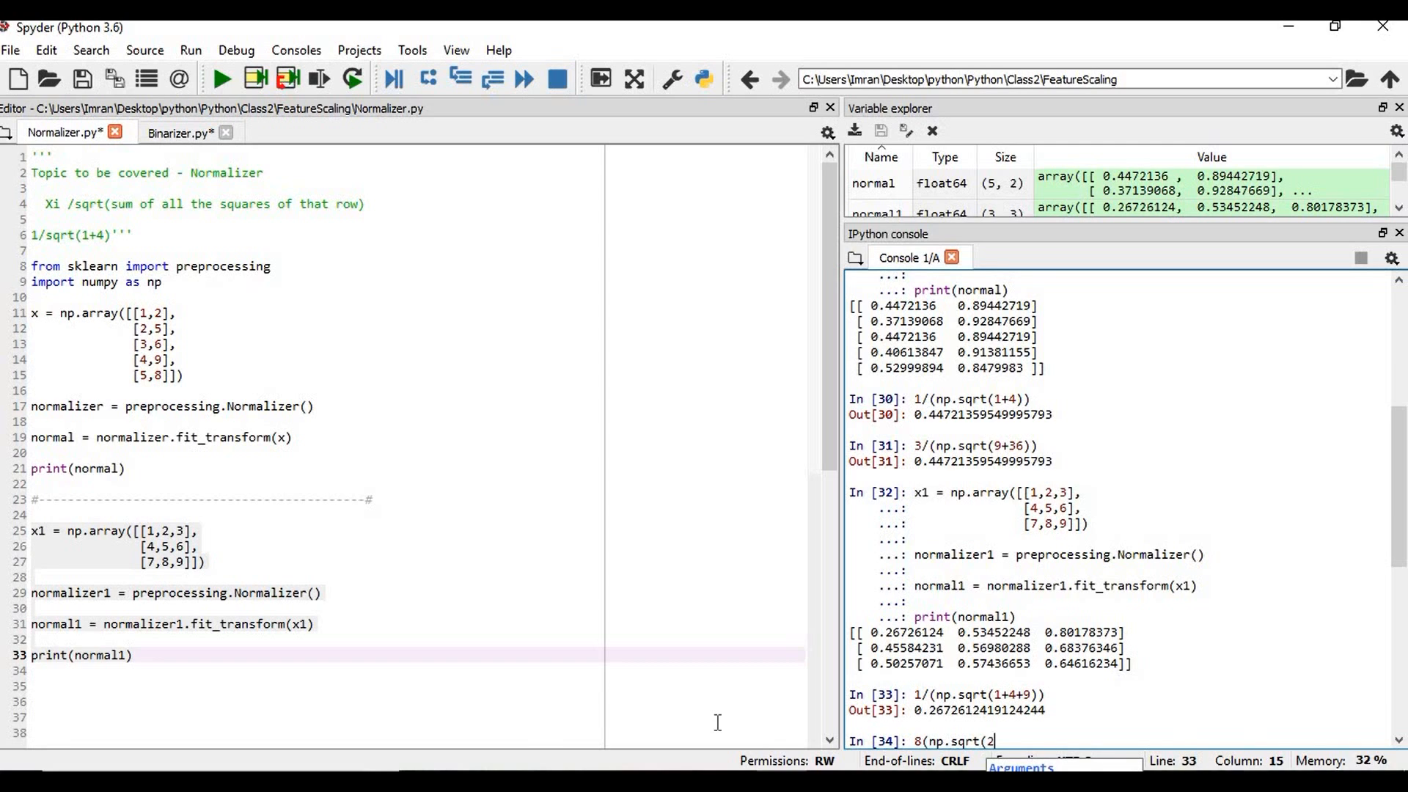
text(5+)
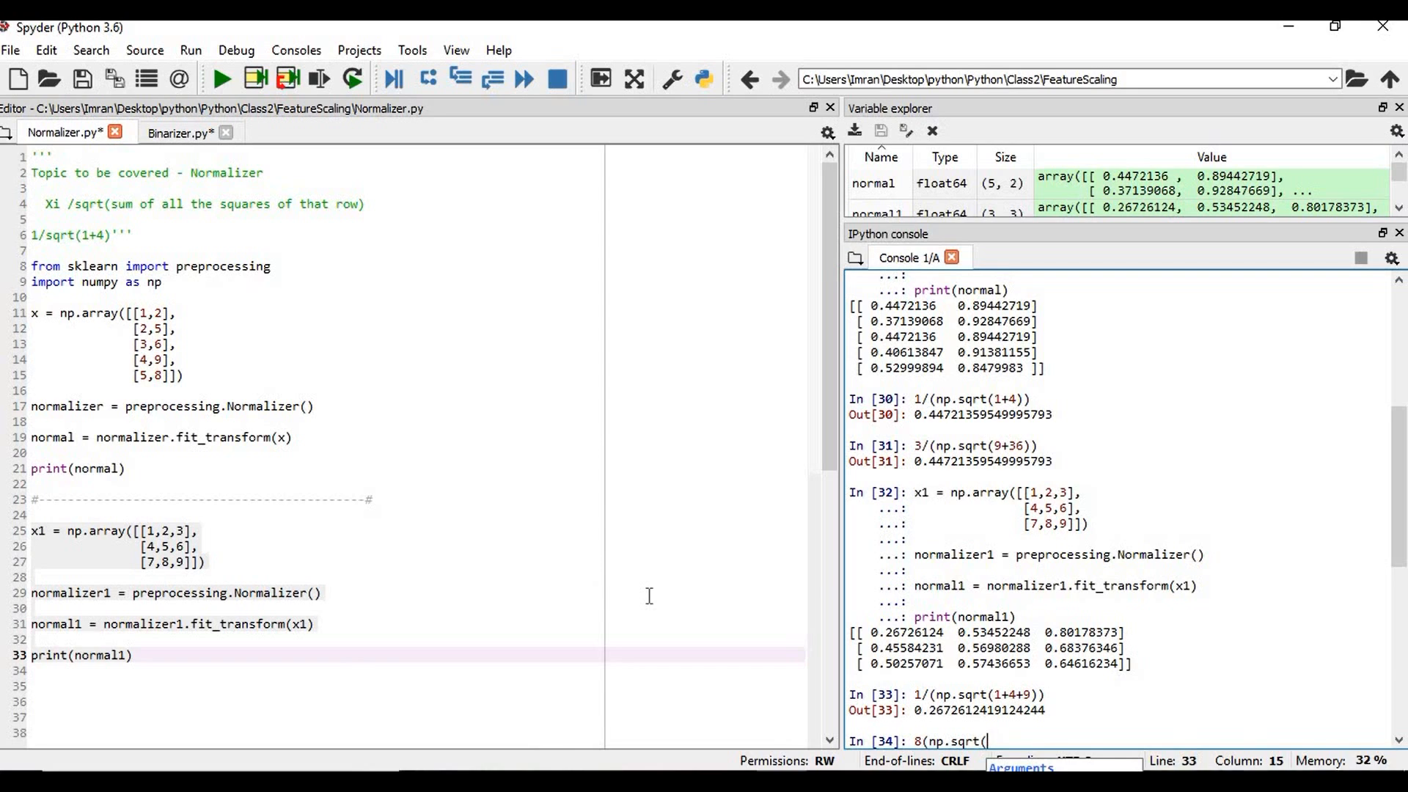
- Compute 8/(np.sqrt(49+64+81)) in the console, giving 0.5744
text(49+)
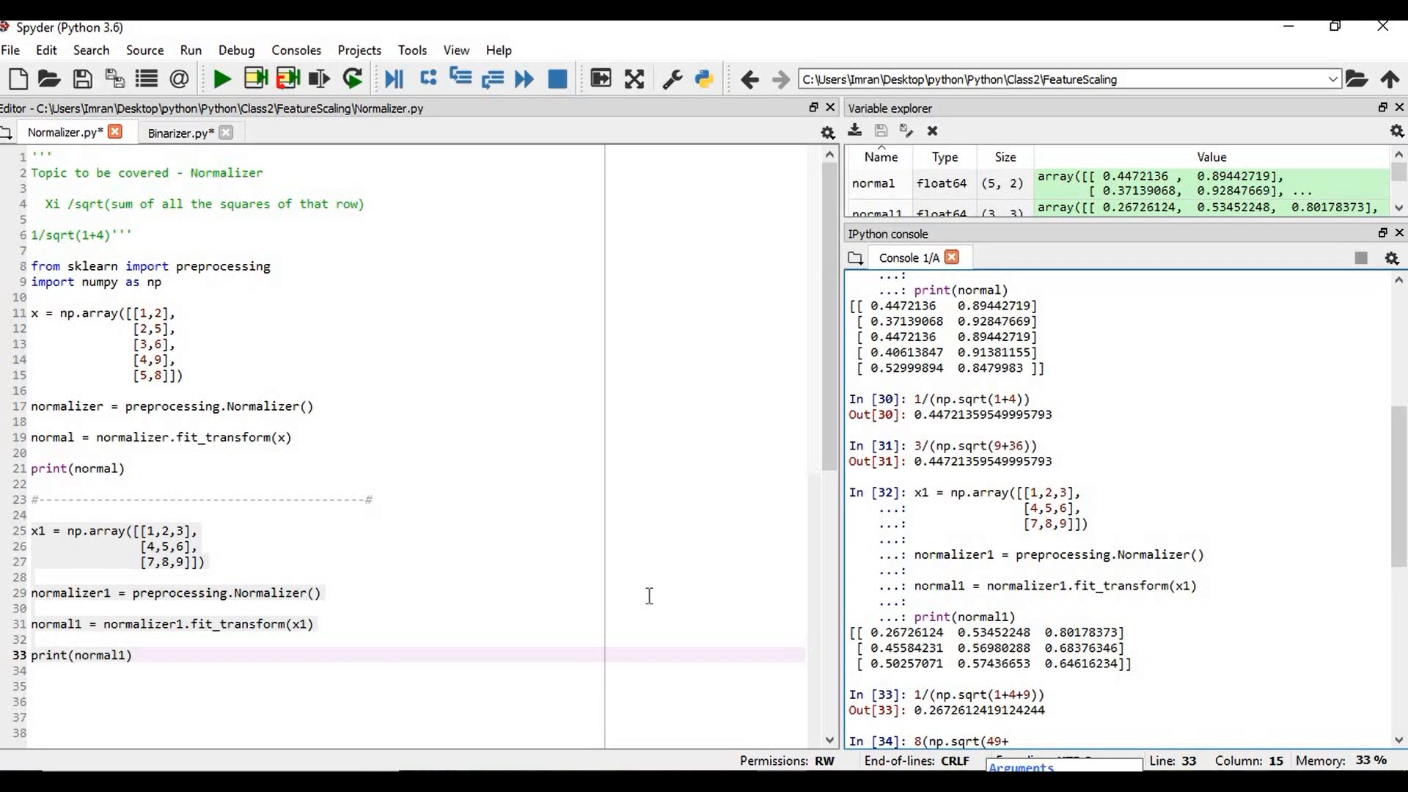
text(64)
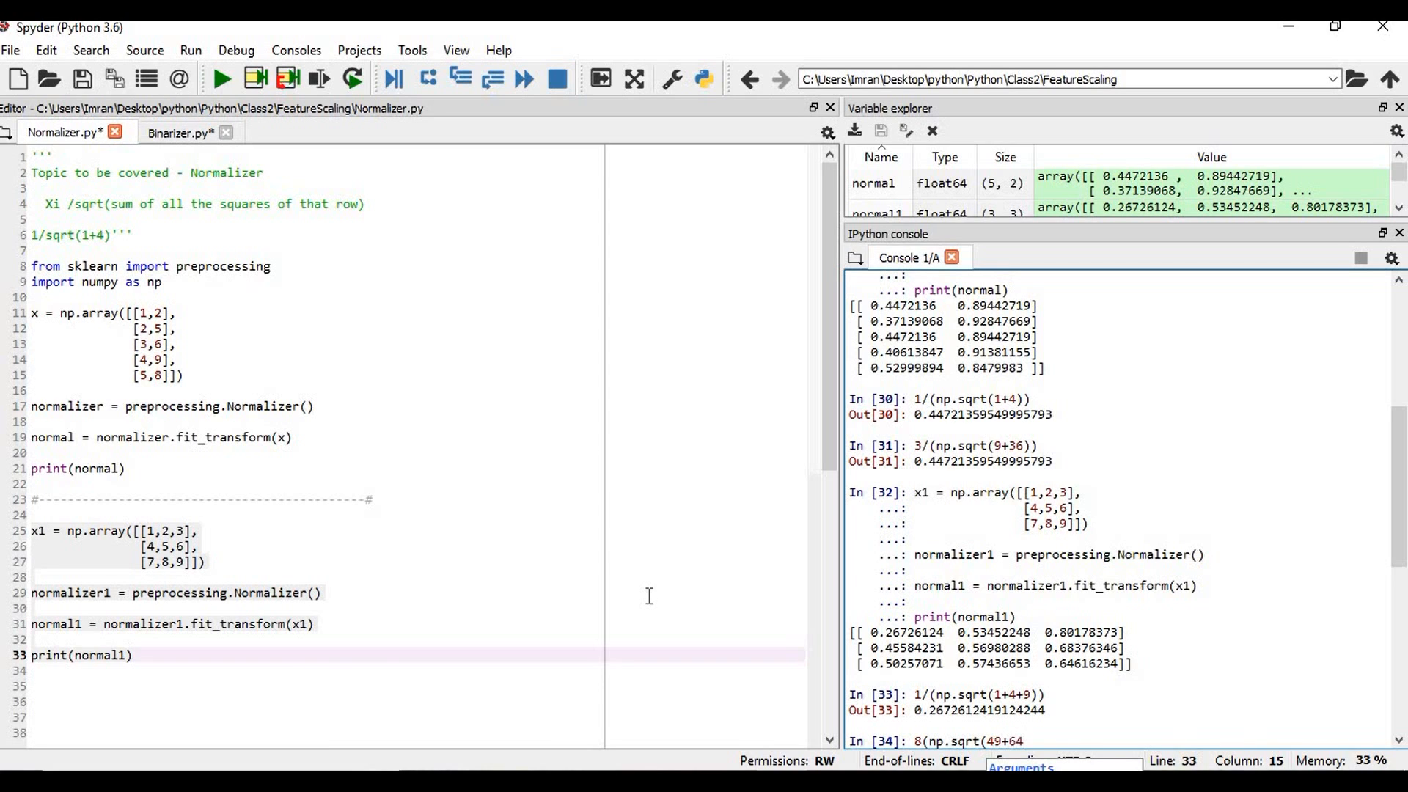
text(+81)
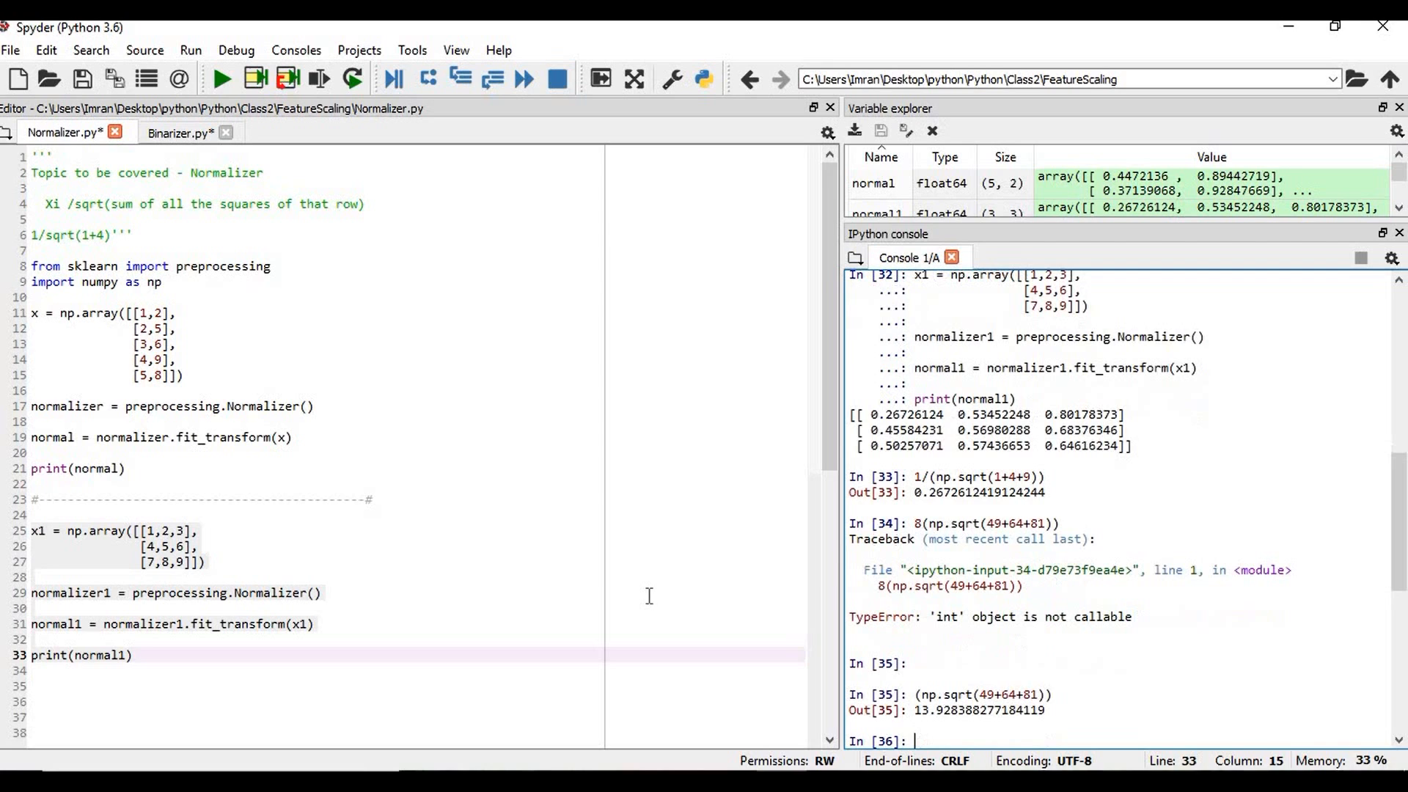
text((np.sqrt(49+64+81)))
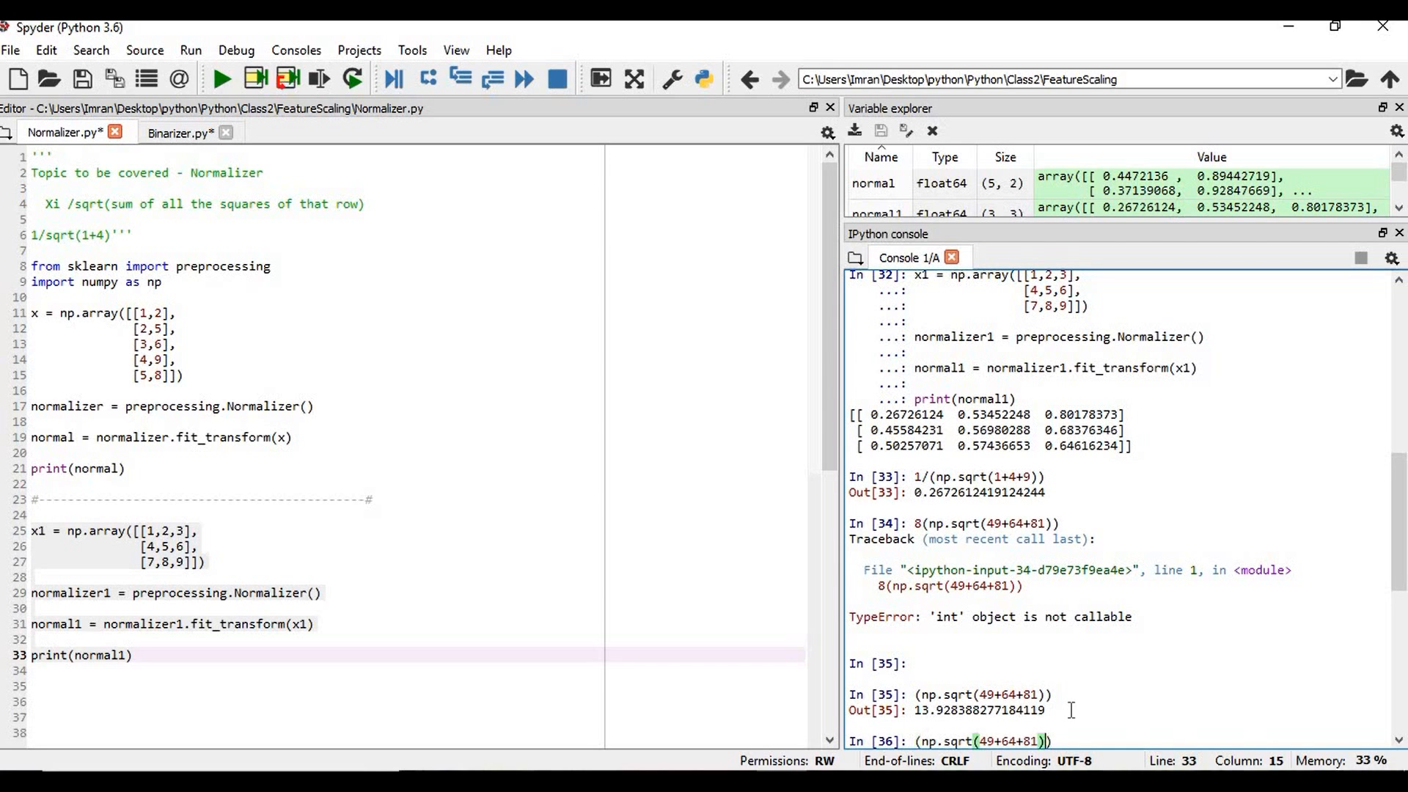
text(8/)
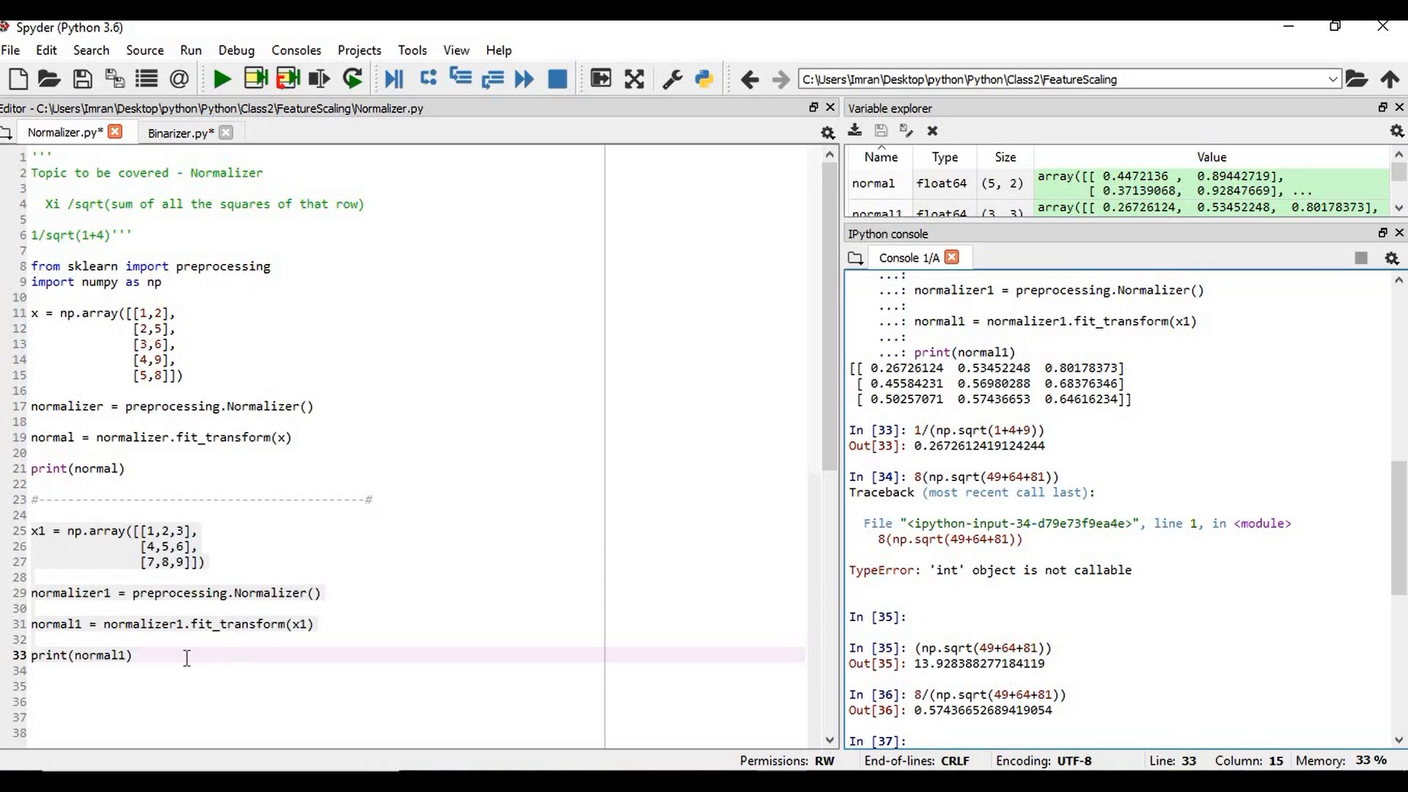
- Add an import pandas as pd line in a new section below the second example
key(enter)
text(#-------------------------------------------#)
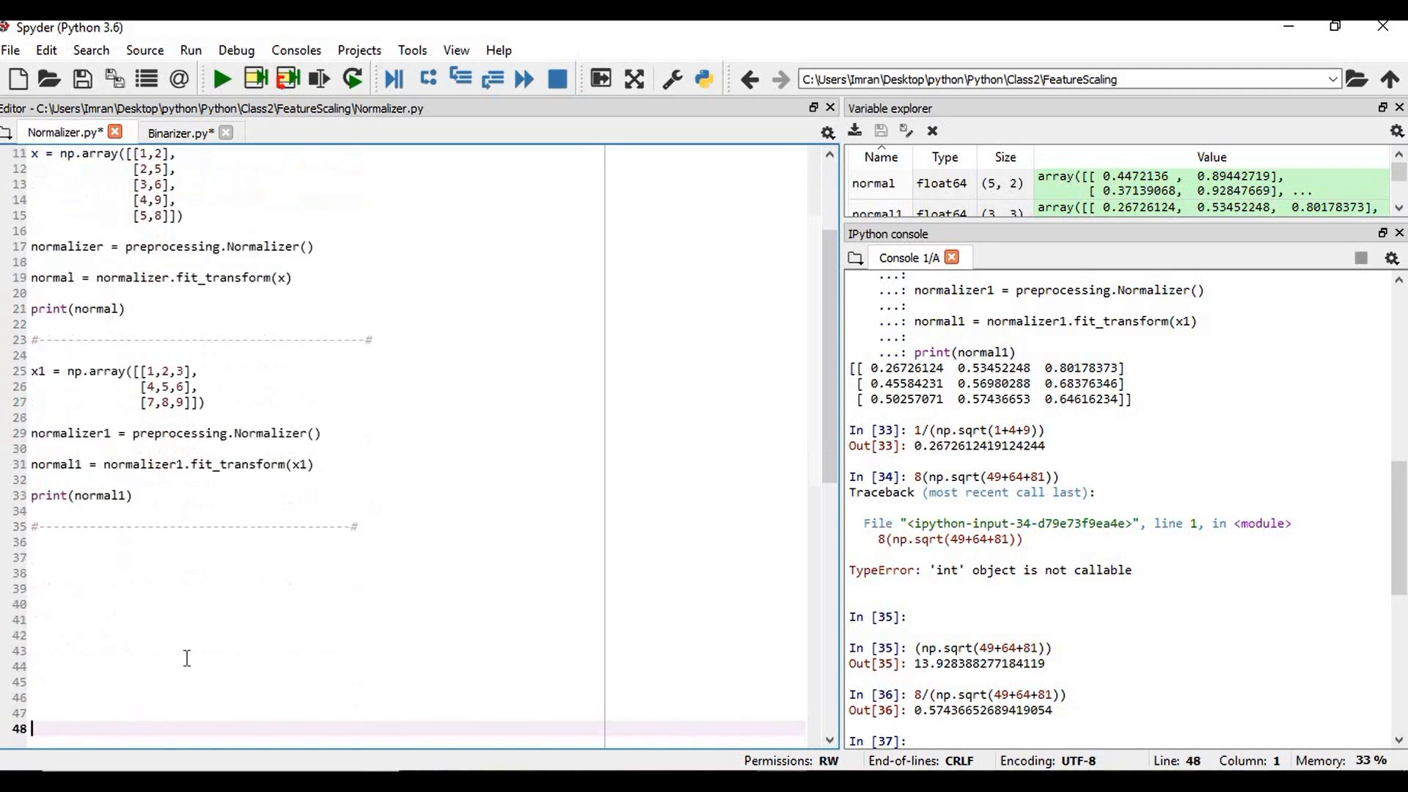
scroll(down, 3)
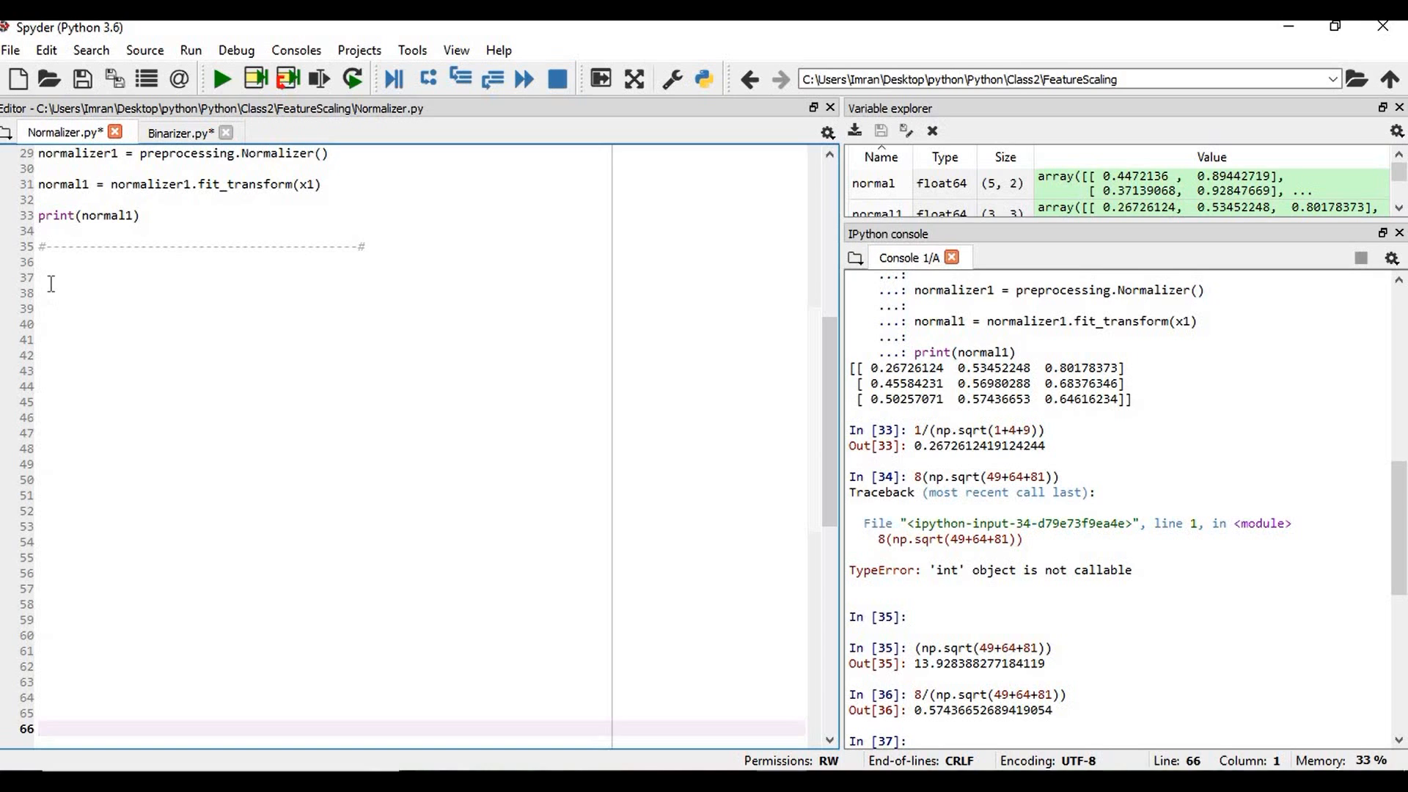
text(import pandas a)
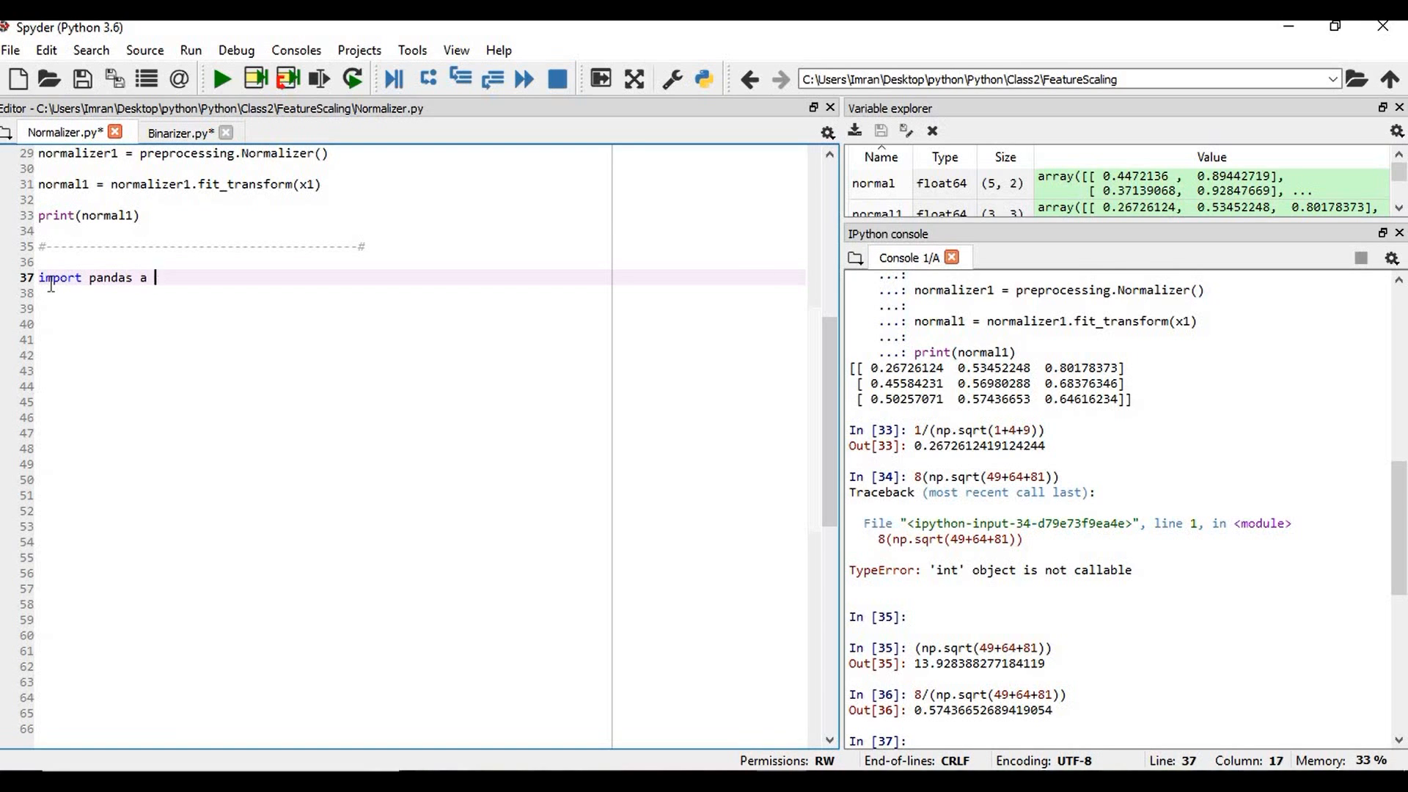
text(s pd)
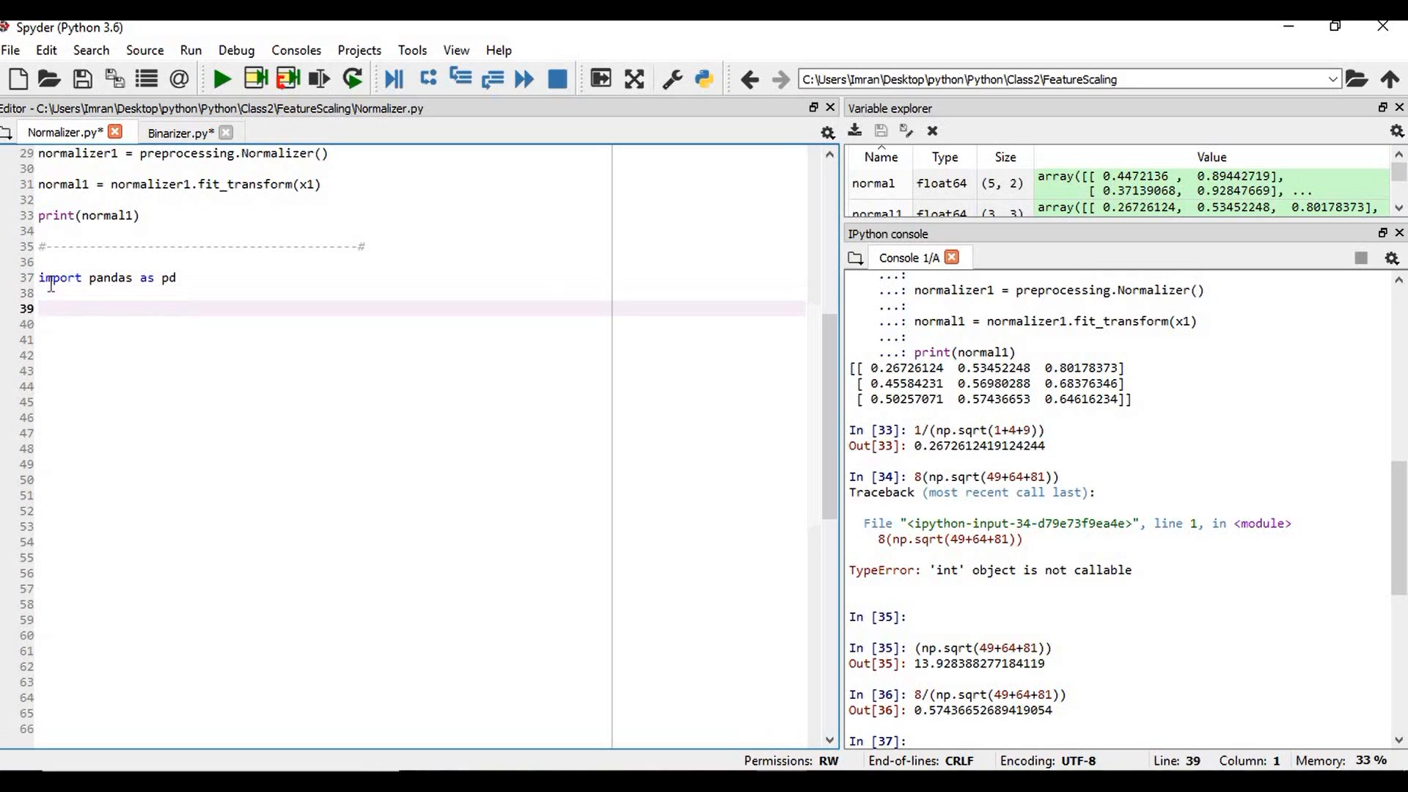
- Add dataset = pd.read_csv('Age-Salary.csv') to the script
text(data)
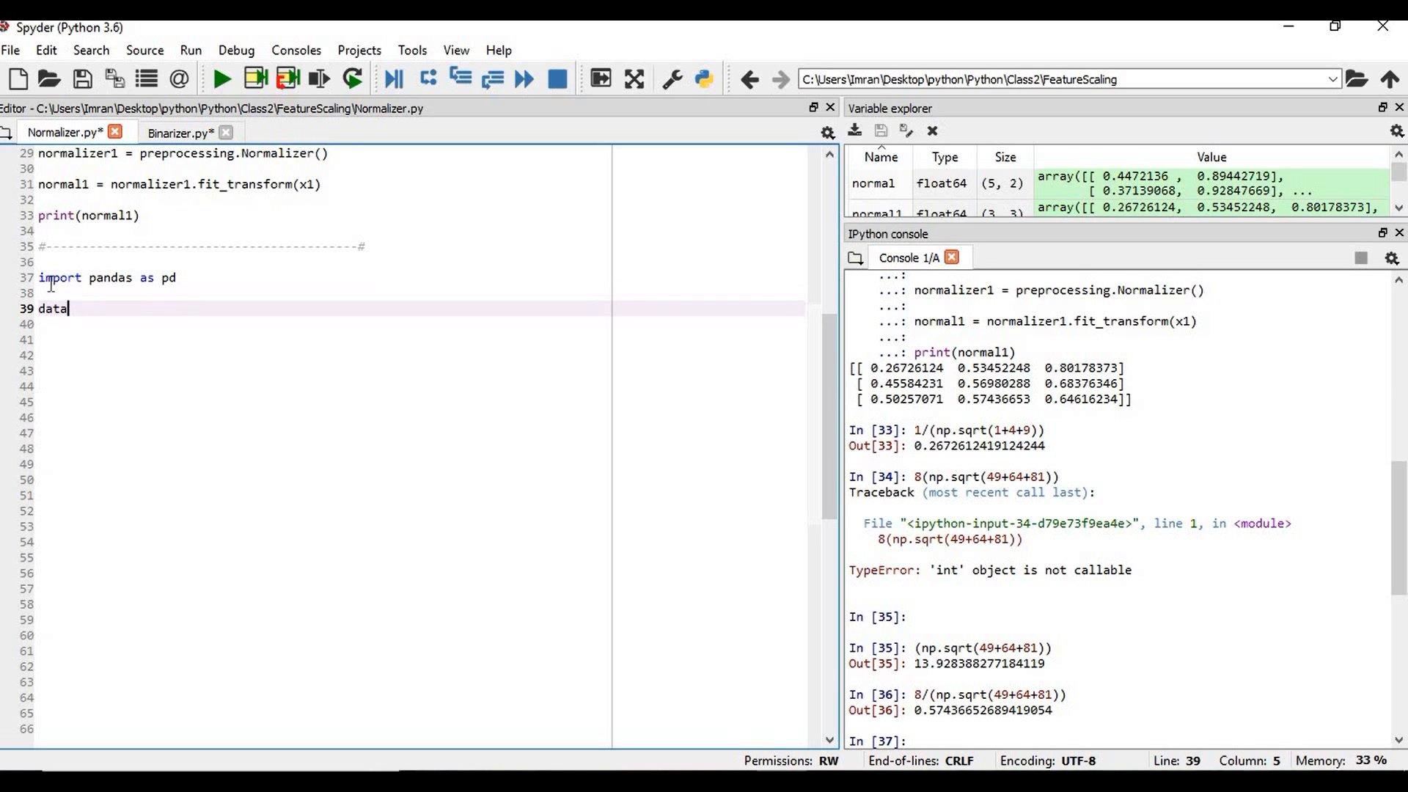
text(set = pd.read_csv)
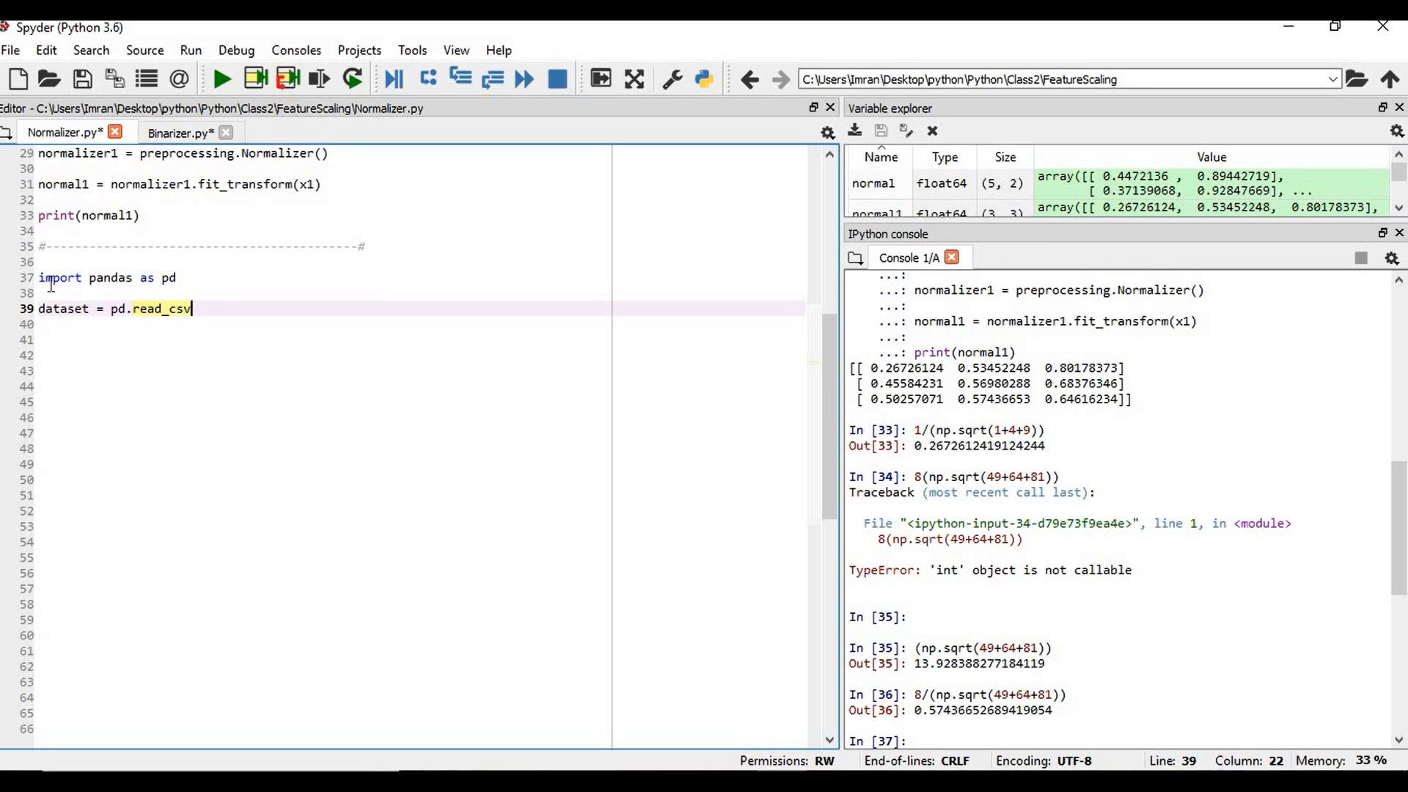
text(('A))
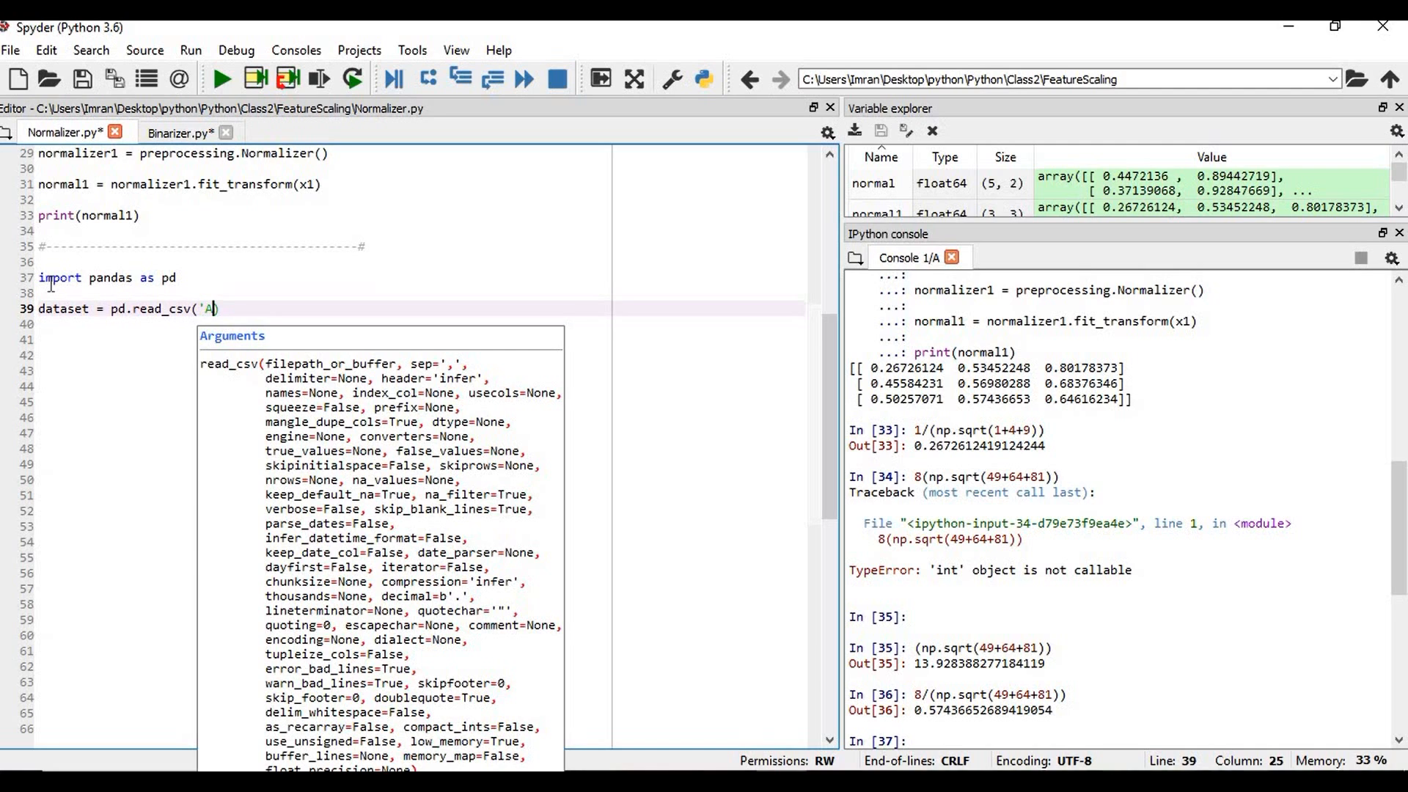
text(ge)
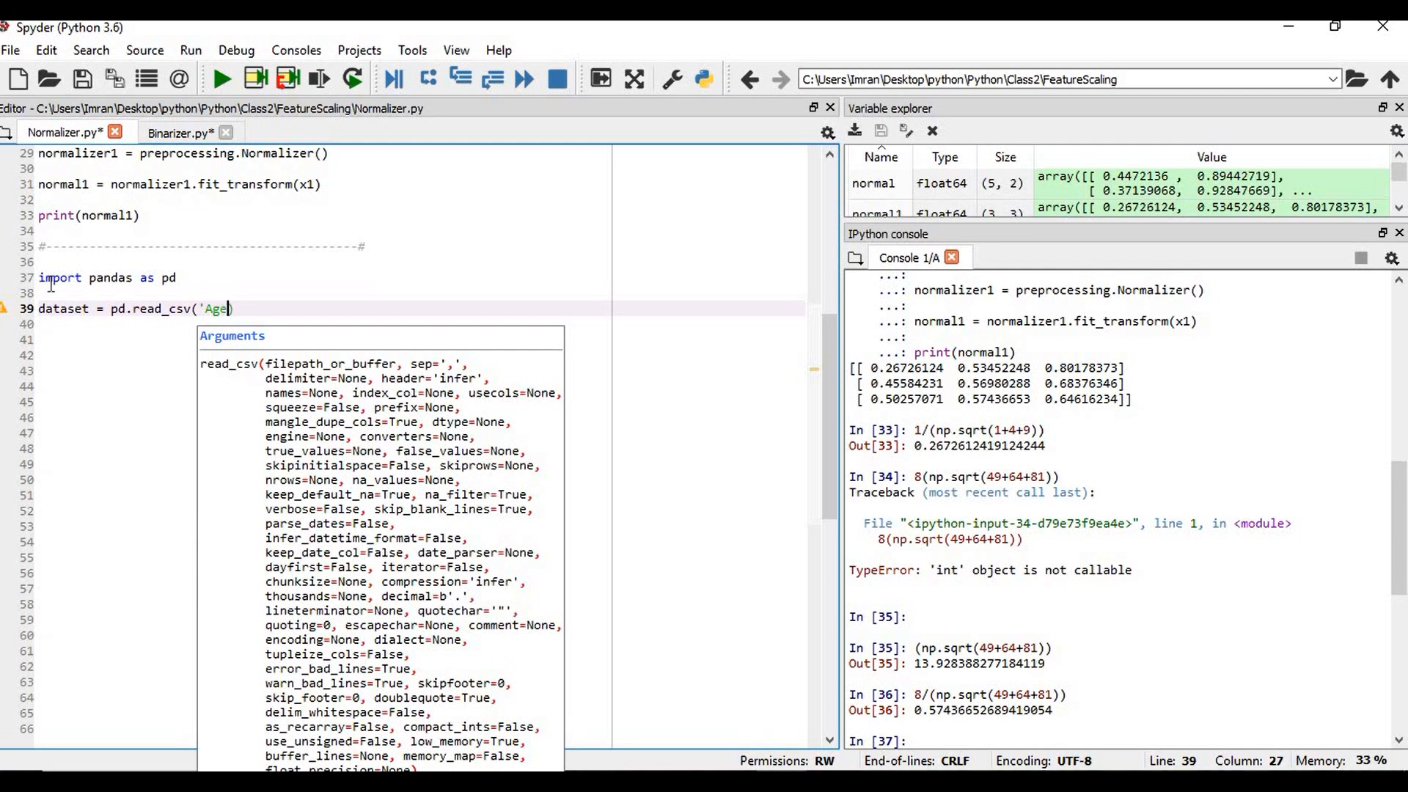
text(-Sal)
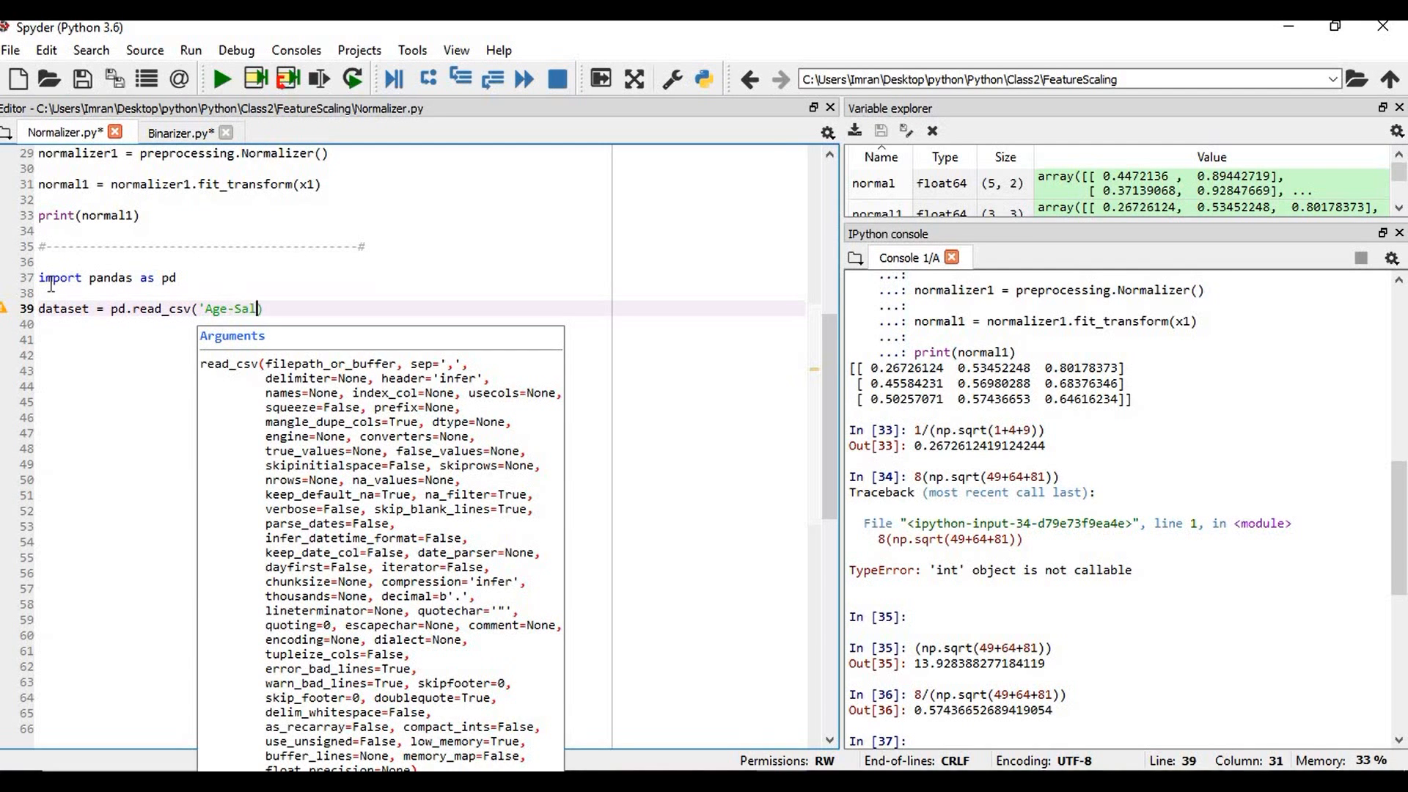
text(ary.csv)
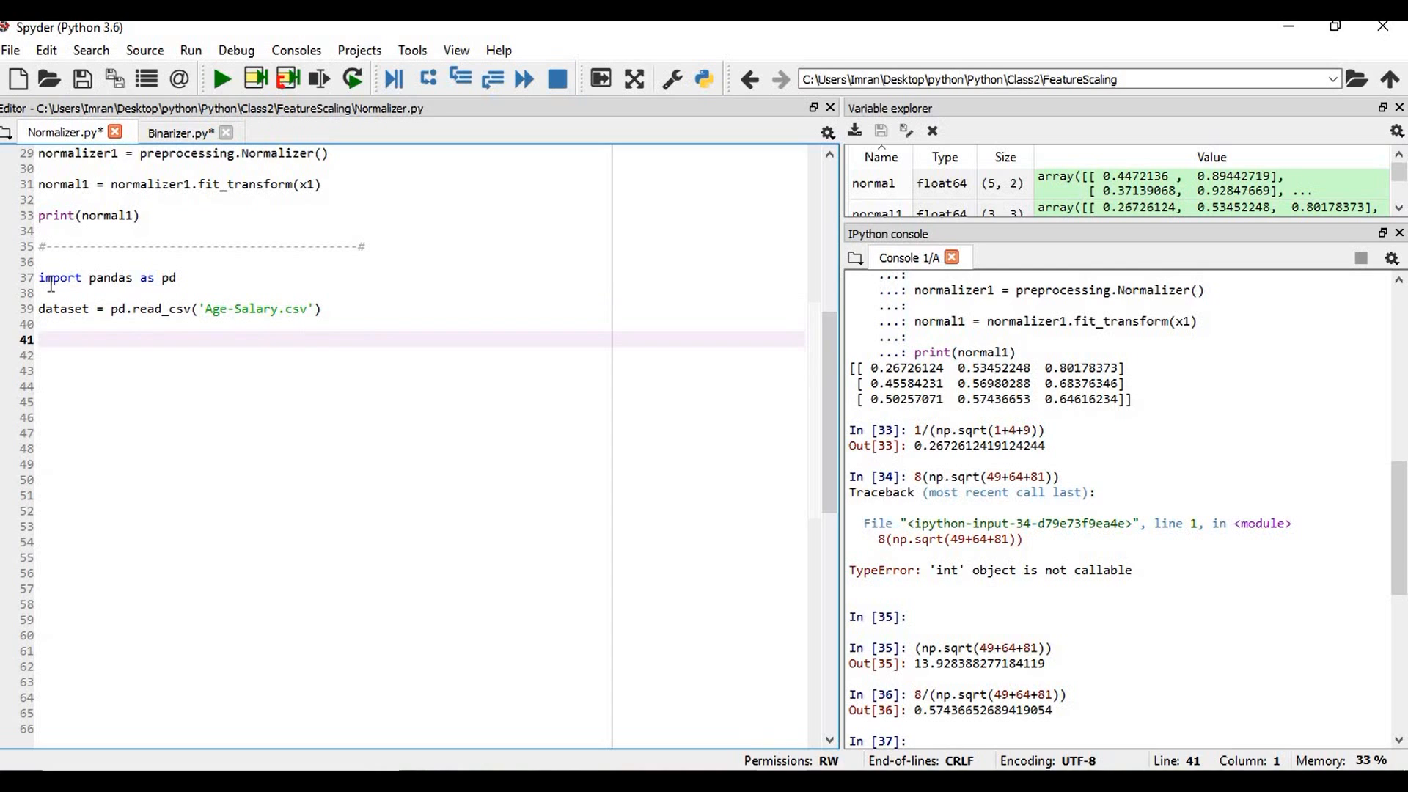
- Run the pandas import and CSV load, then show dataset.head() in the console
text(fea)
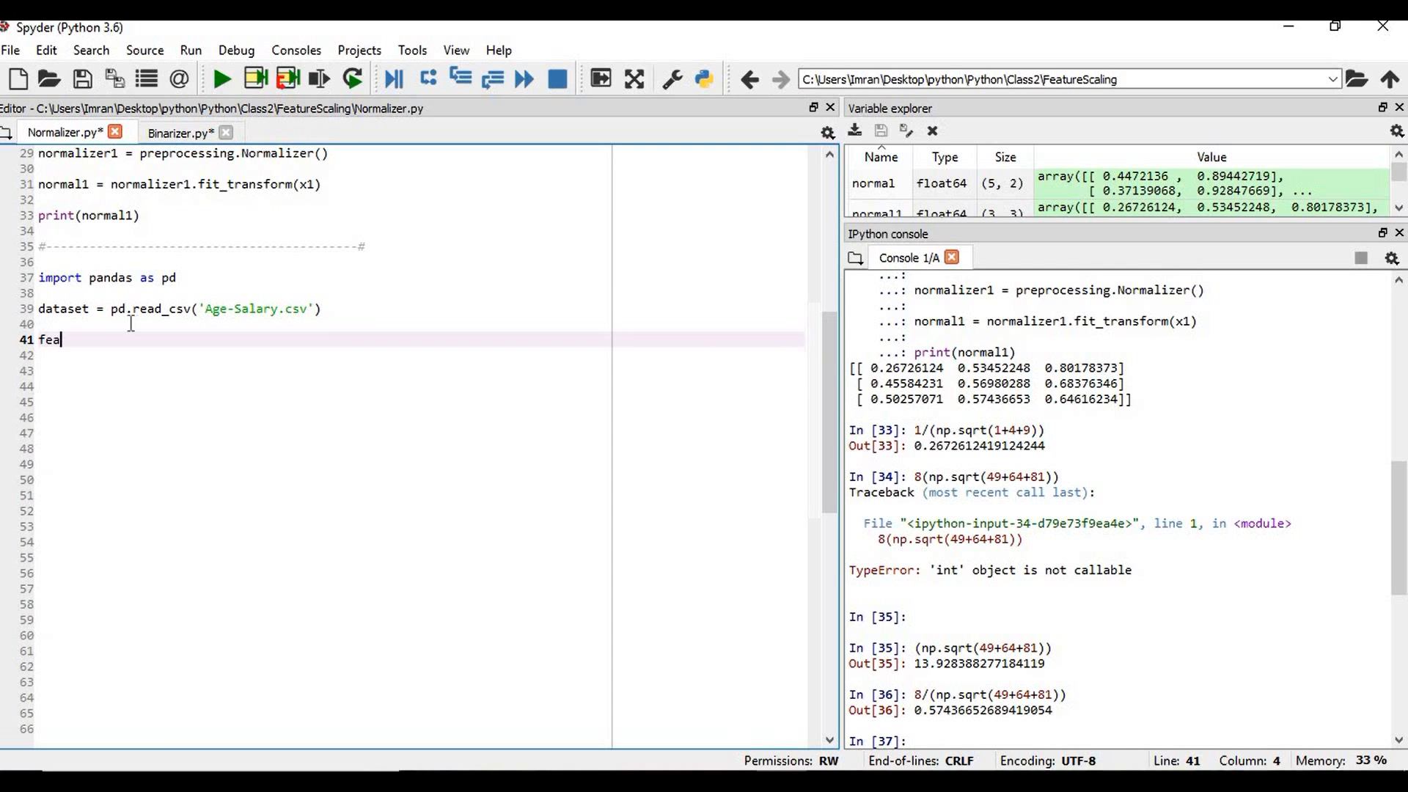
key(BackSpace)
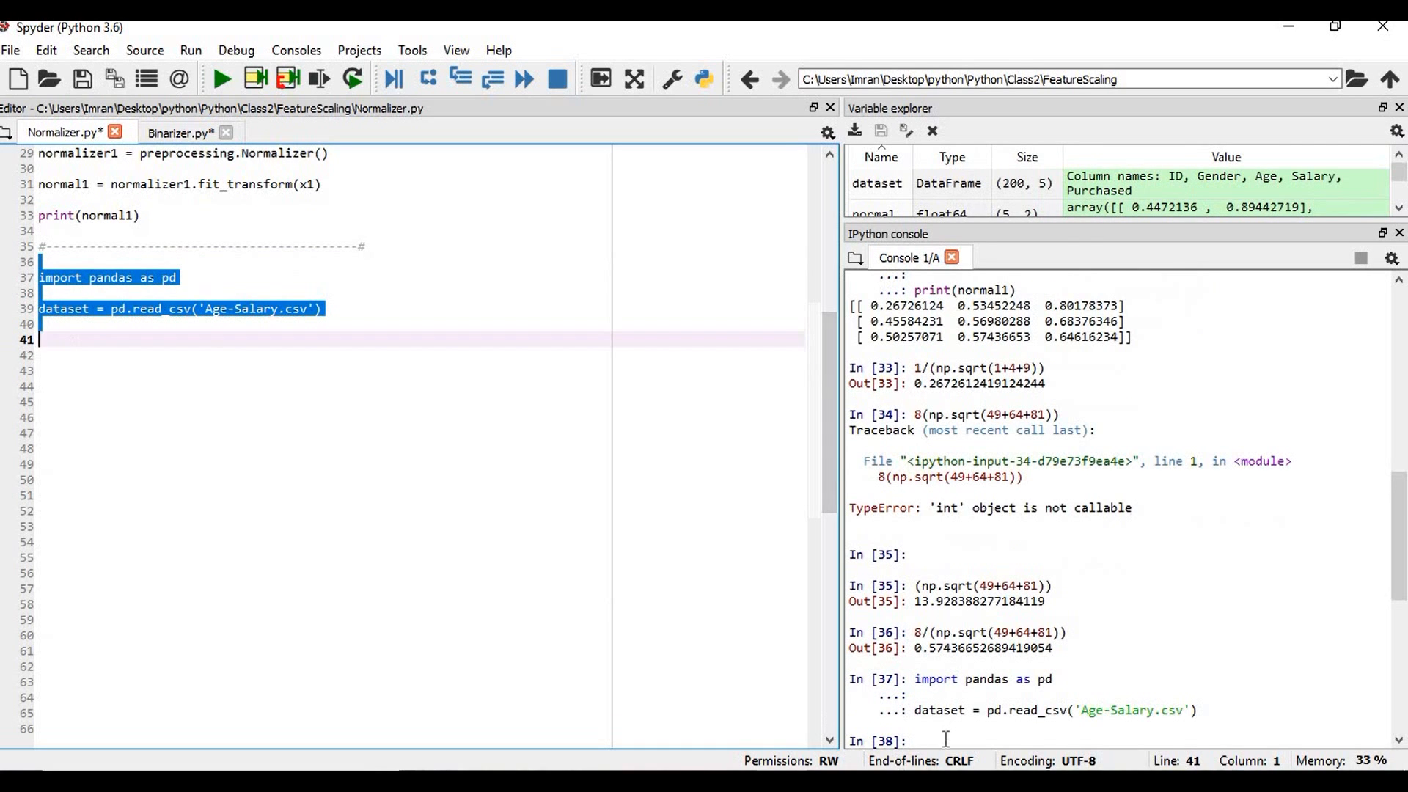
text(data)
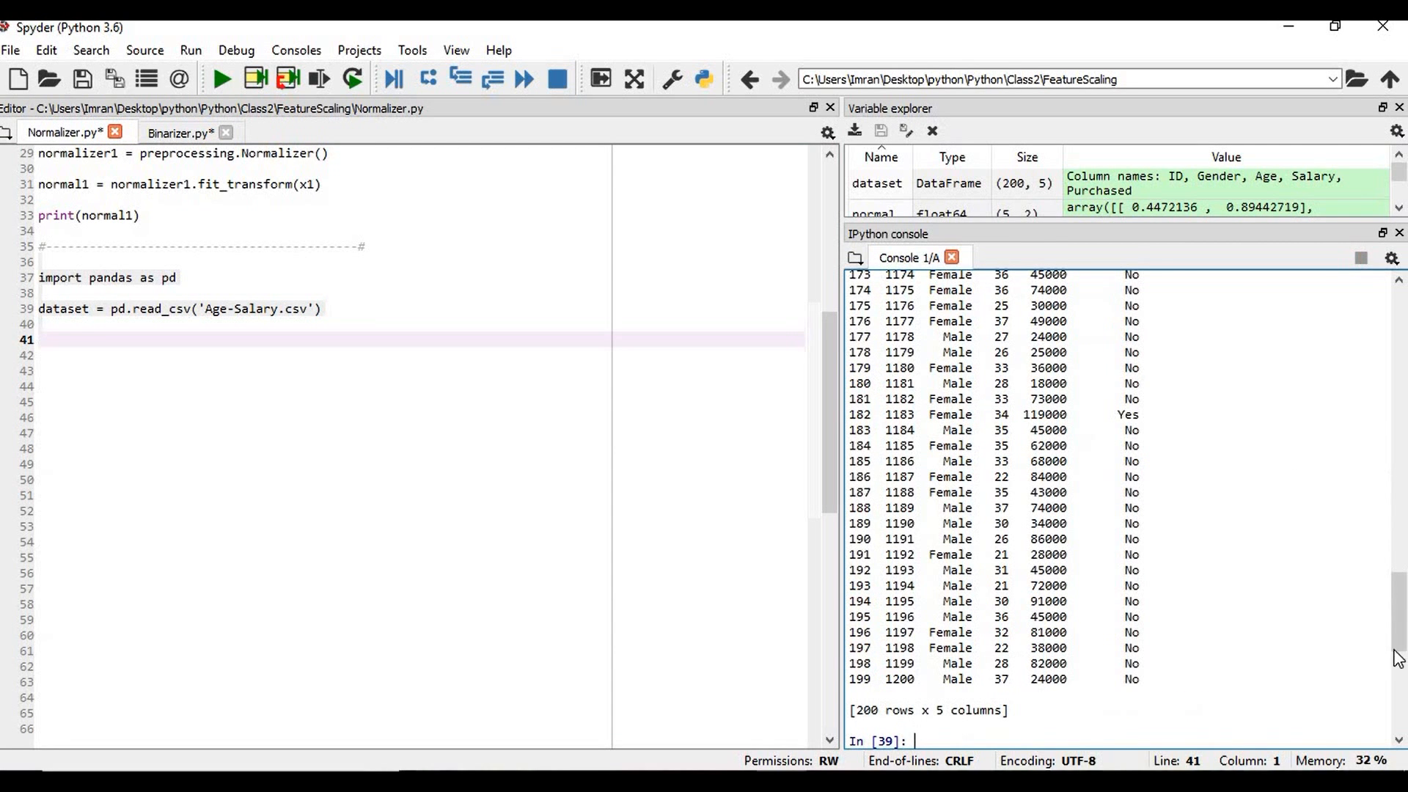
text(dataset.)
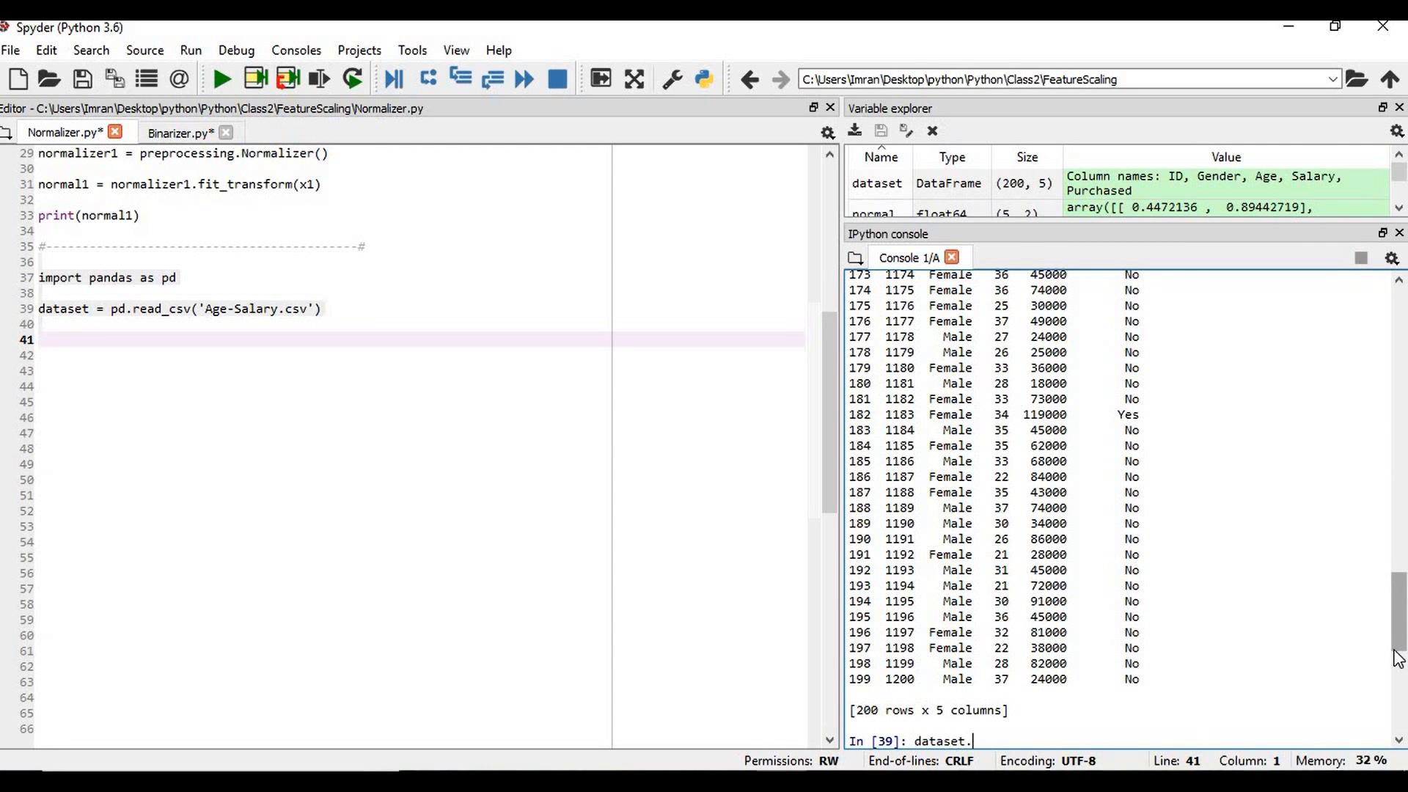
text(head())
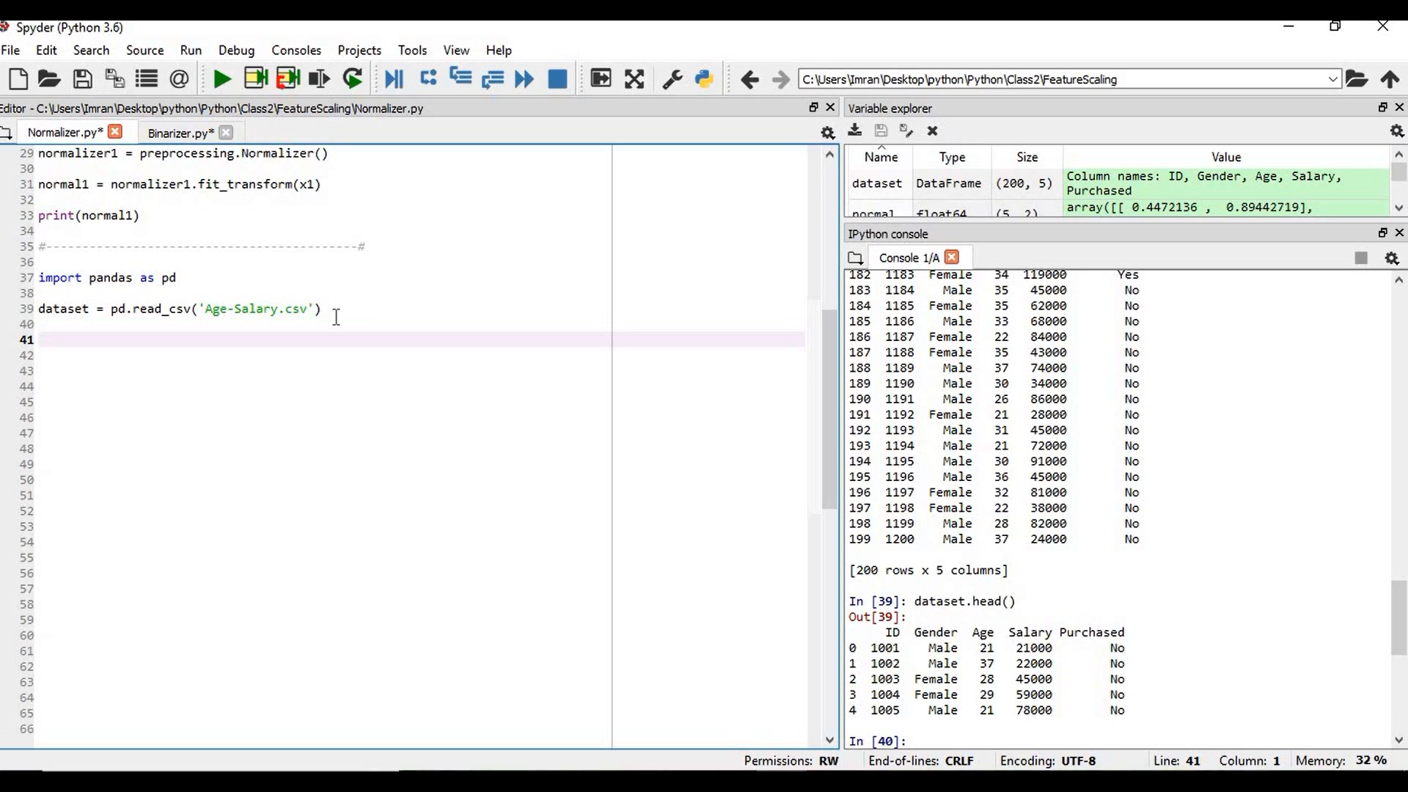
- Write features = dataset.iloc[:,[2,3]].values to extract Age and Salary, and run it
text(fea)
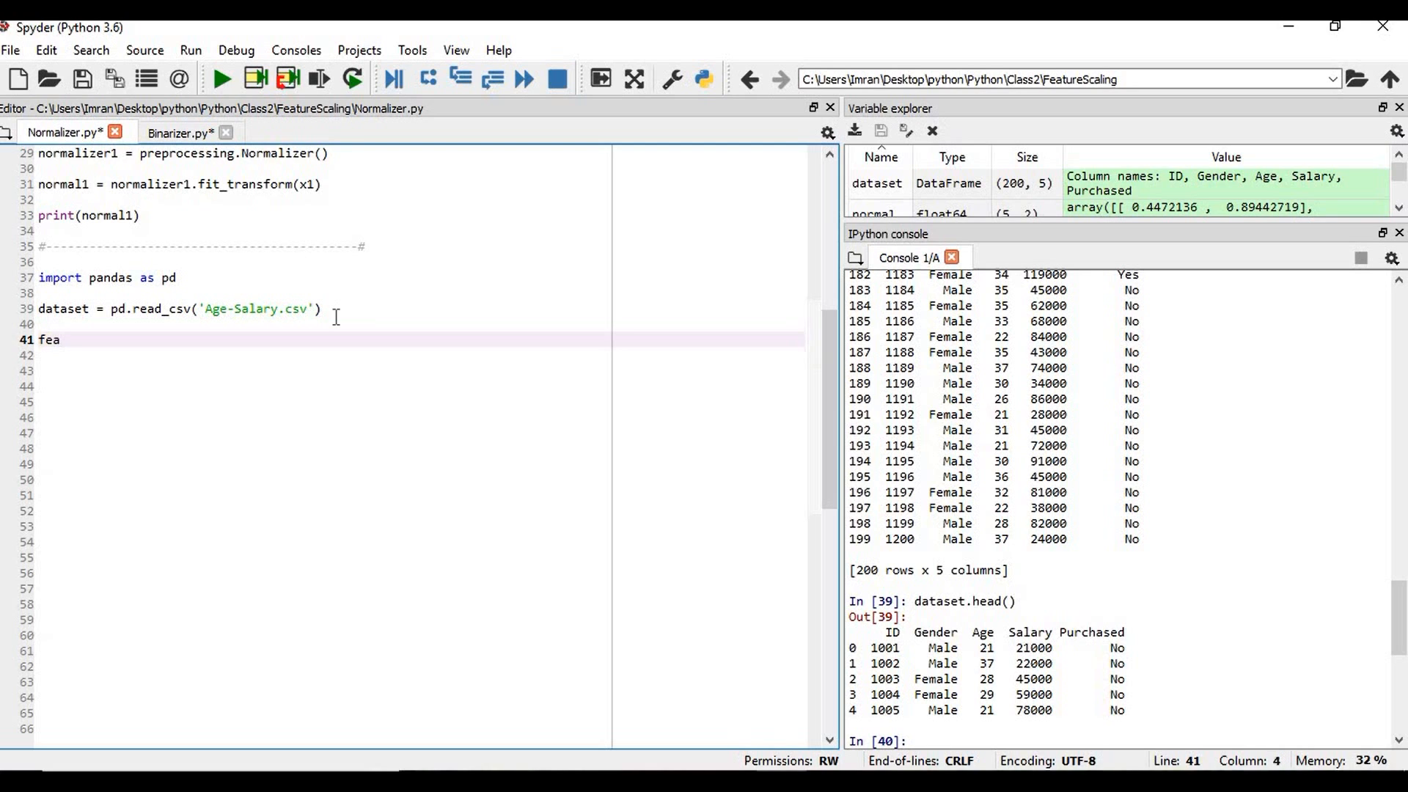
text(tures)
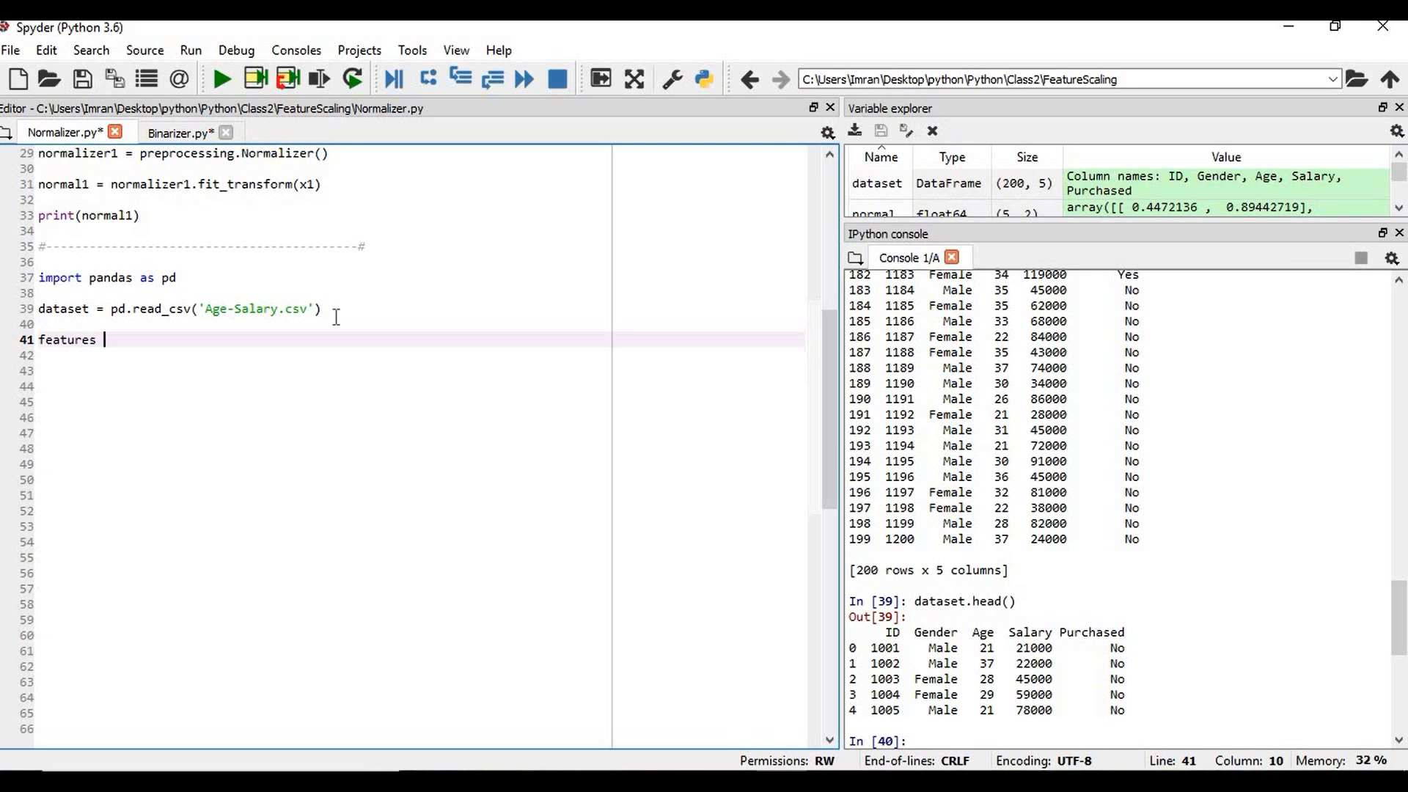
text(= dataset.)
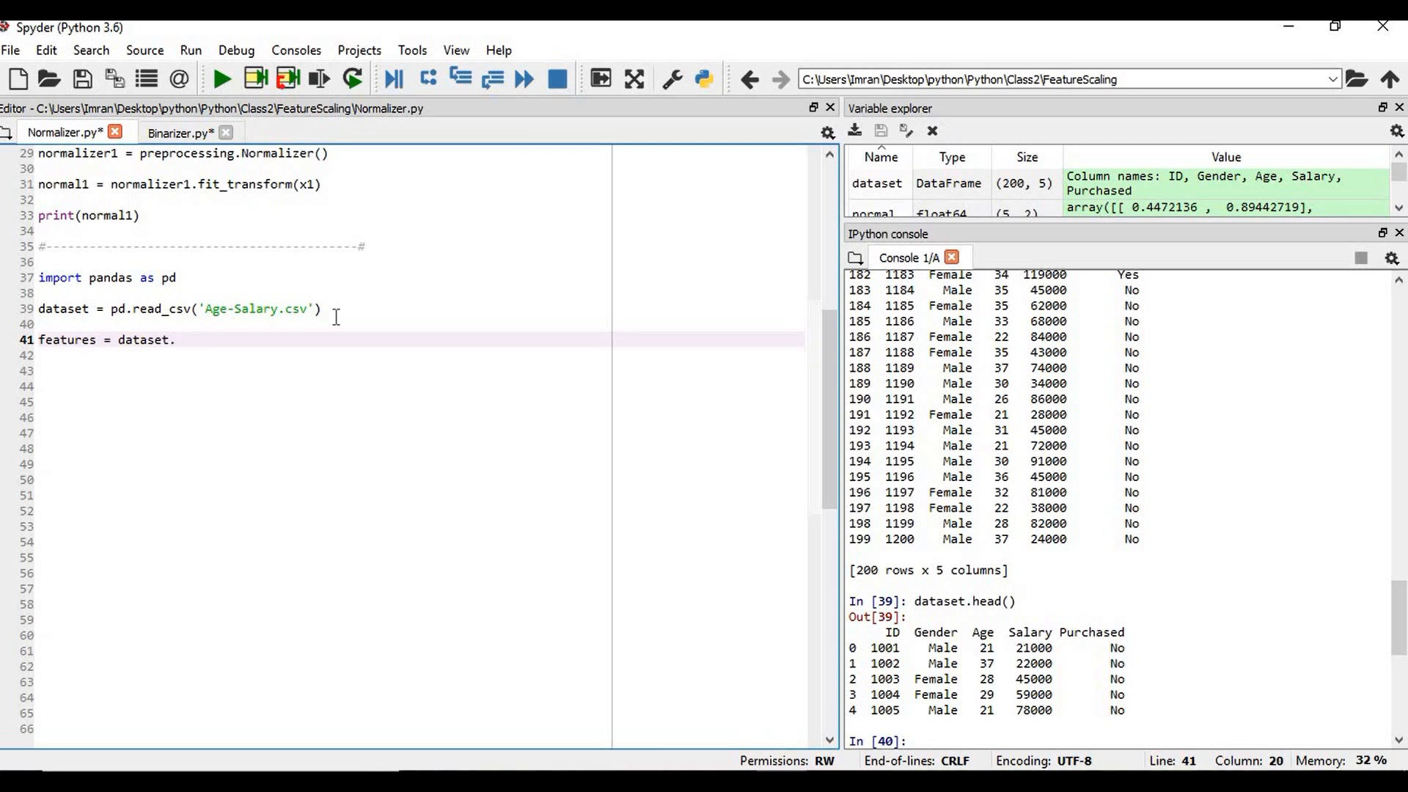
text(iloc[)
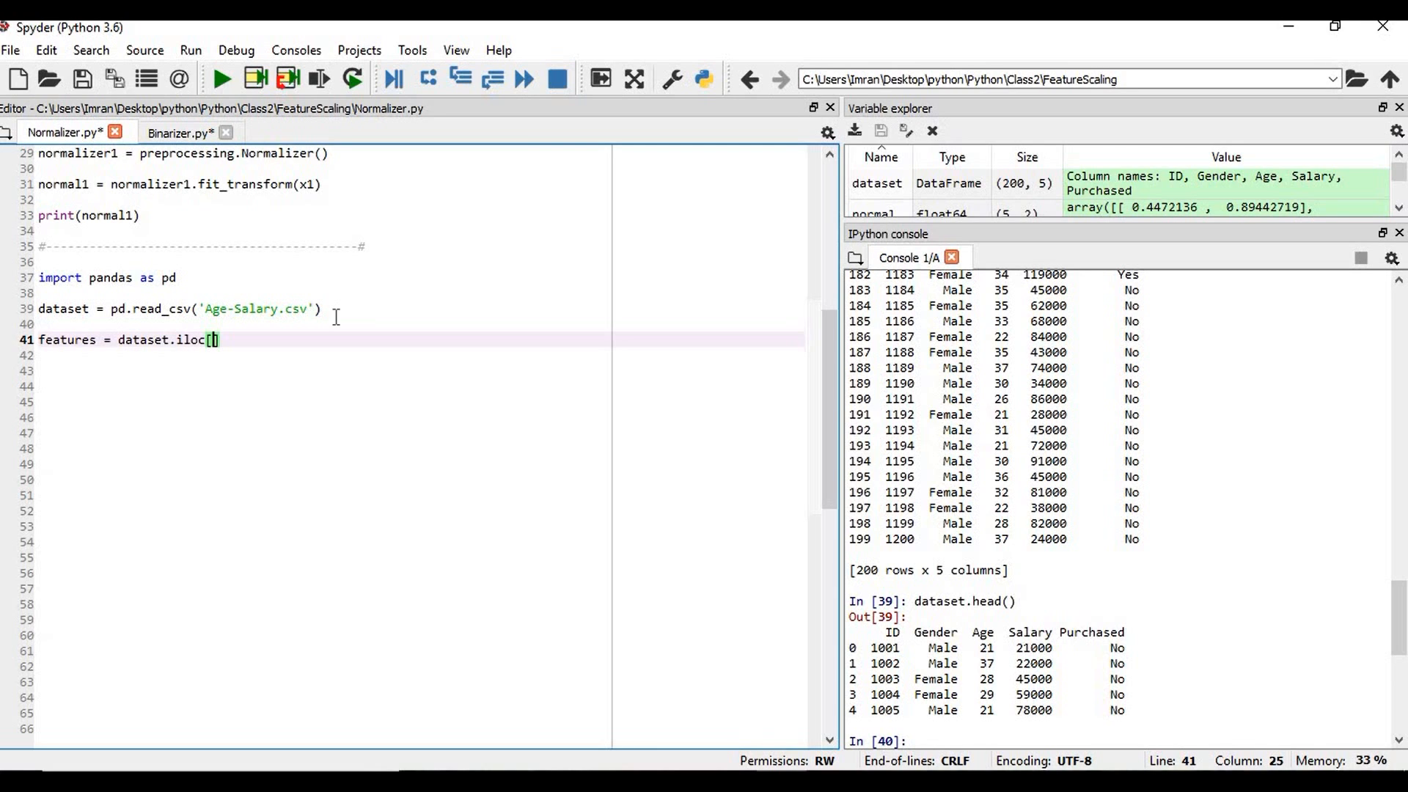
text(:,[2,3)
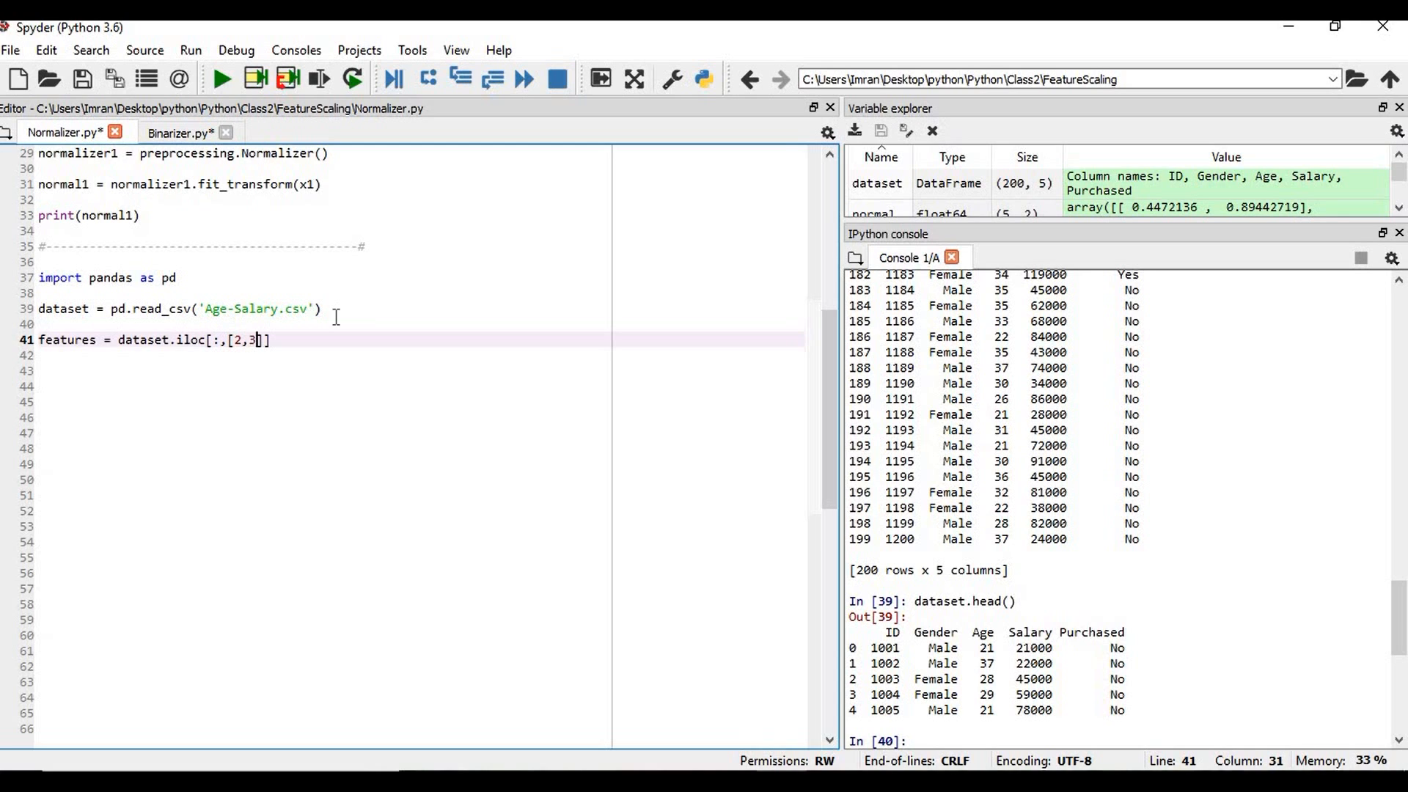
text(].values)
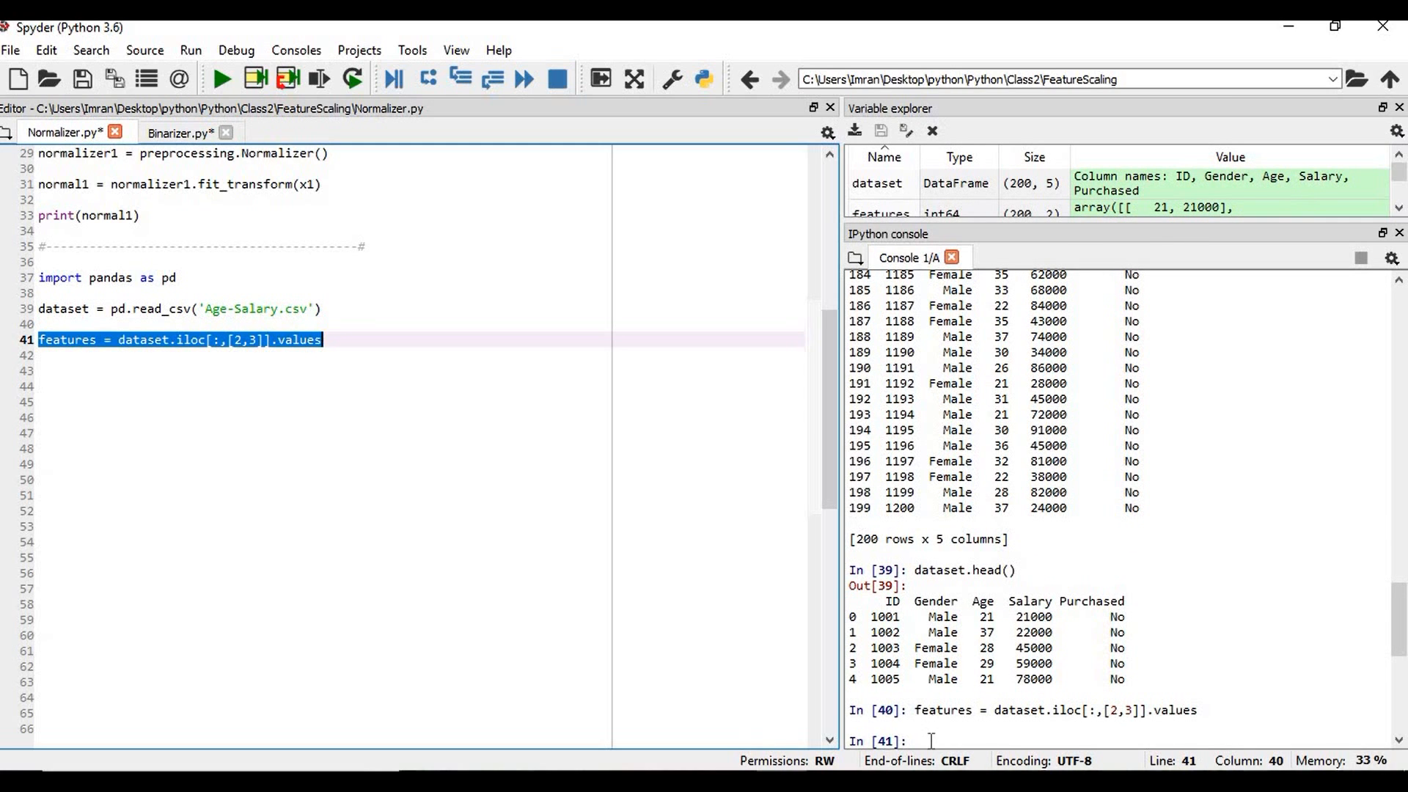
text(feat)
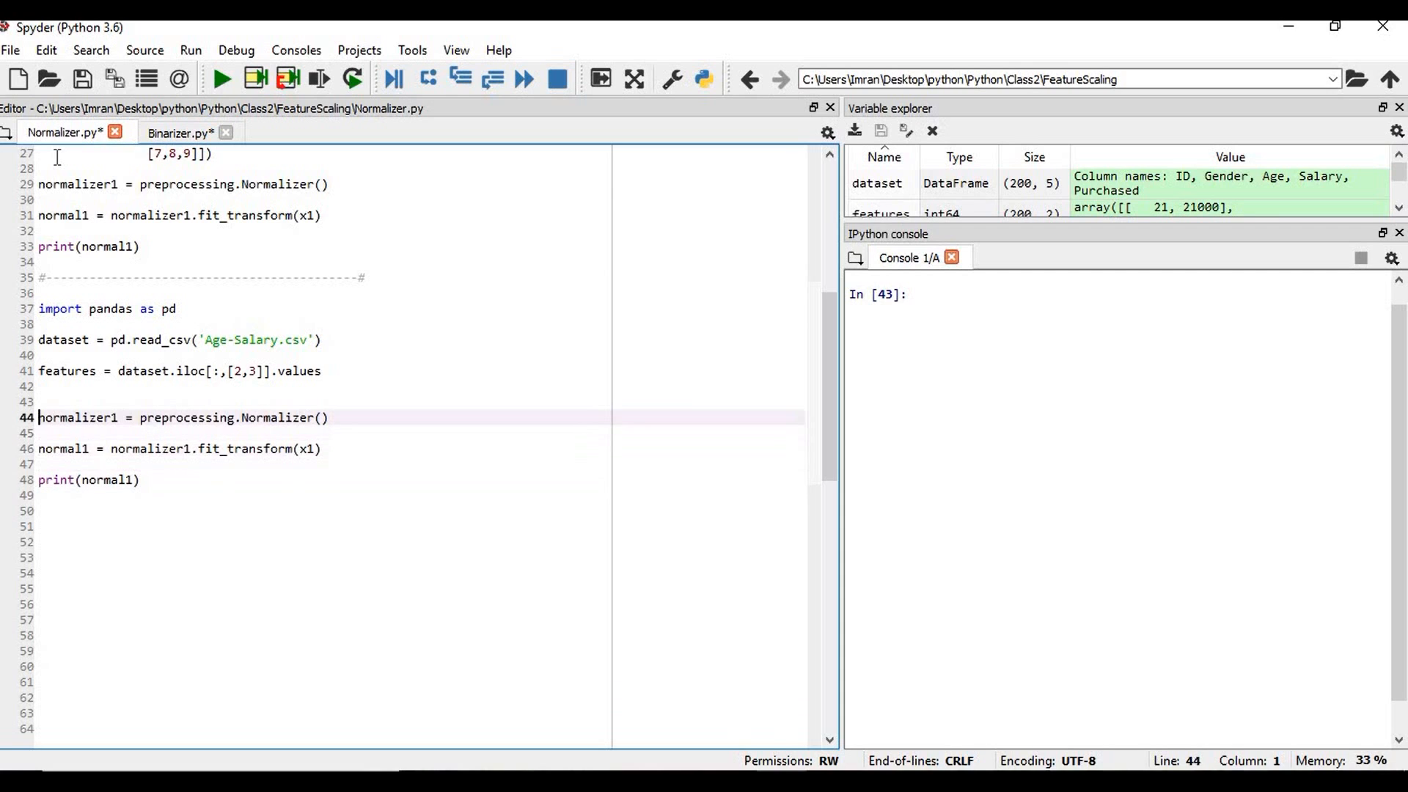
- Rename the pasted lines to normalizer2/normal2 and change the fit_transform argument to features
text(2)
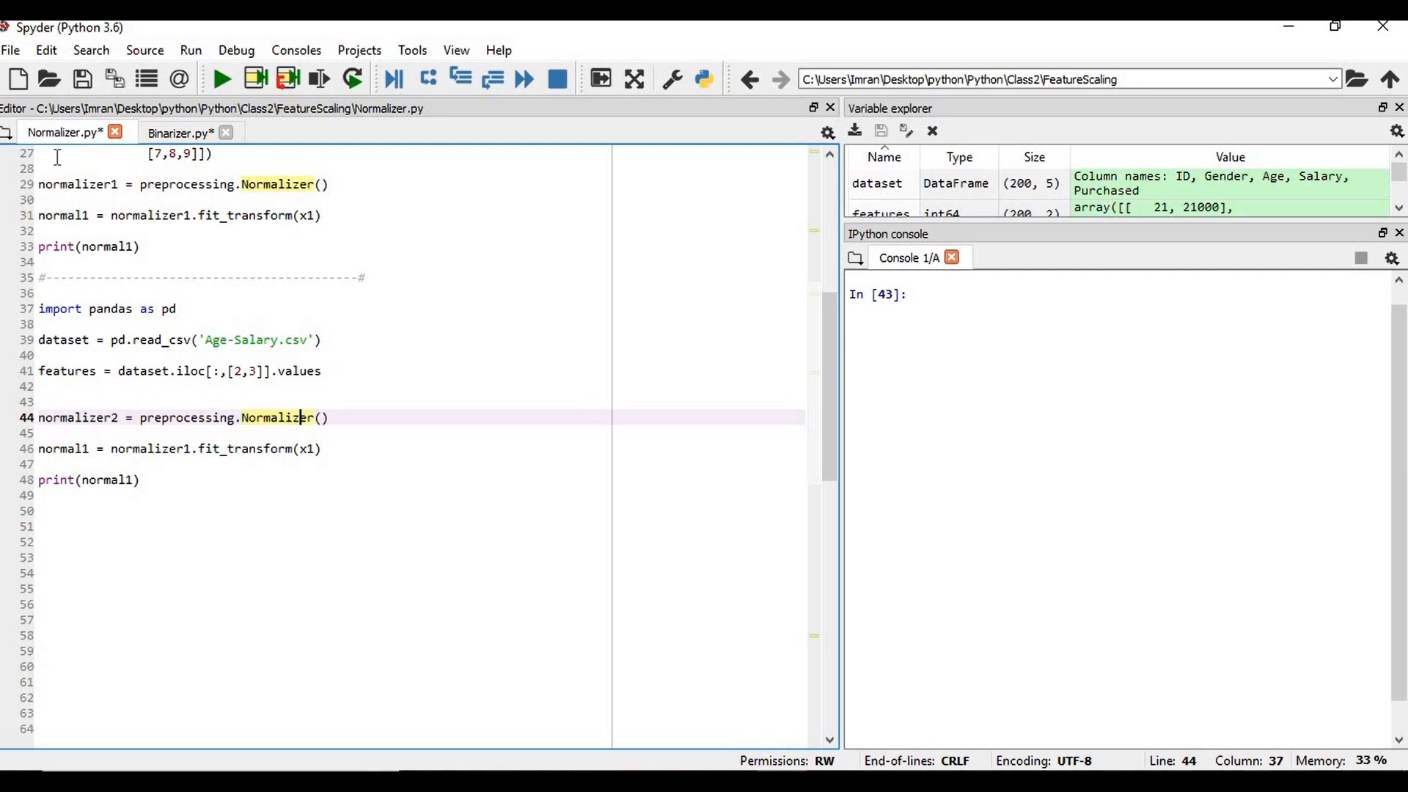
click(262, 449)
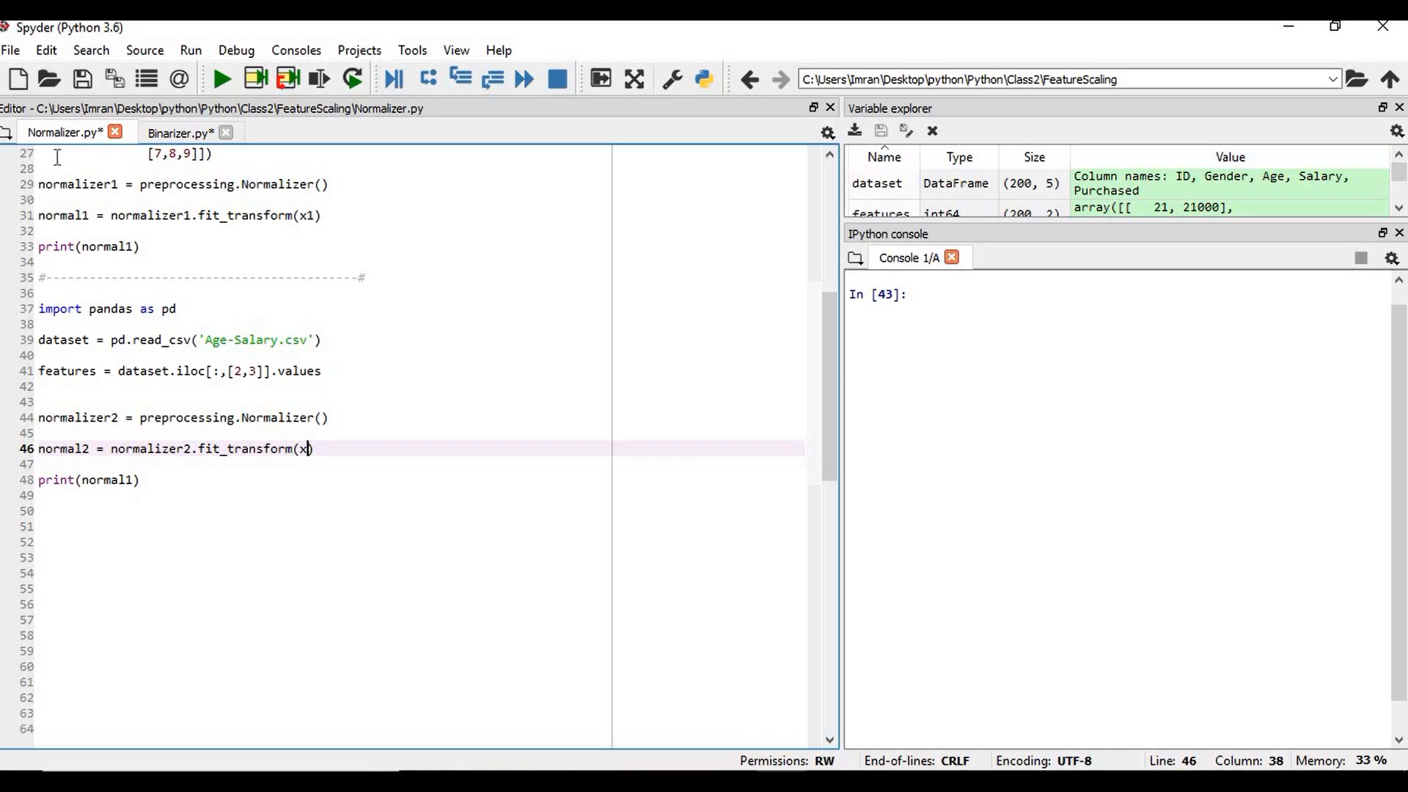
text(eatures1)
click(180, 480)
text(2)
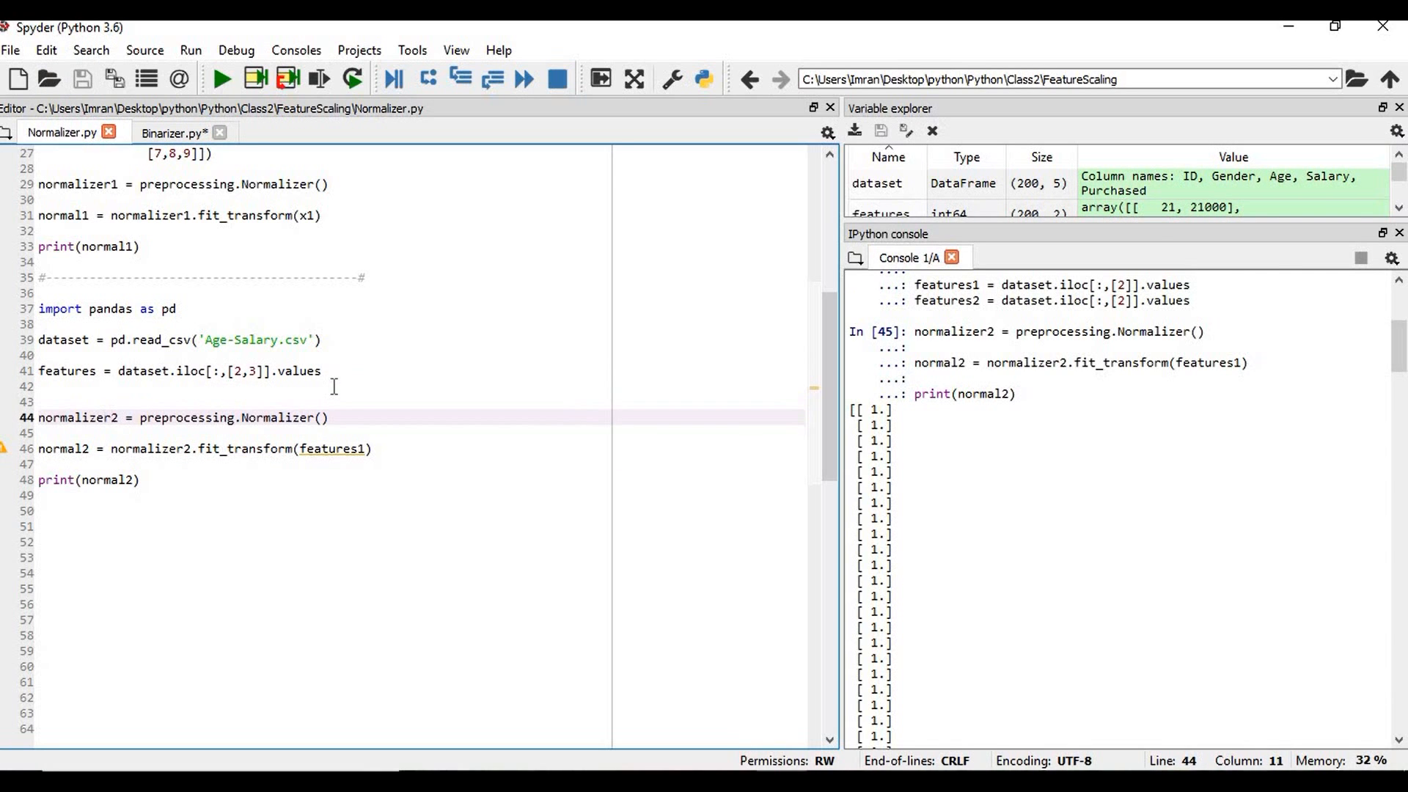
click(129, 418)
text(2)
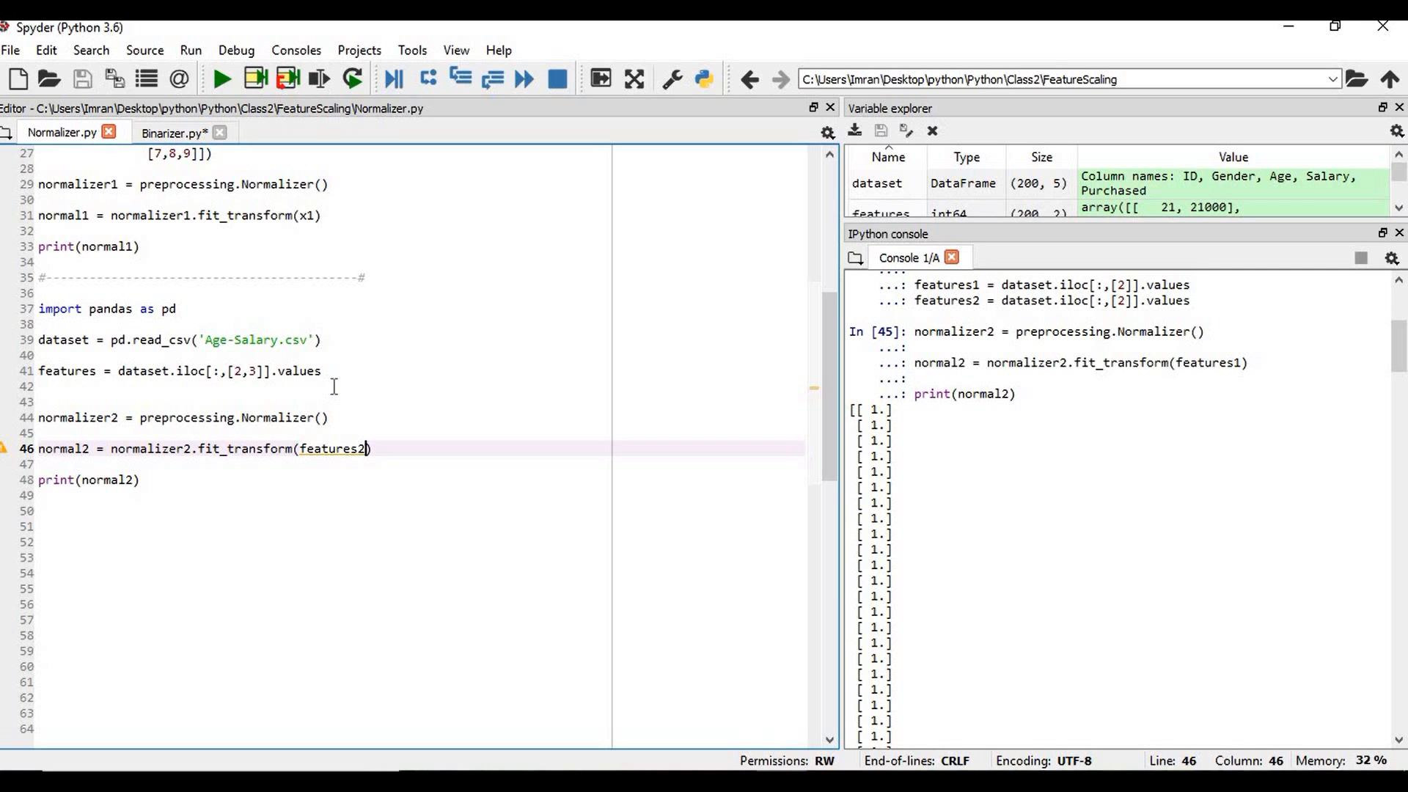
key(Backspace)
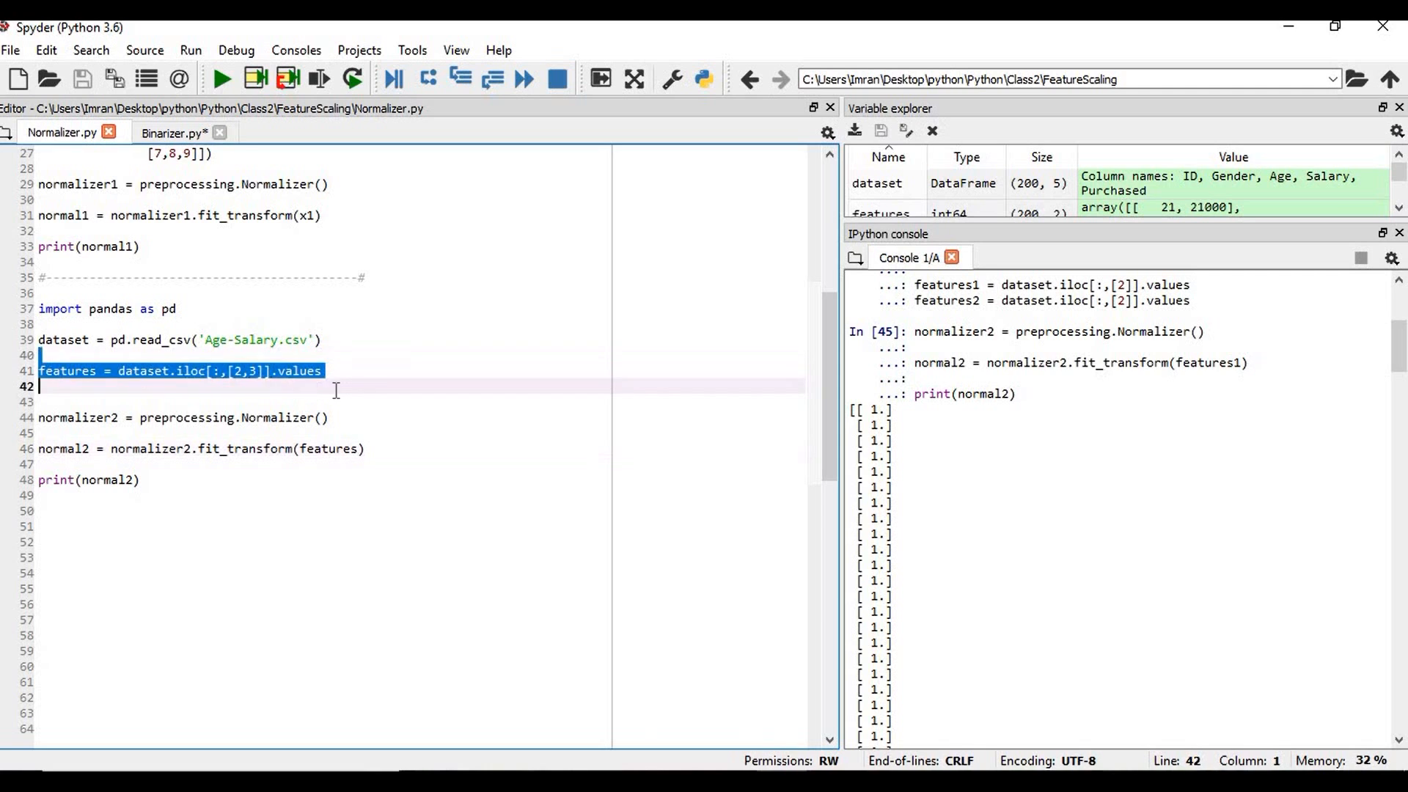
- Rerun the features line, display the Age/Salary array, then run the normalizer2 fit on features
key(f9)
text(fe)
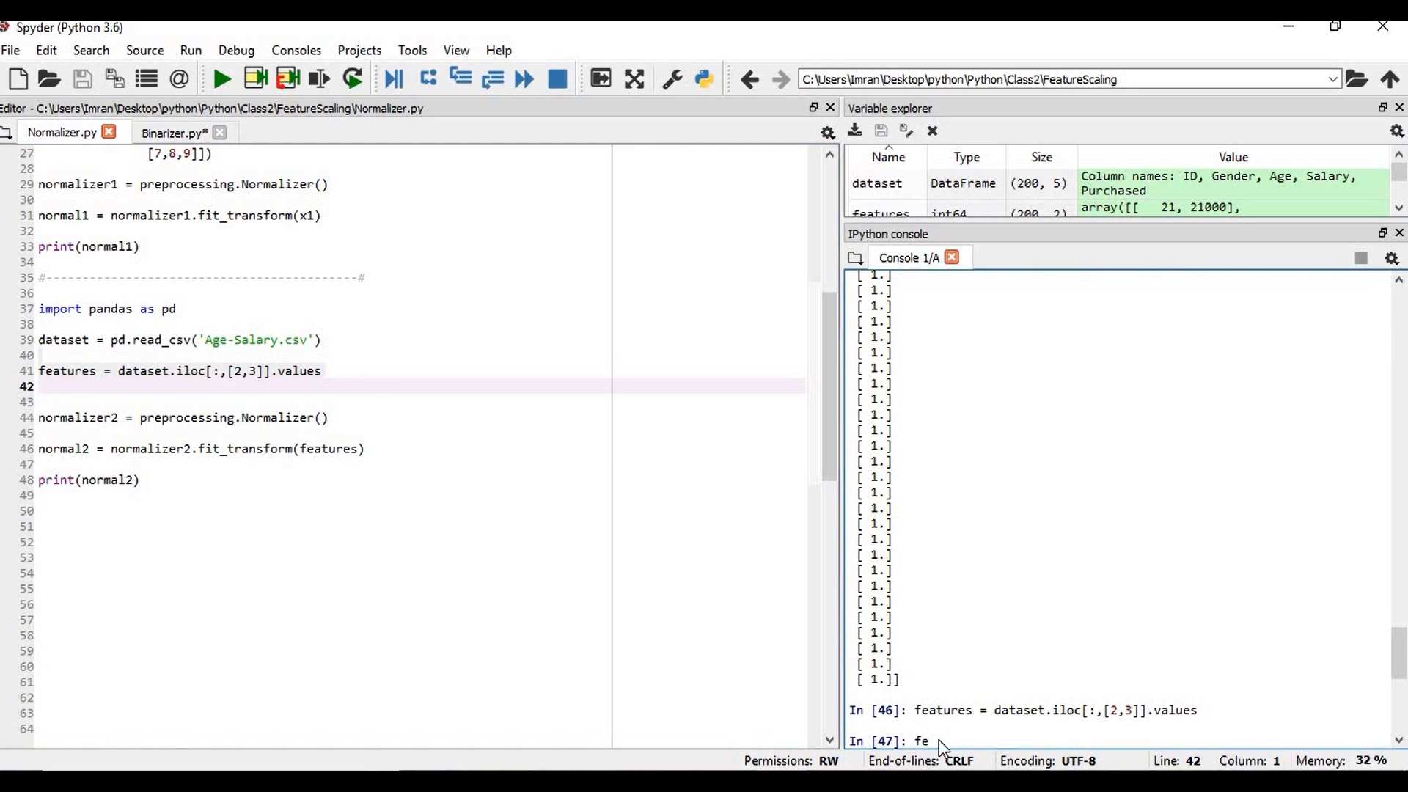
key(enter)
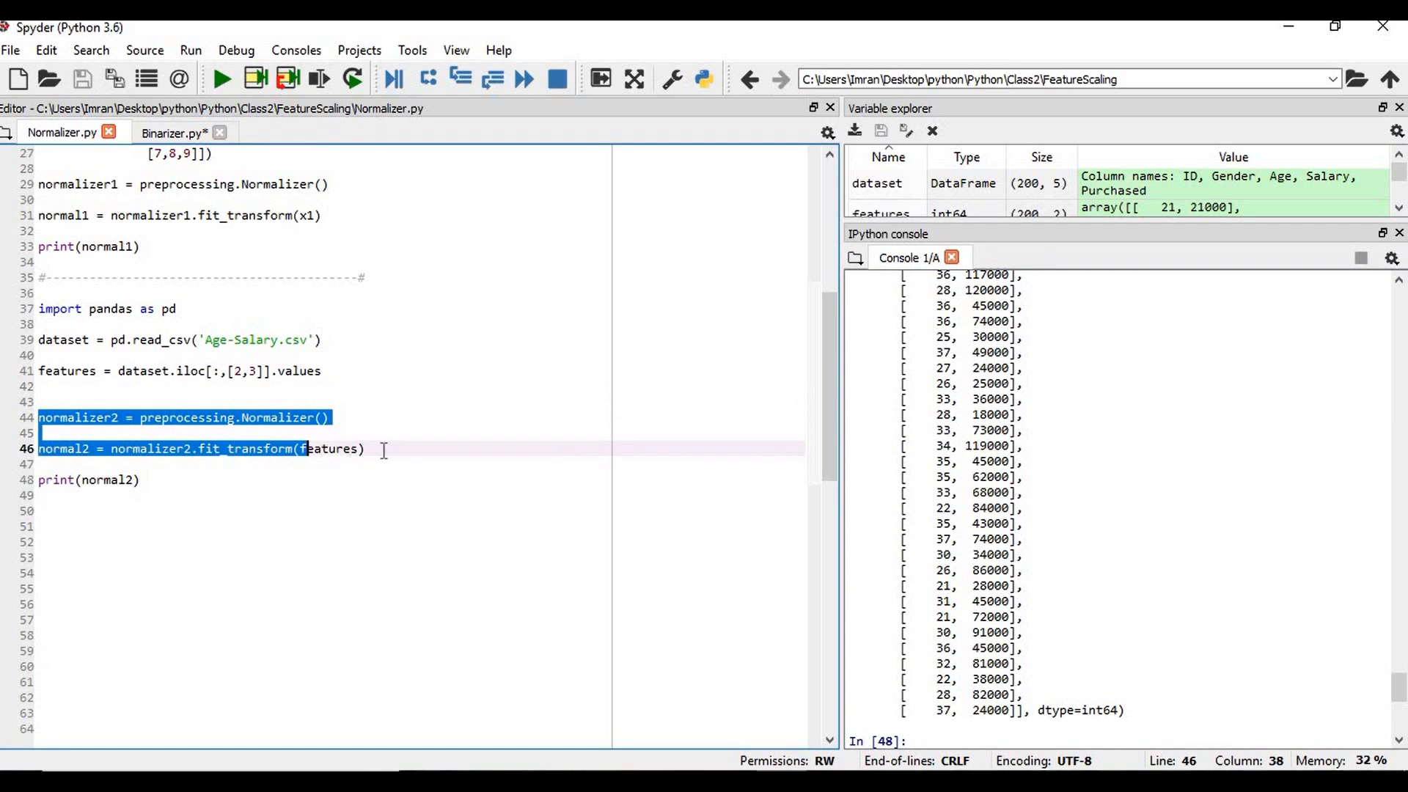
key(F9)
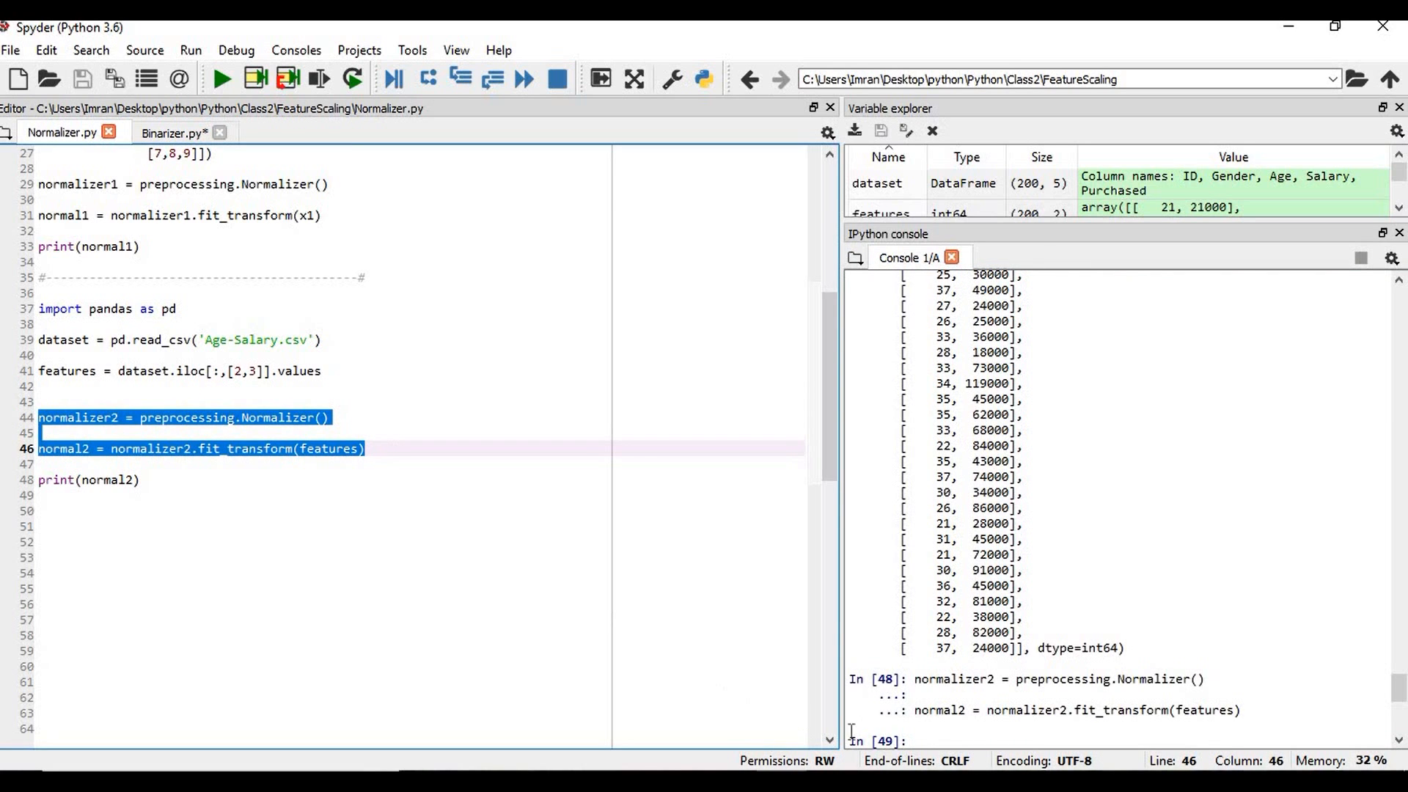